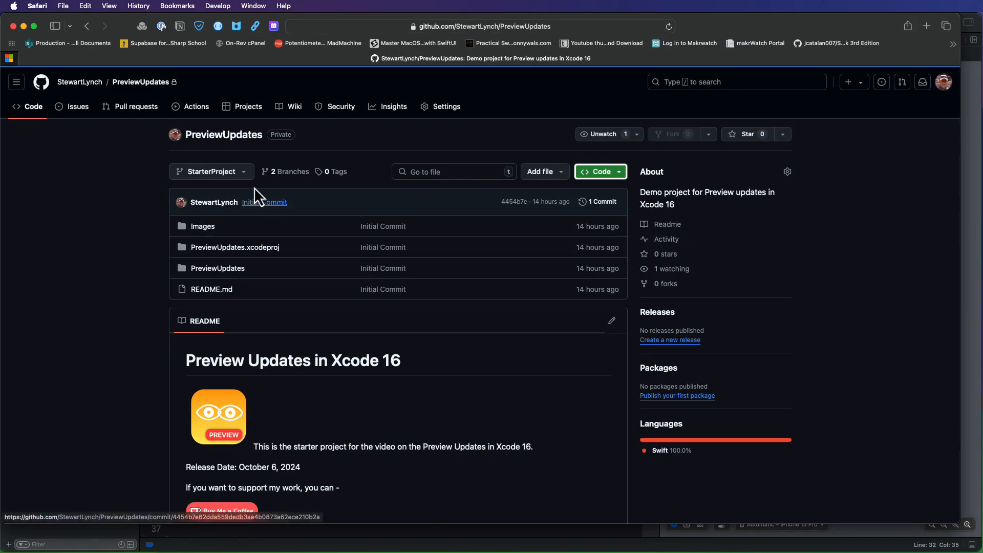
Step: Check the repository's branches and clone options, fold Person.swift's header, and open PeopleListView.swift
left_click(212, 171)
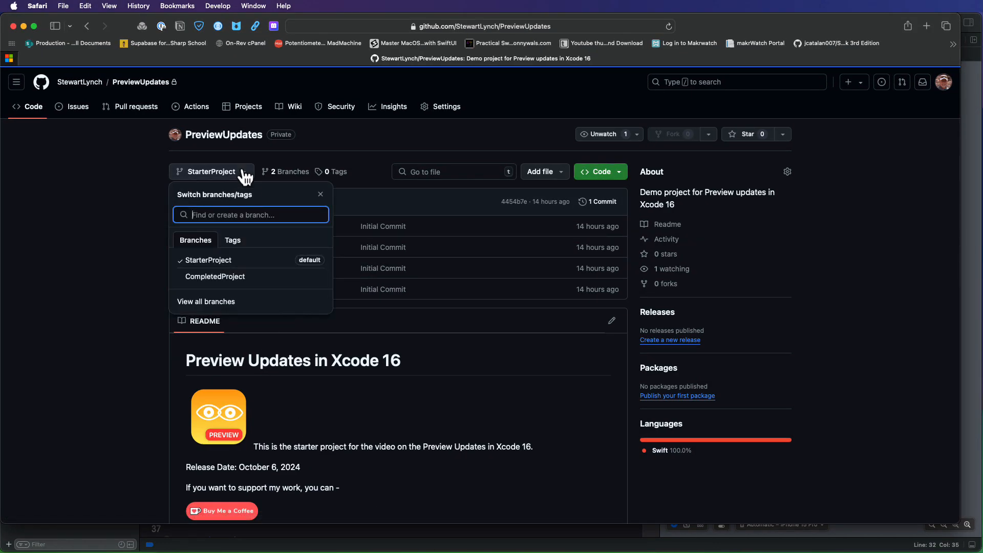
mouse_move(251, 262)
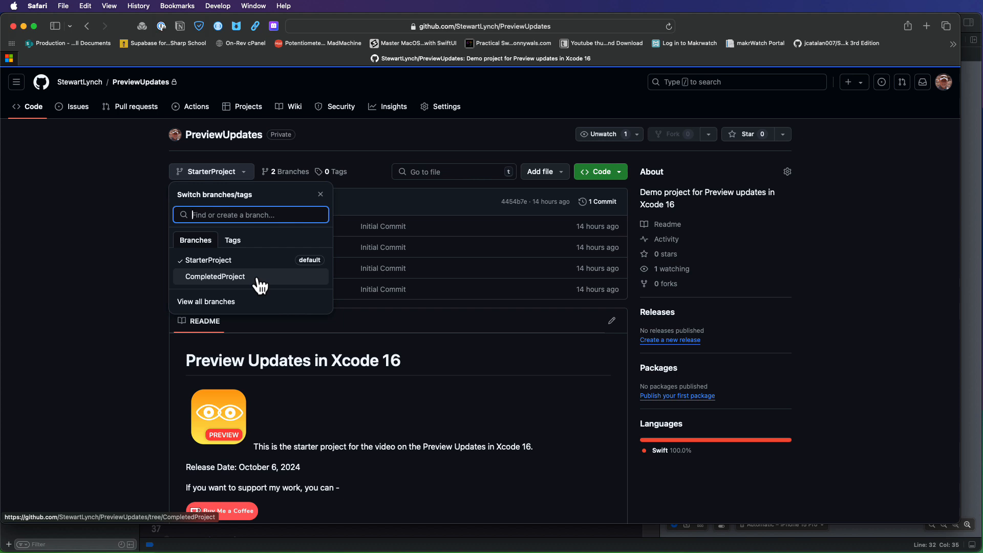
mouse_move(296, 276)
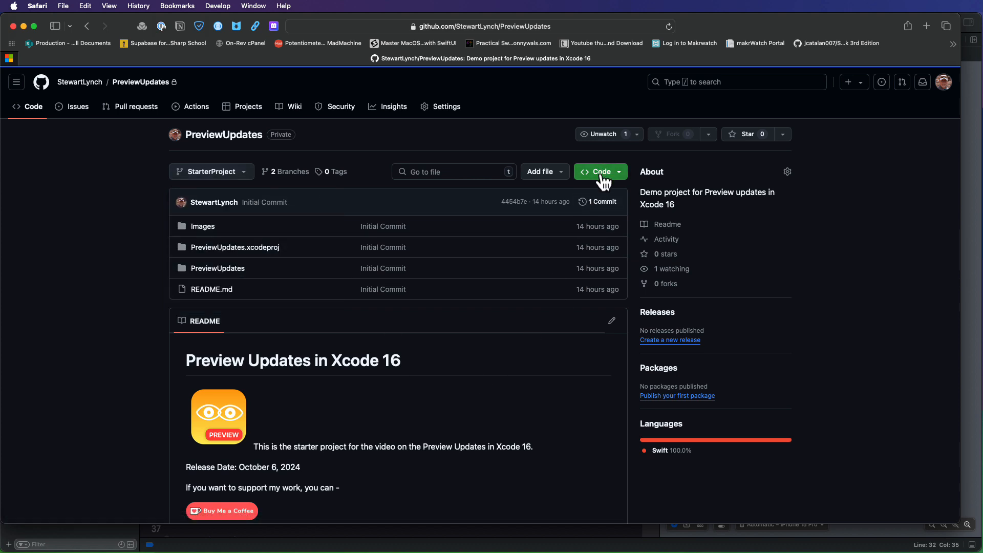
left_click(595, 171)
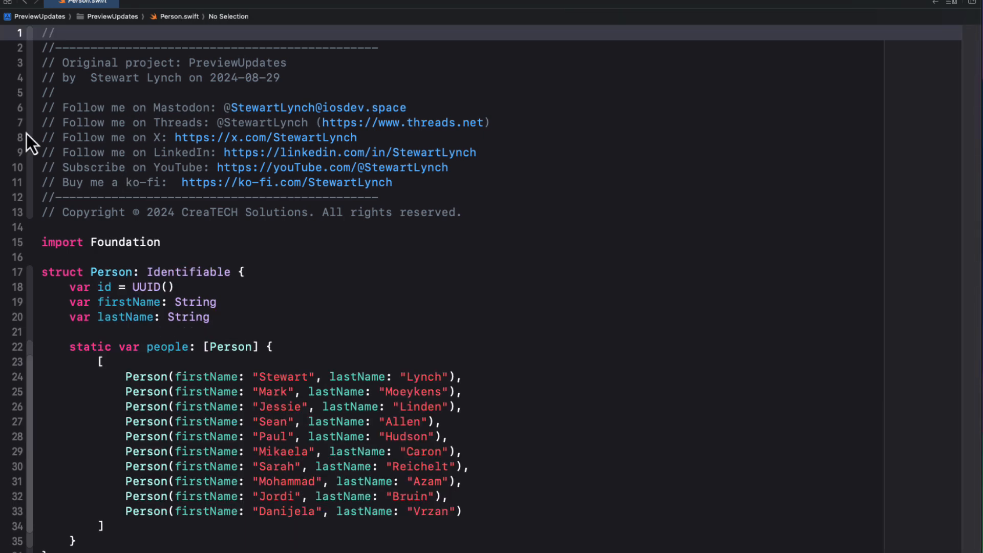
left_click(27, 33)
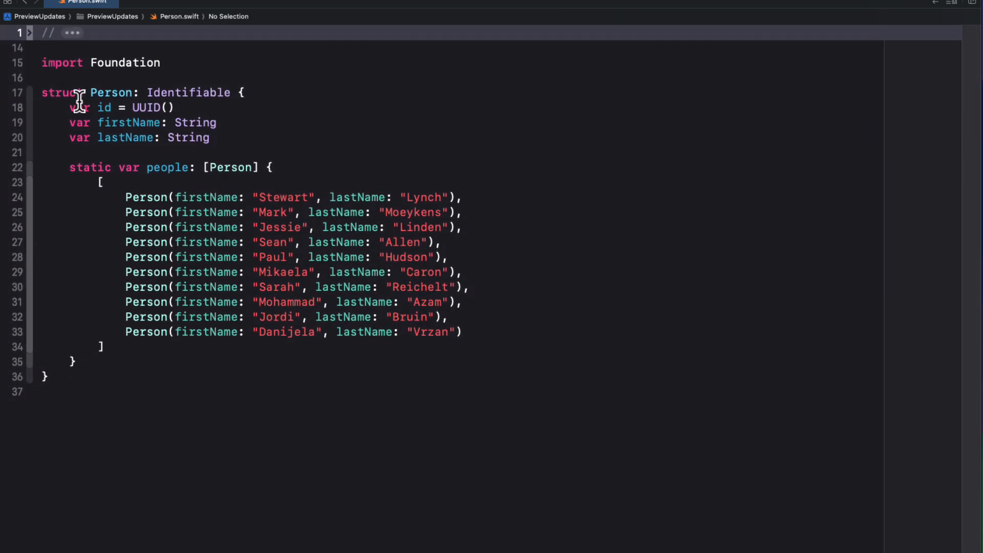
mouse_move(140, 234)
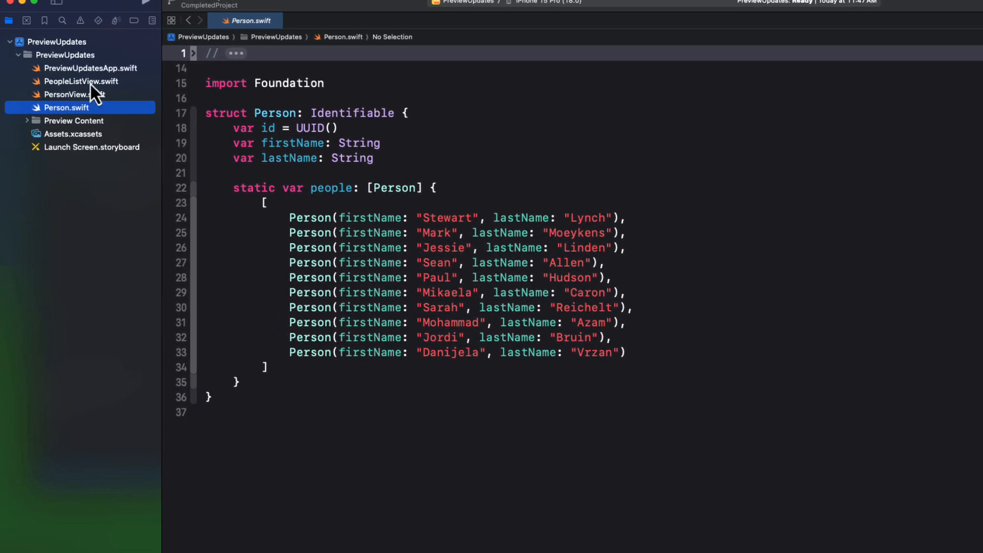
left_click(81, 81)
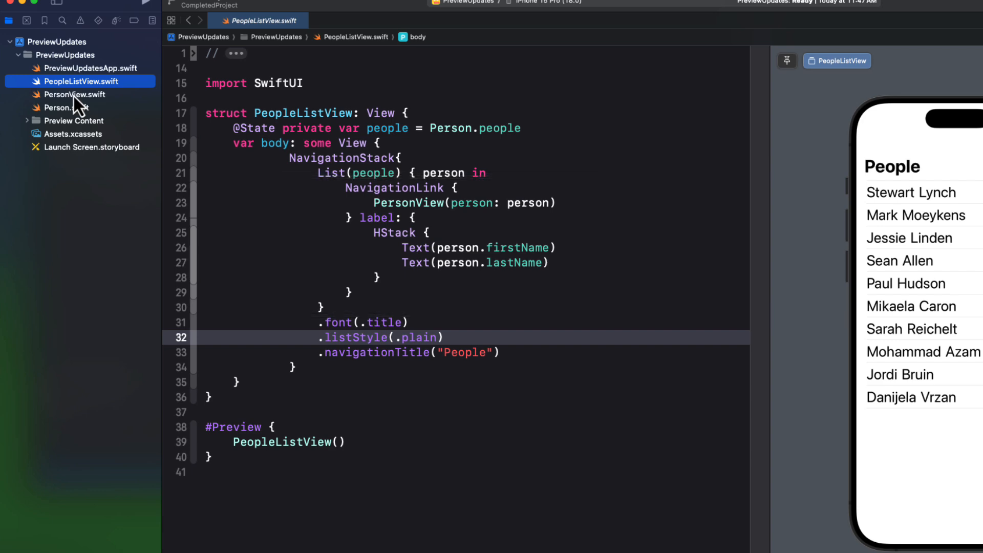
Step: Fold PersonView's header, then drill into Stewart Lynch in the PeopleListView preview and back
left_click(80, 97)
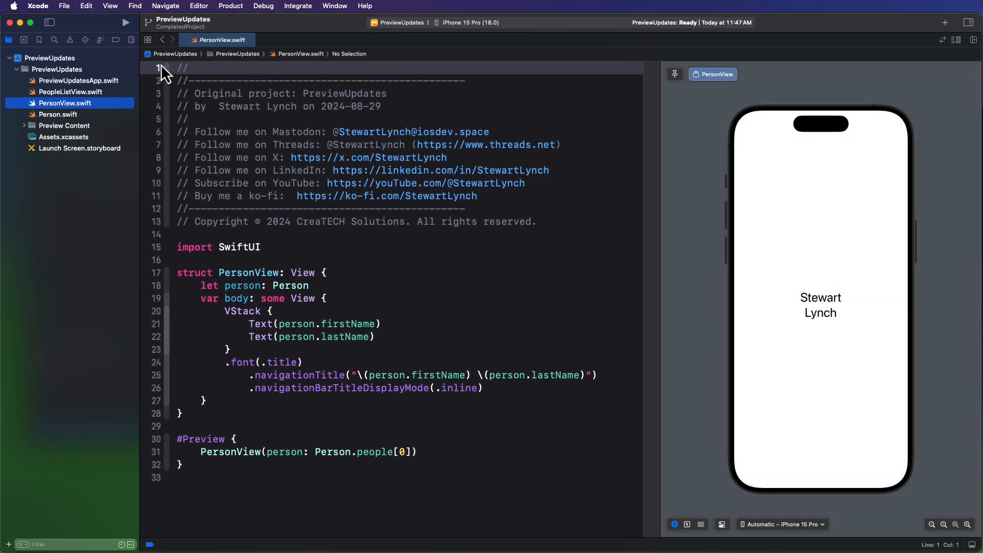
left_click(166, 68)
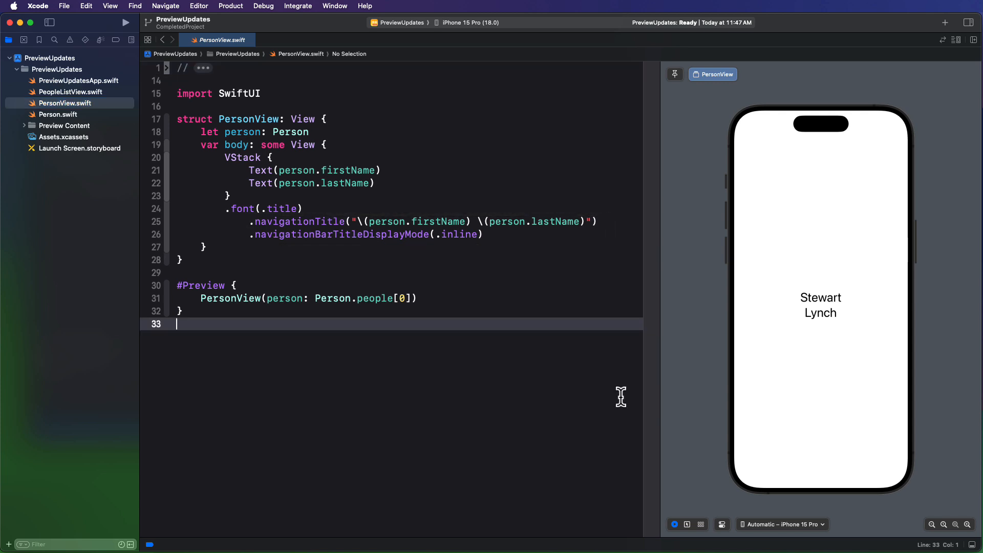
left_click(70, 92)
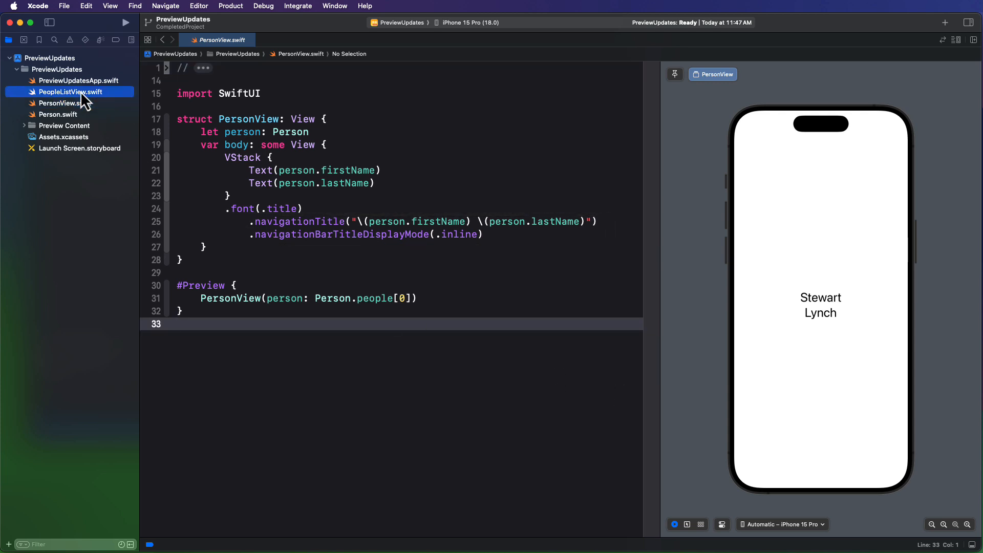
left_click(70, 91)
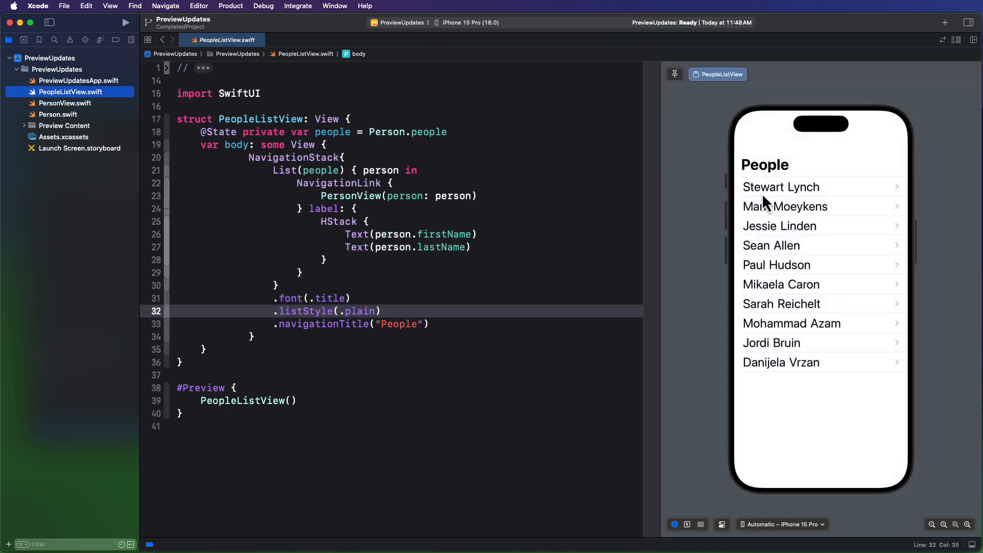
left_click(780, 186)
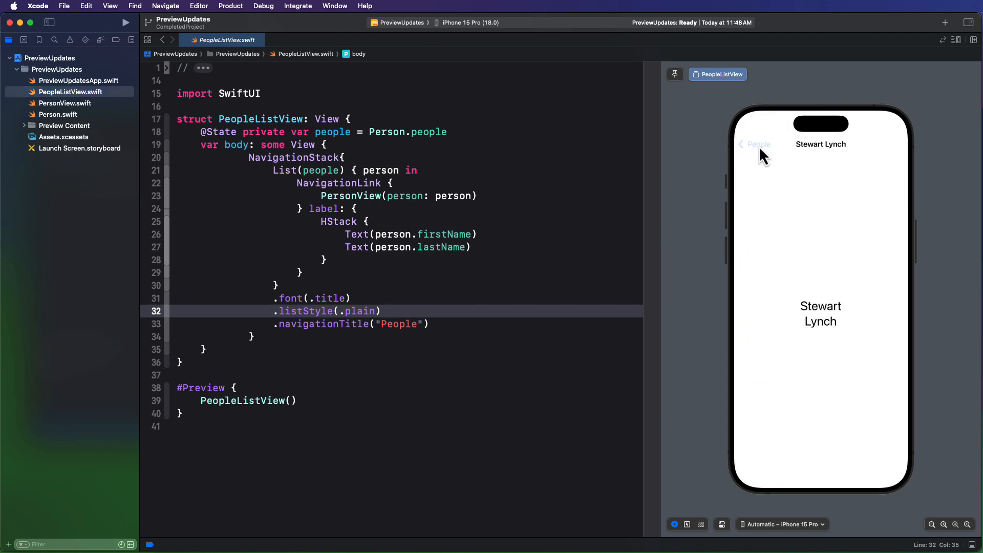
left_click(754, 144)
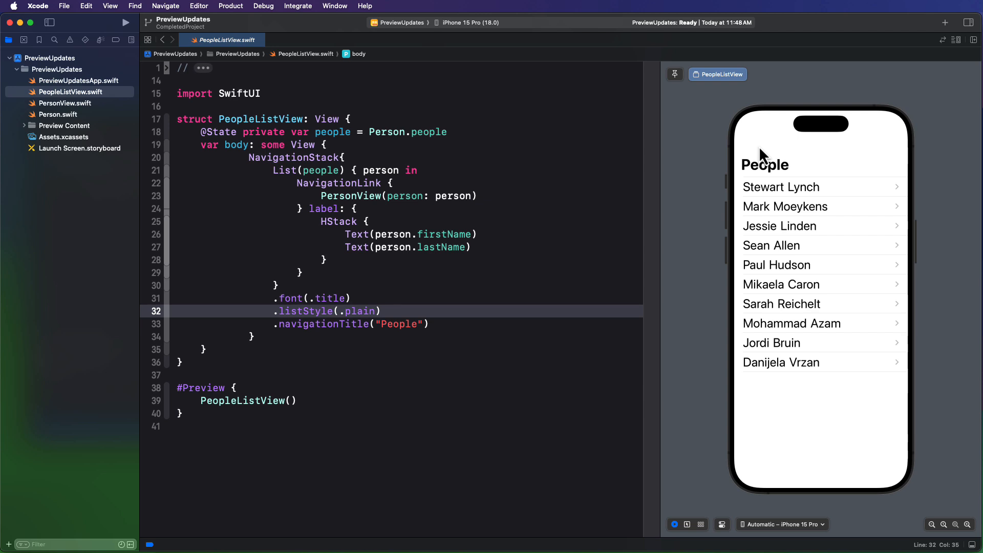
mouse_move(804, 237)
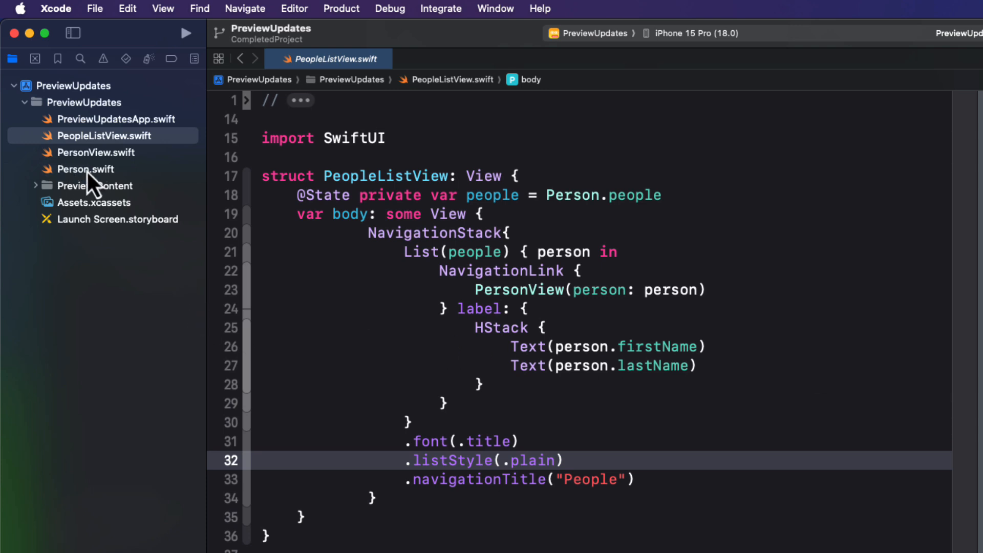
Step: Create PreviewModifiers.swift, fold its header comment, and import SwiftUI
right_click(86, 168)
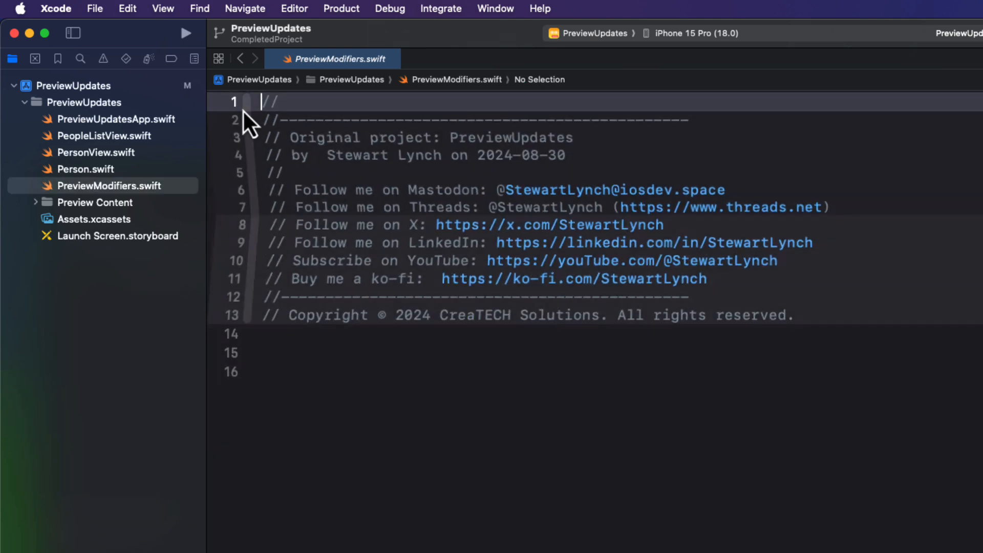
left_click(246, 101)
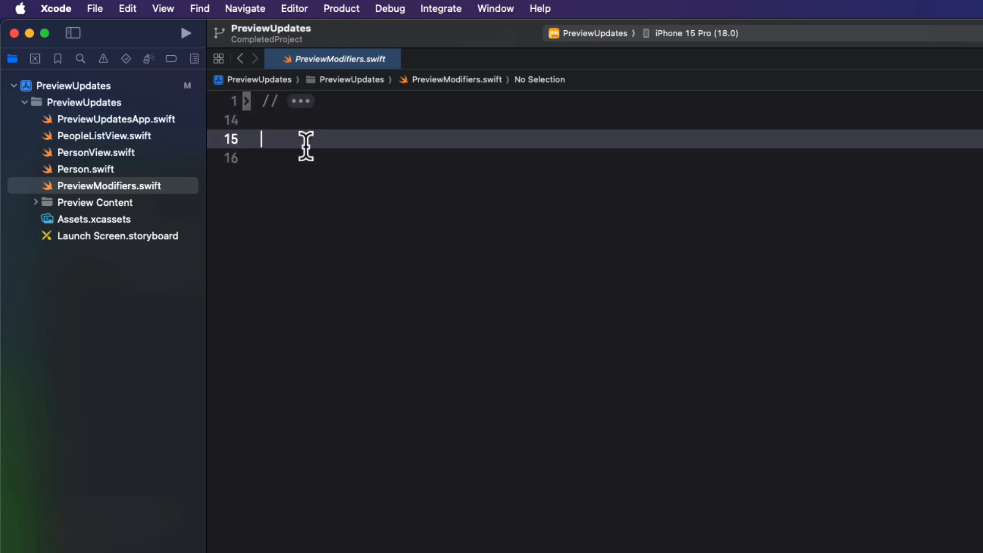
type("import Swif")
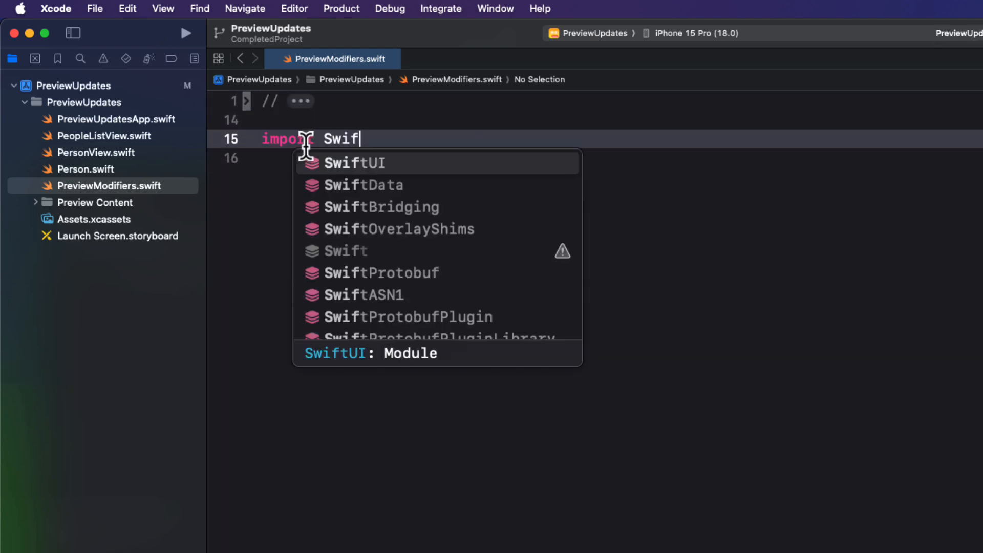
key("return")
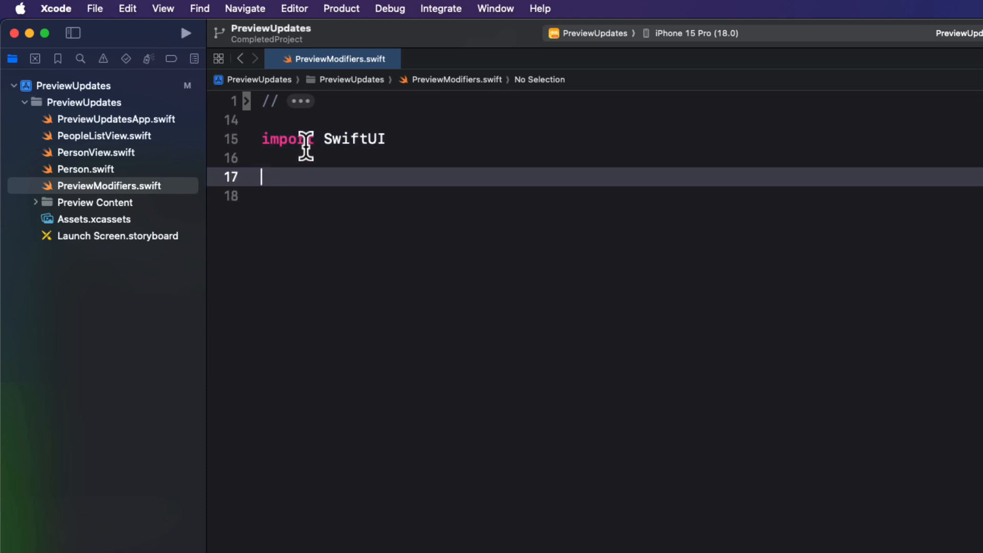
Step: Declare struct NavEmbedded: PreviewModifier with a body(content:context: Void) function
type("s")
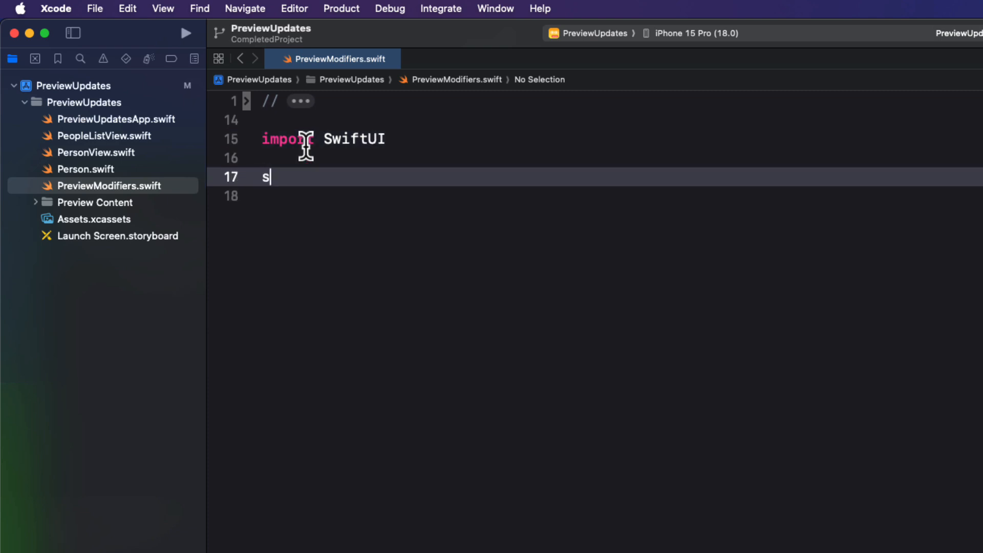
type("truct Nav")
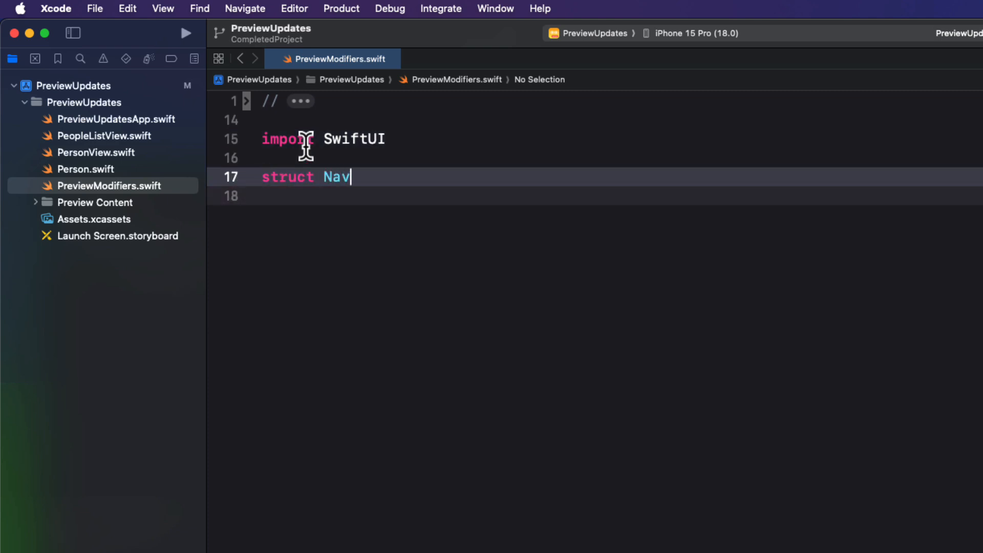
type("Embedded")
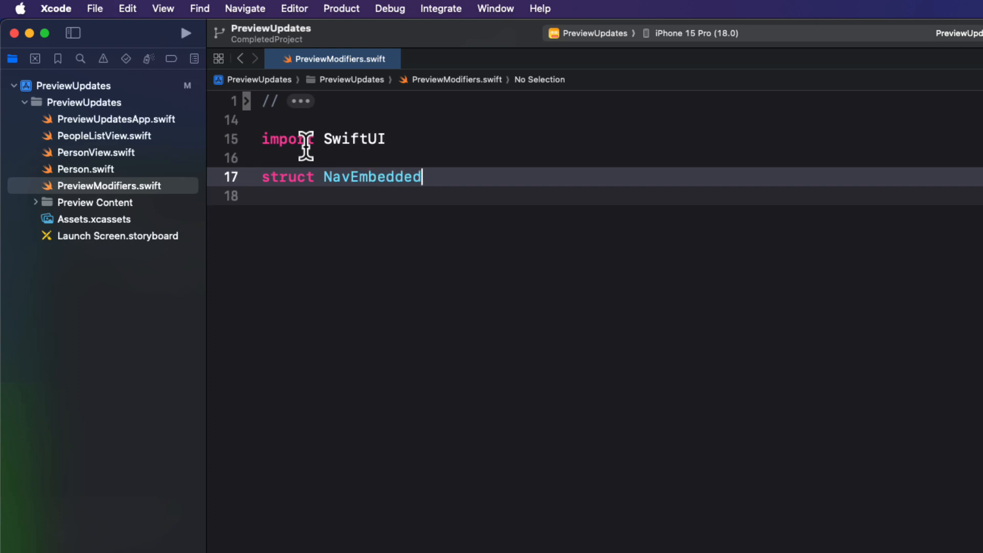
type(": PreviewModifier")
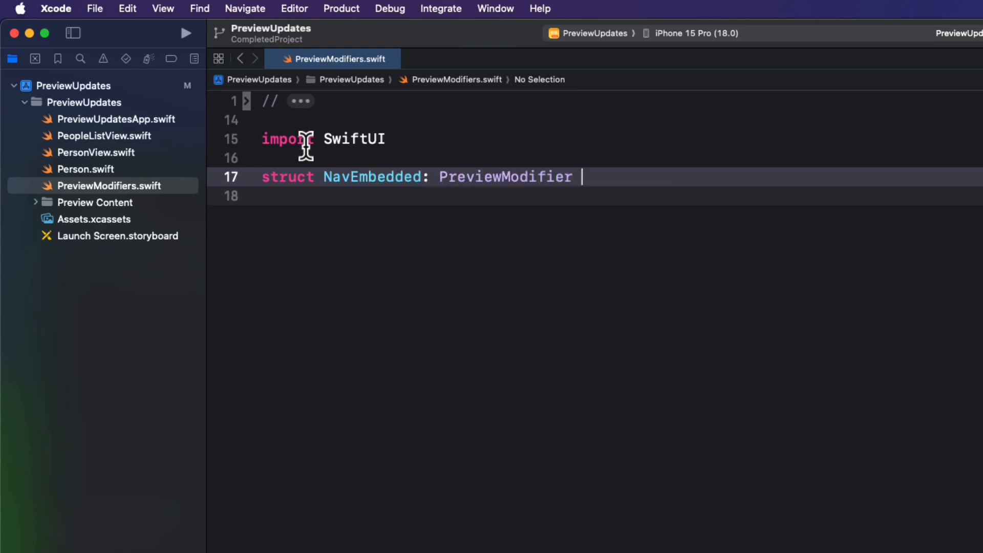
type("{")
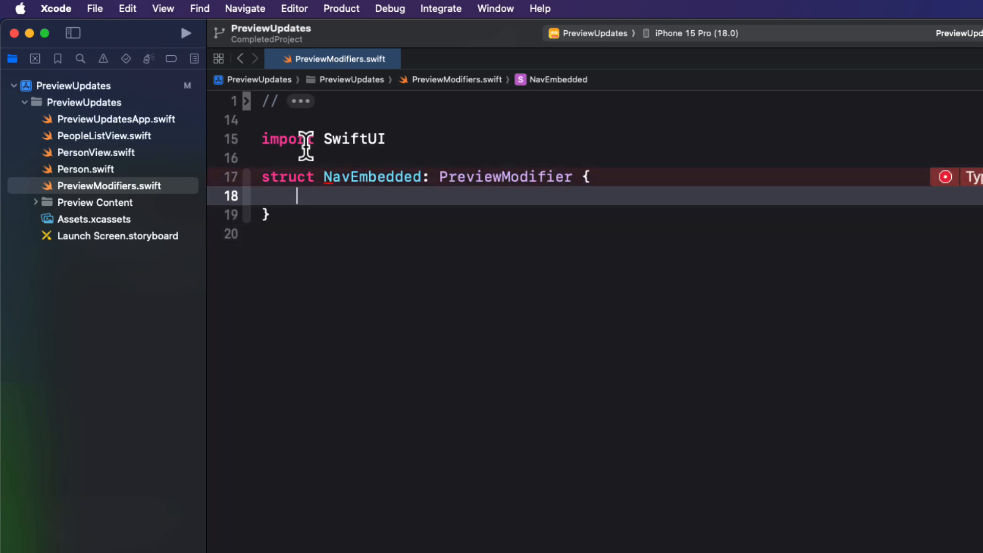
type("func")
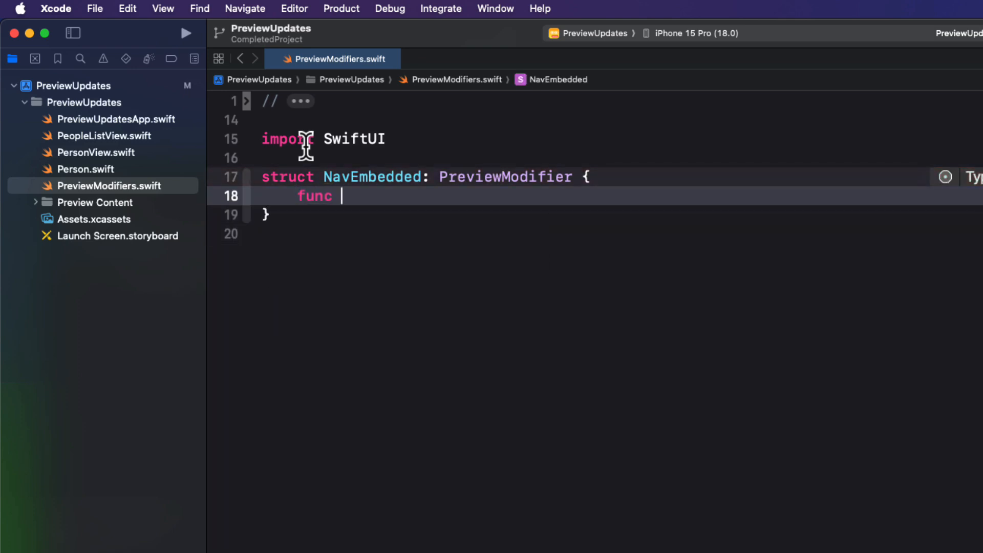
type("bo")
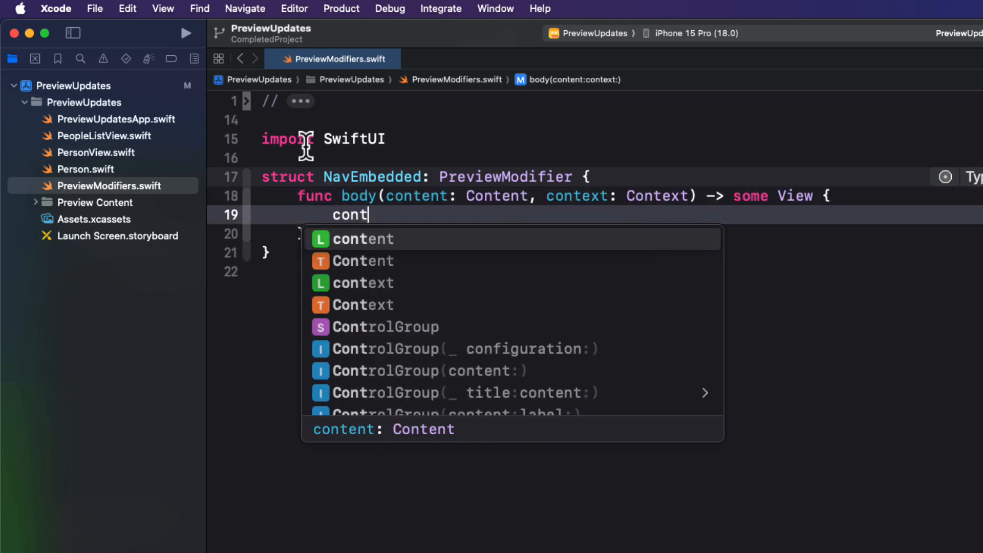
type("ent")
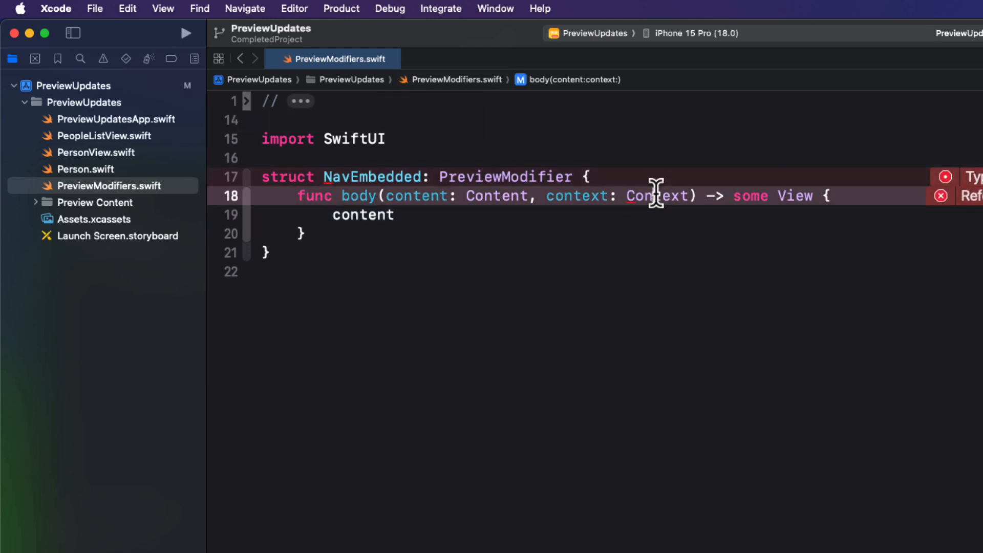
type("Void")
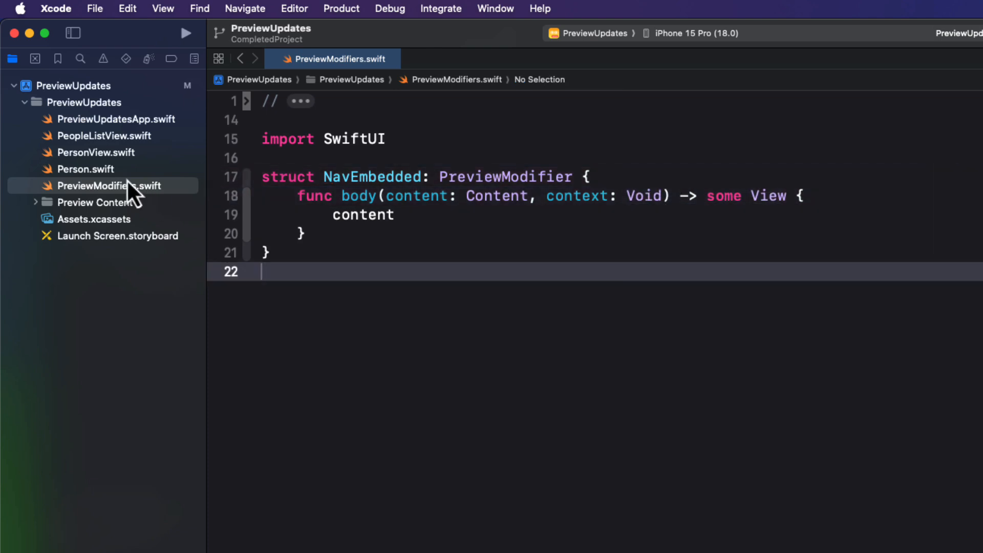
Step: Make NavEmbedded's body return NavigationStack { content }
double_click(362, 215)
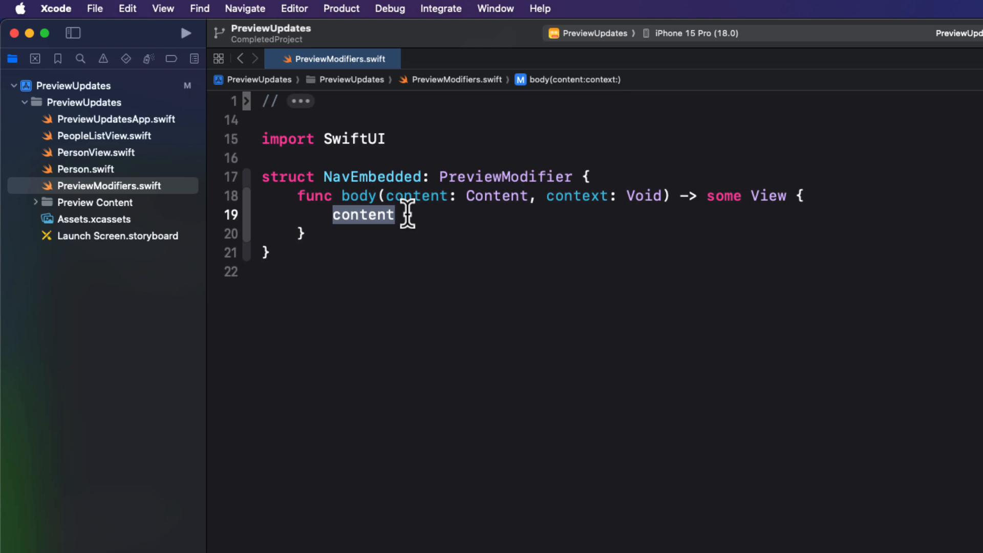
type("Navi{")
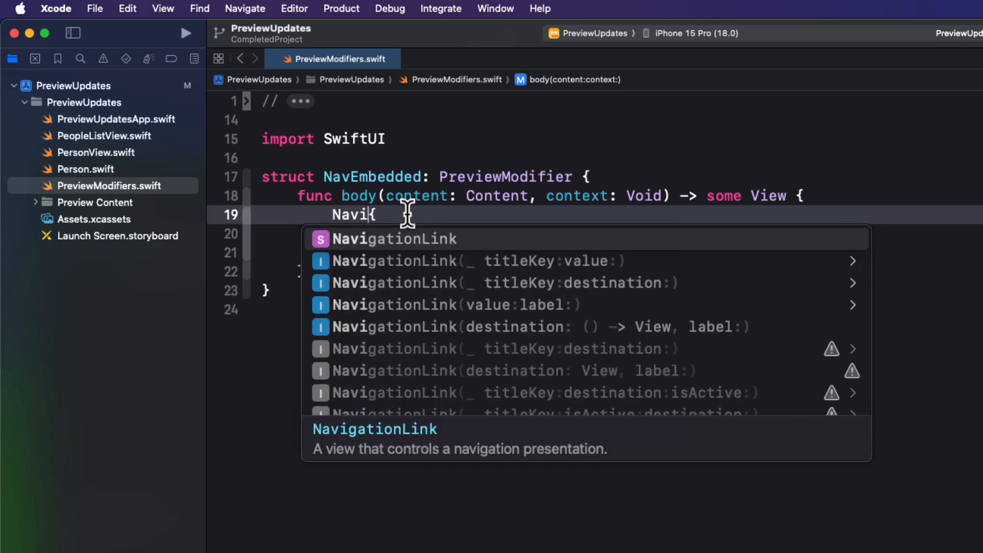
type("gationStack")
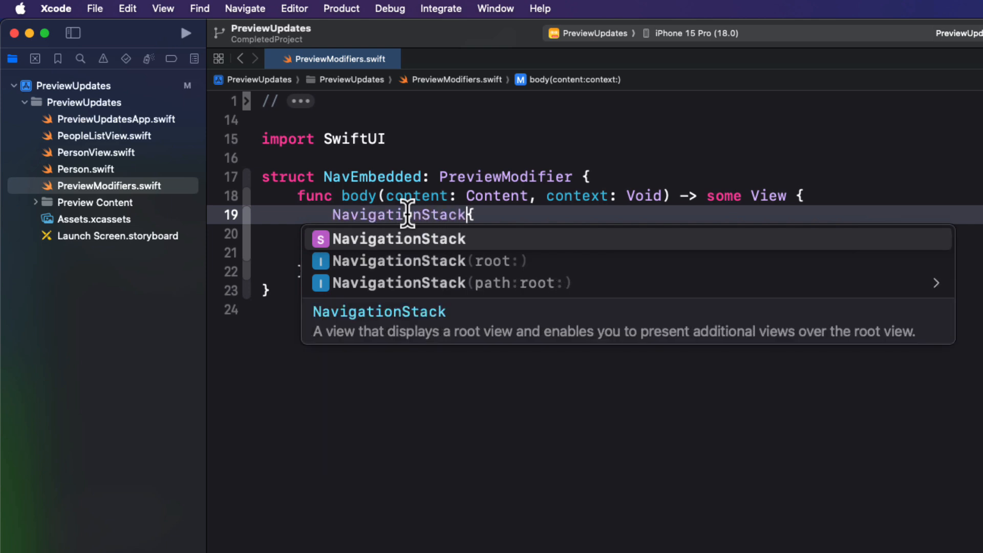
key("Return")
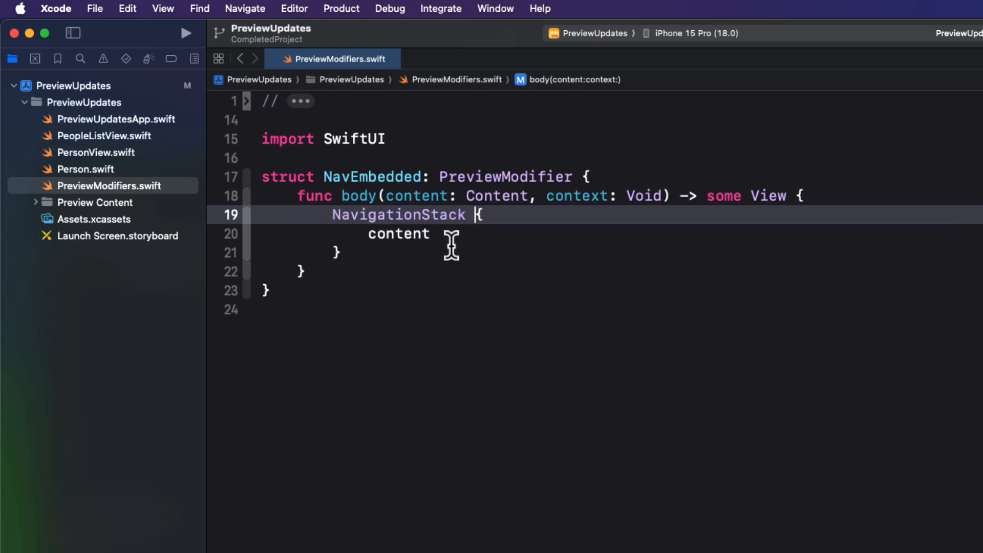
mouse_move(113, 207)
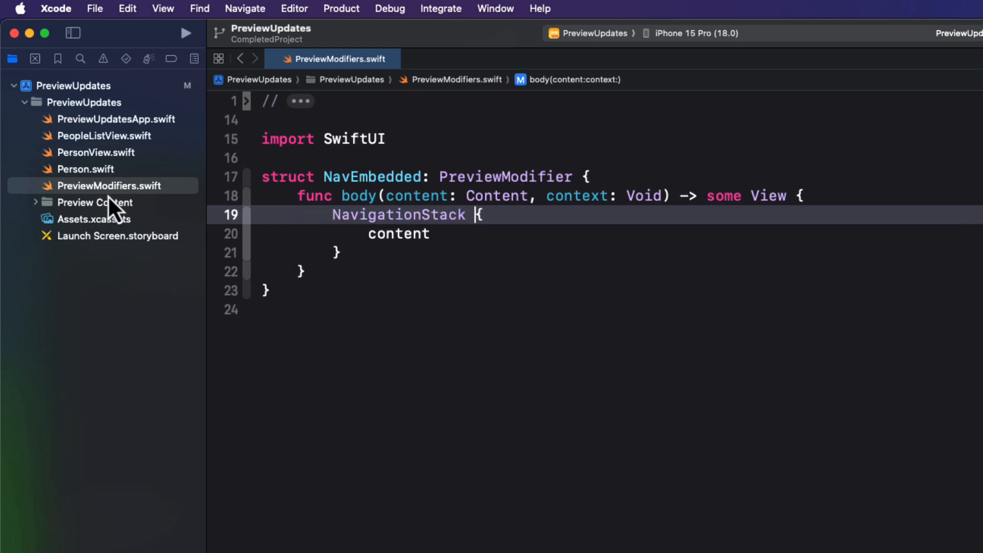
Step: Add traits: .modifier(NavEmbedded()) to PersonView's #Preview to show the navigation title
left_click(104, 152)
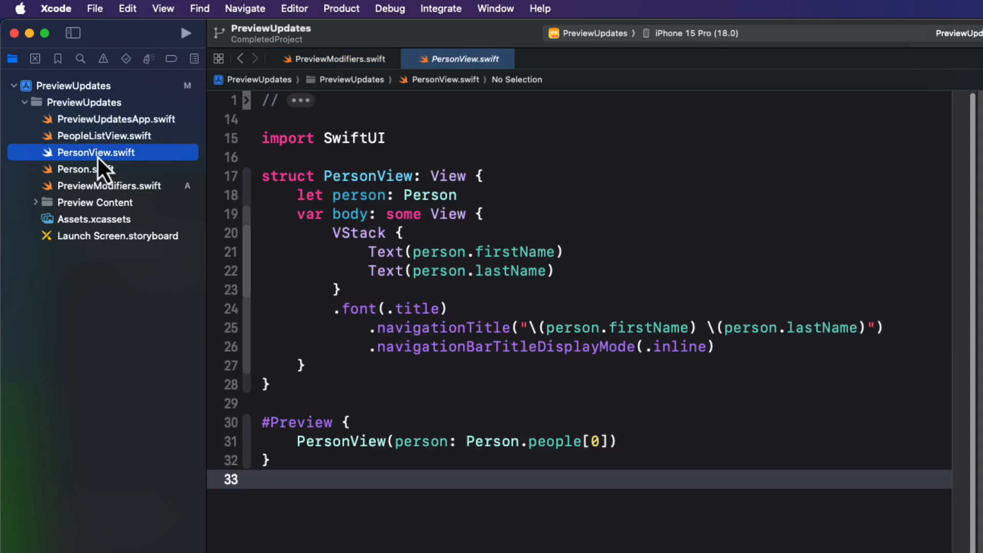
mouse_move(428, 347)
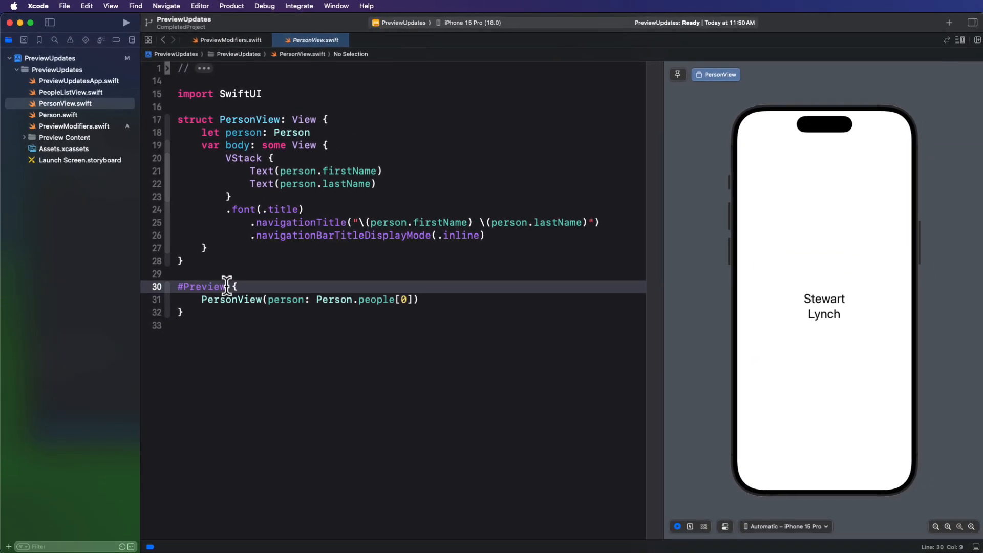
type("tr")
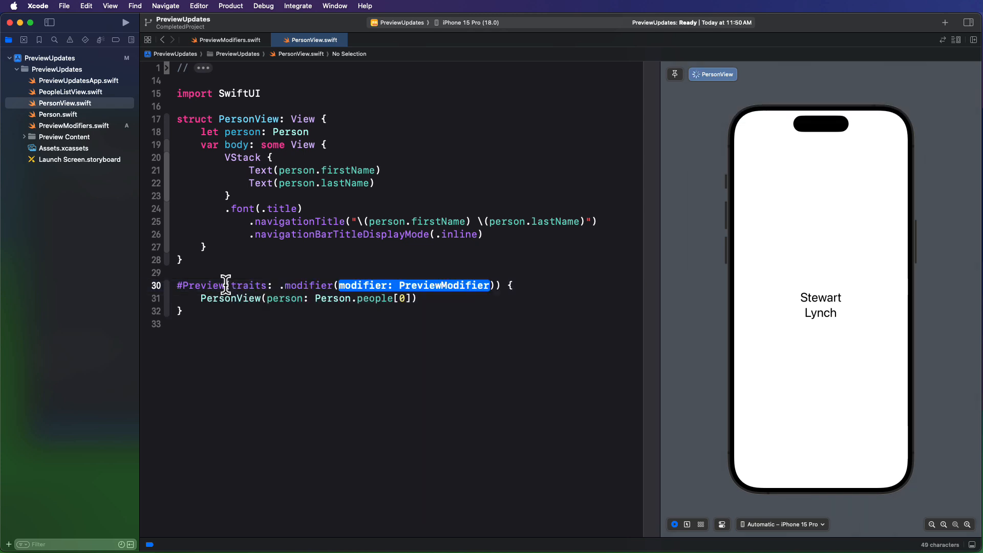
type("N")
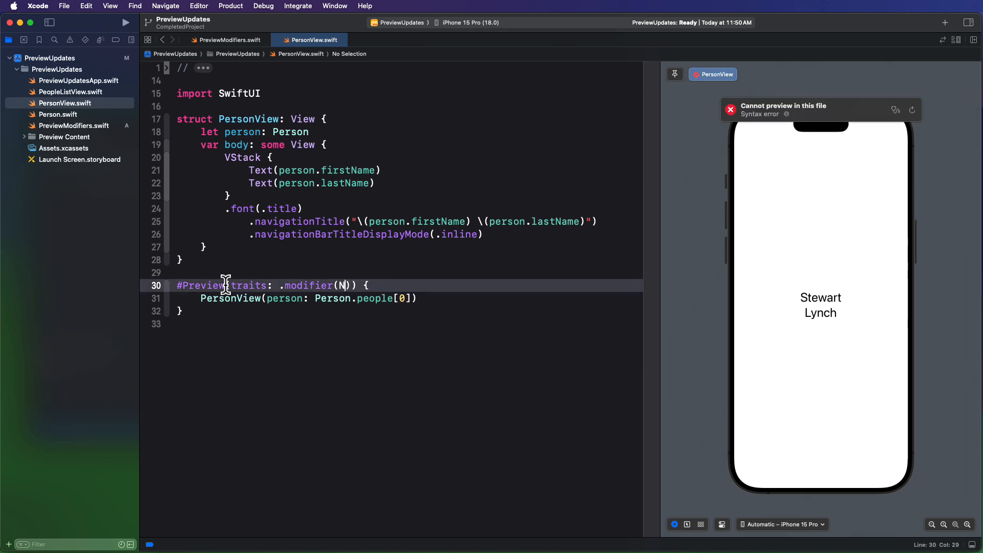
type("avEmbedded")
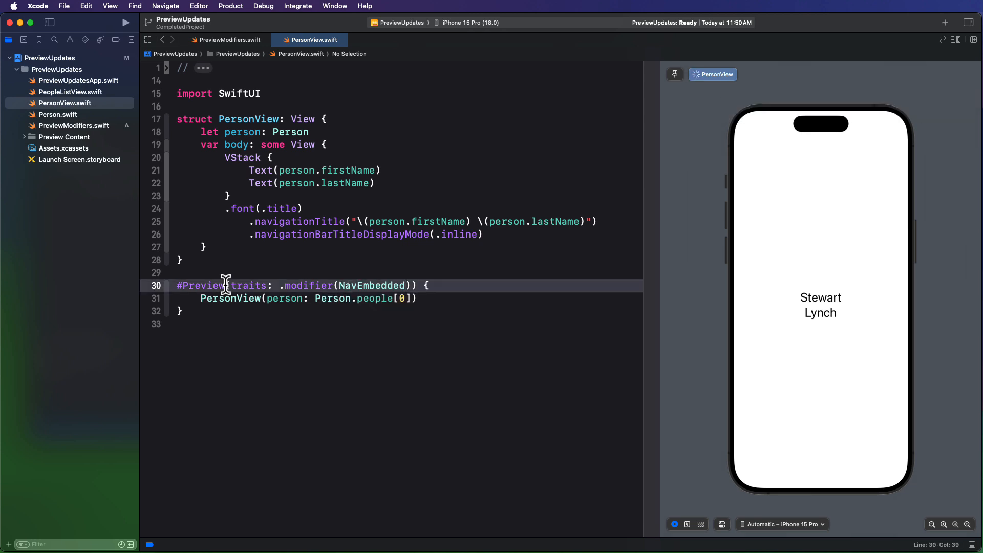
type("()")
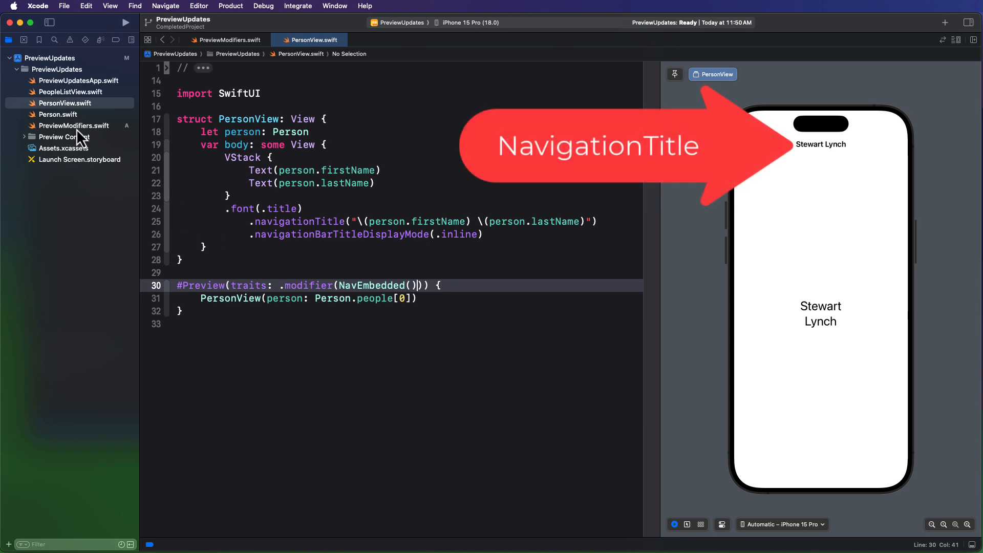
left_click(69, 125)
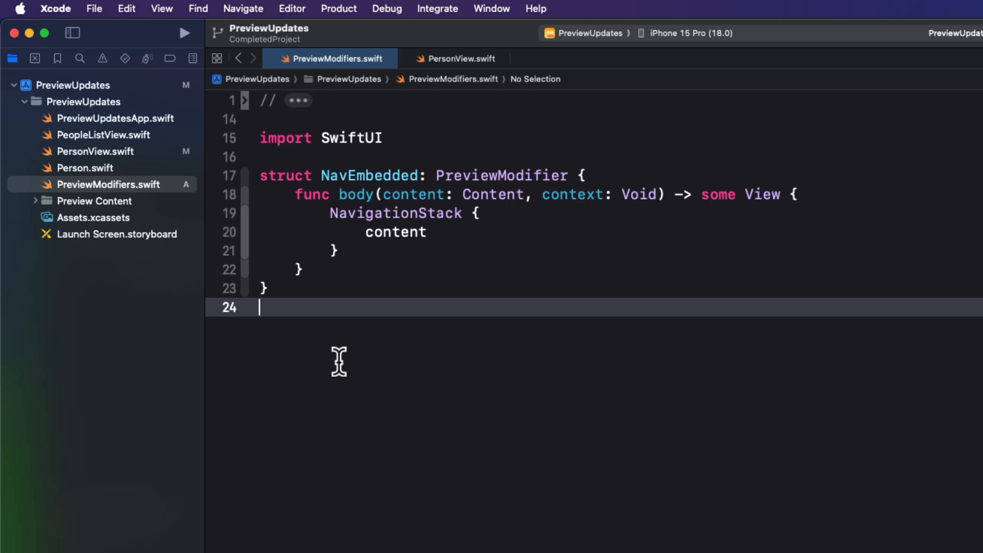
Step: Extend PreviewTrait where T == Preview.ViewTraits with static var navEmbedded = .modifier(NavEmbedded())
type("extension PreviewTrait where")
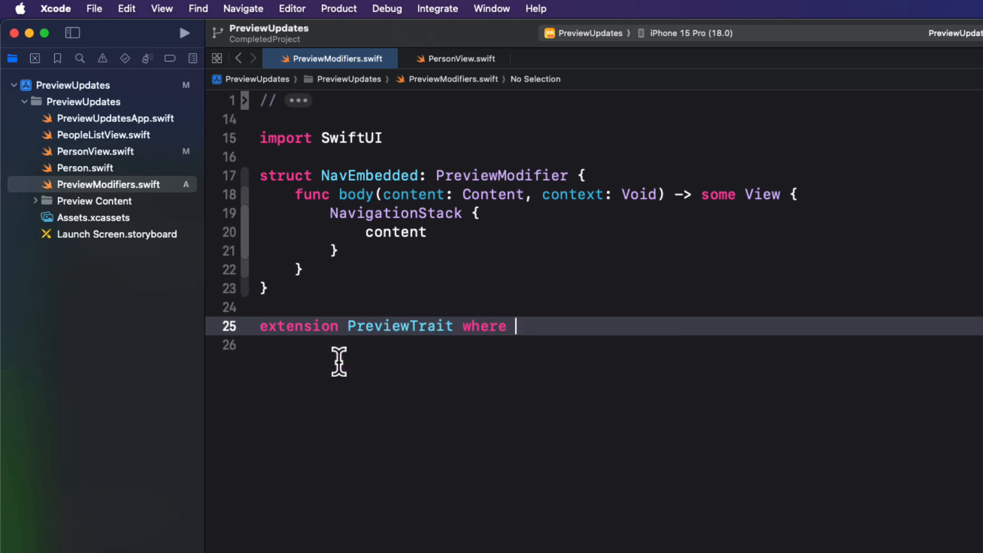
type("T =")
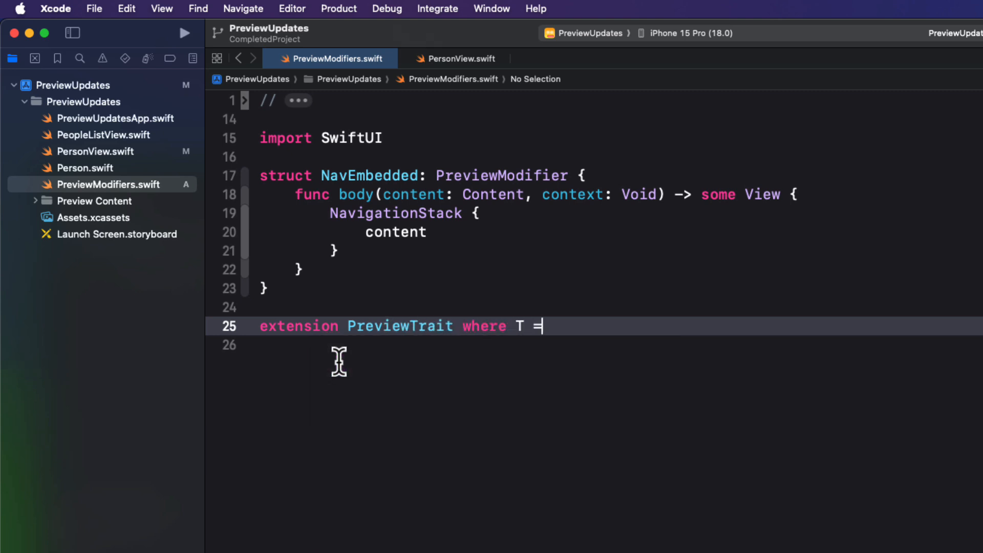
type("= Preview.ViewTraits")
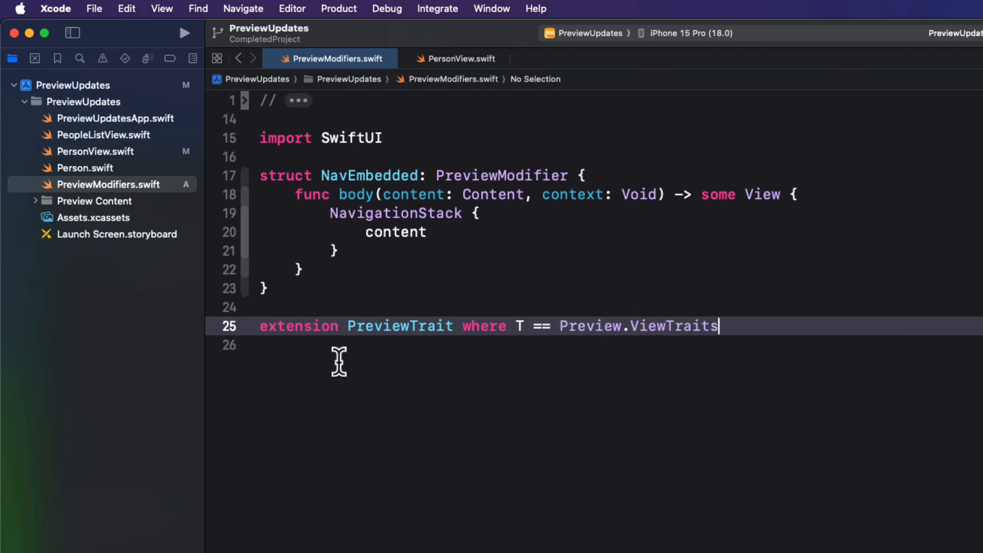
type("{")
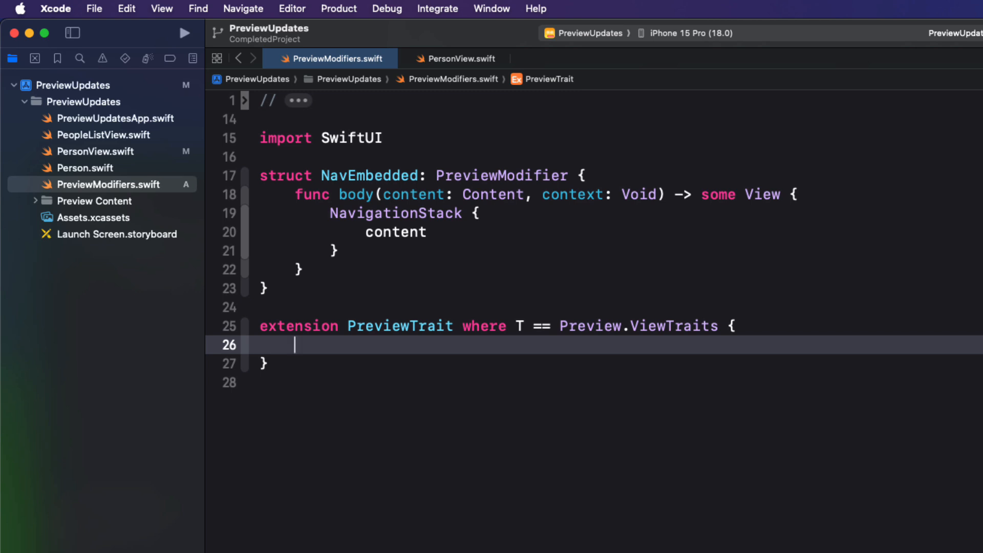
type("static var")
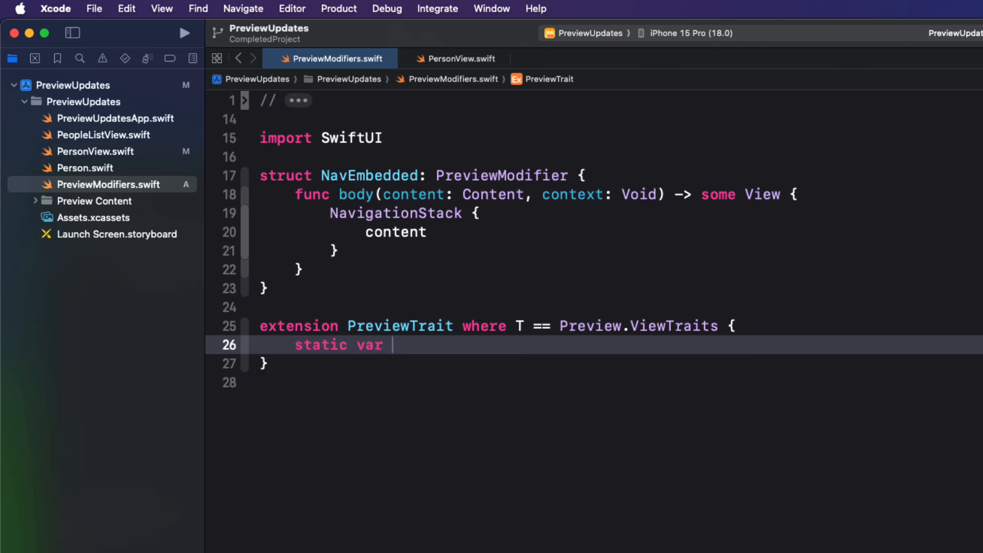
type("navEmbe")
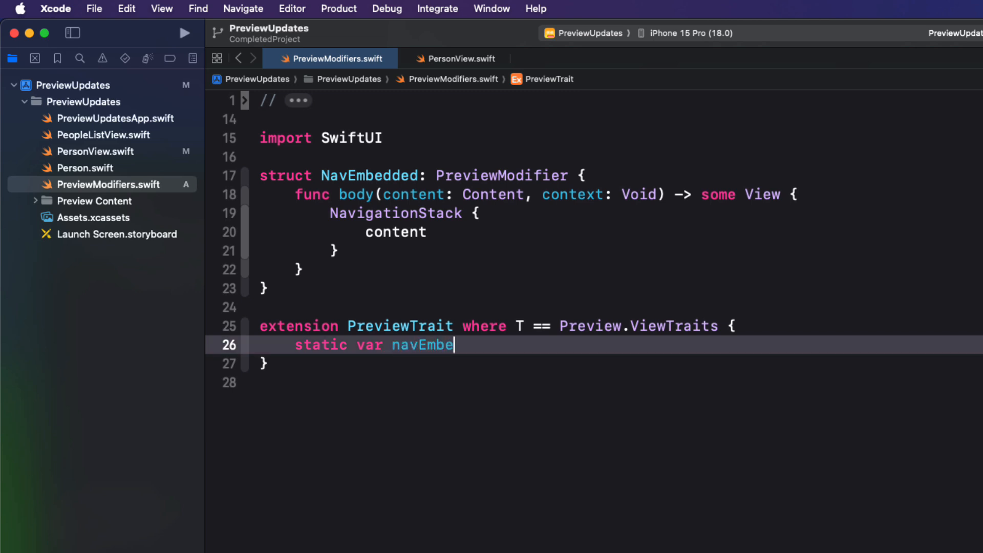
type("dded")
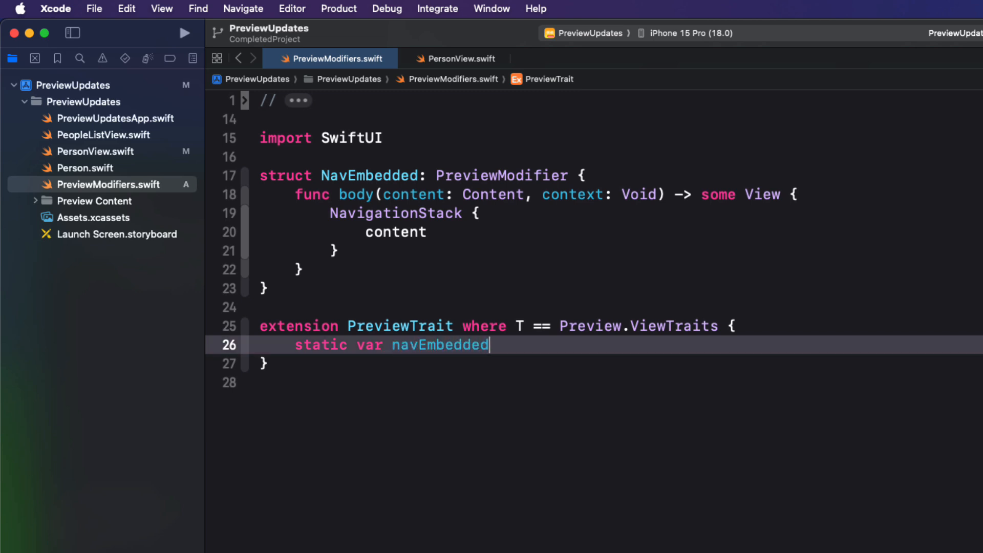
type(": Self")
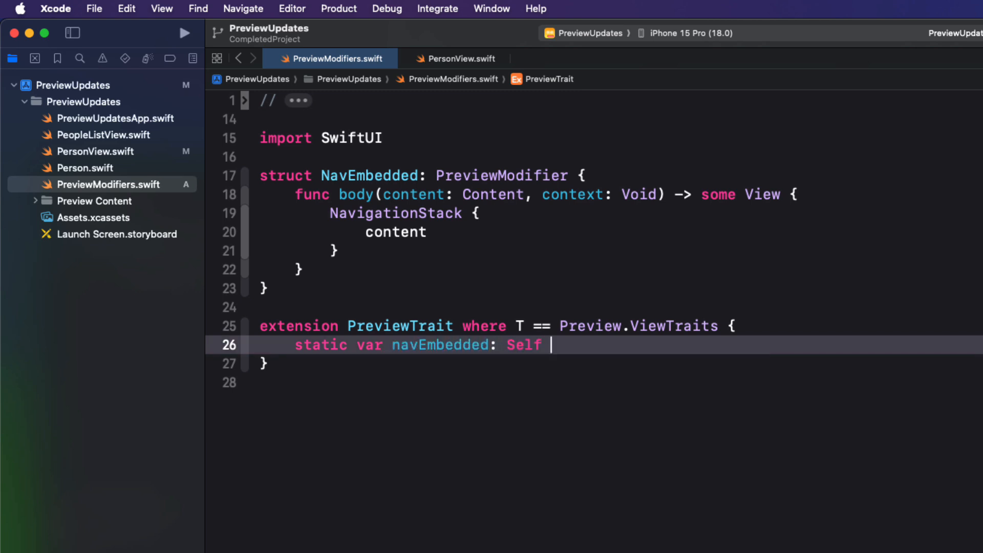
type("= .")
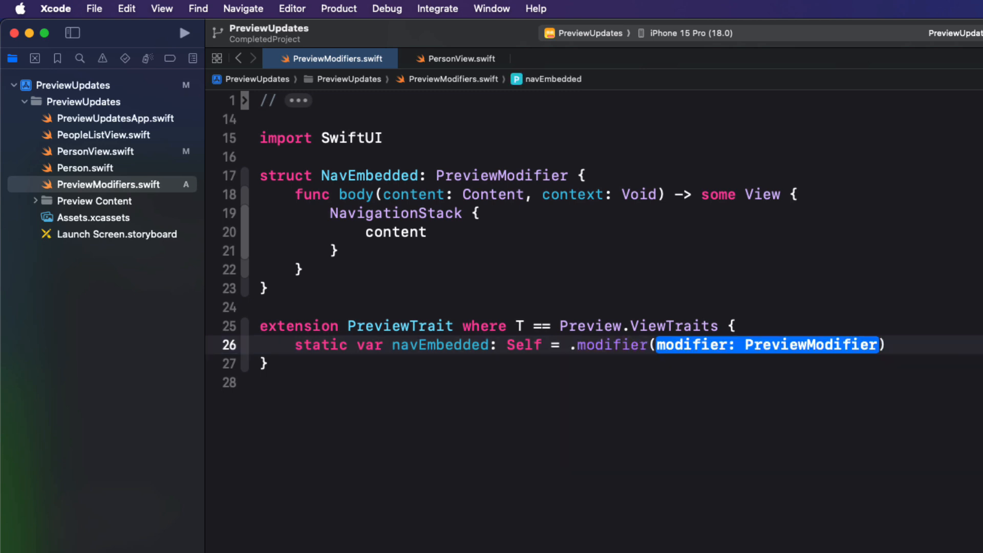
type("NavEmbedded")
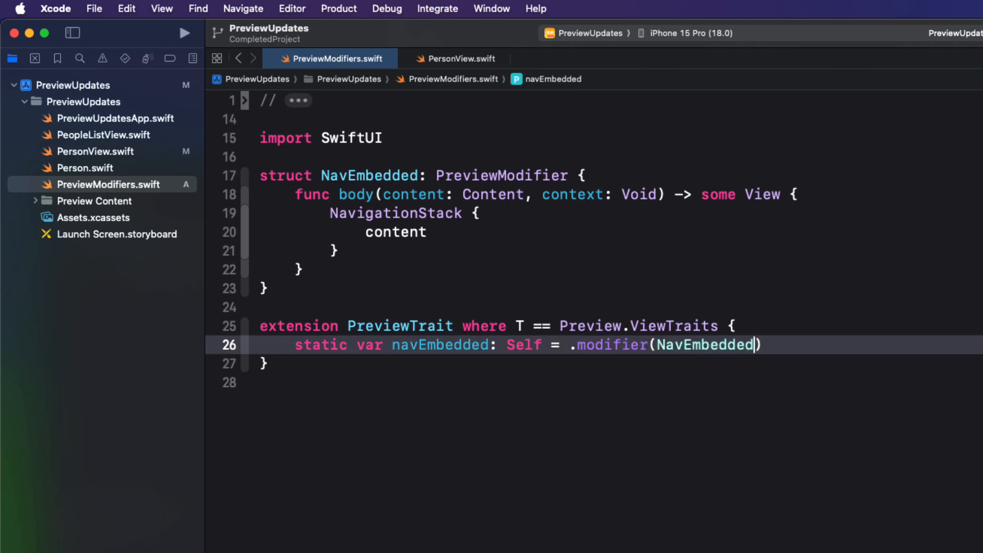
type("()")
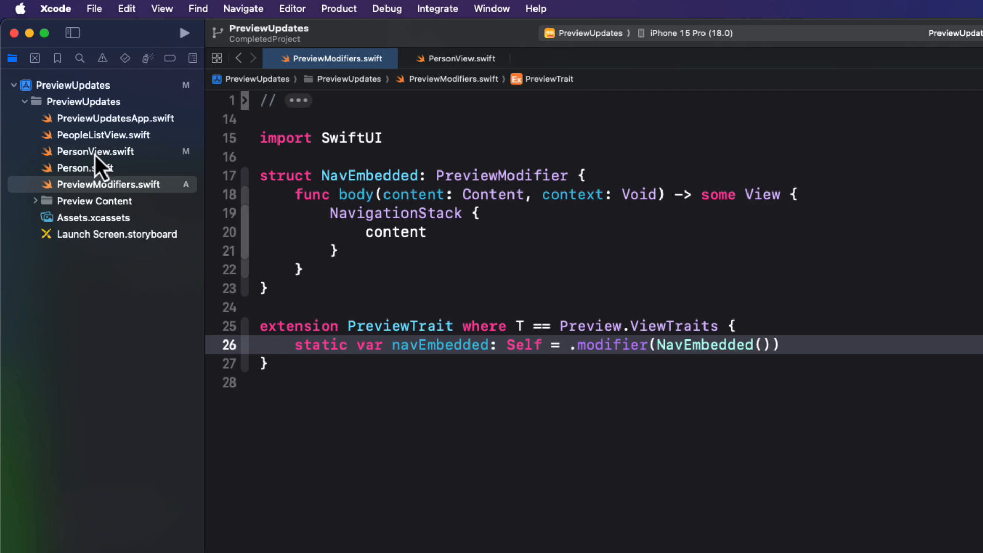
Step: Replace .modifier(NavEmbedded()) in PersonView's preview with the .navEmbedded trait
left_click(97, 151)
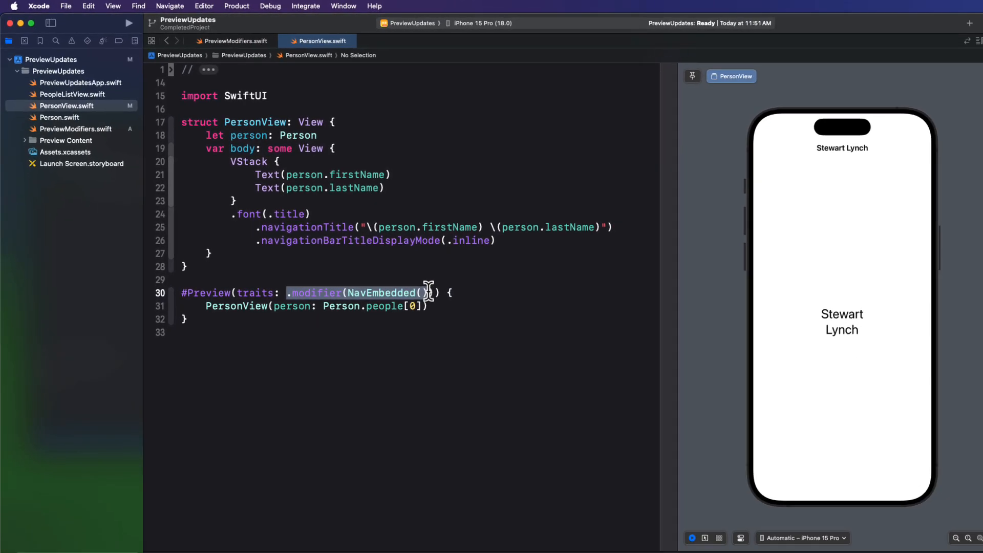
key("delete")
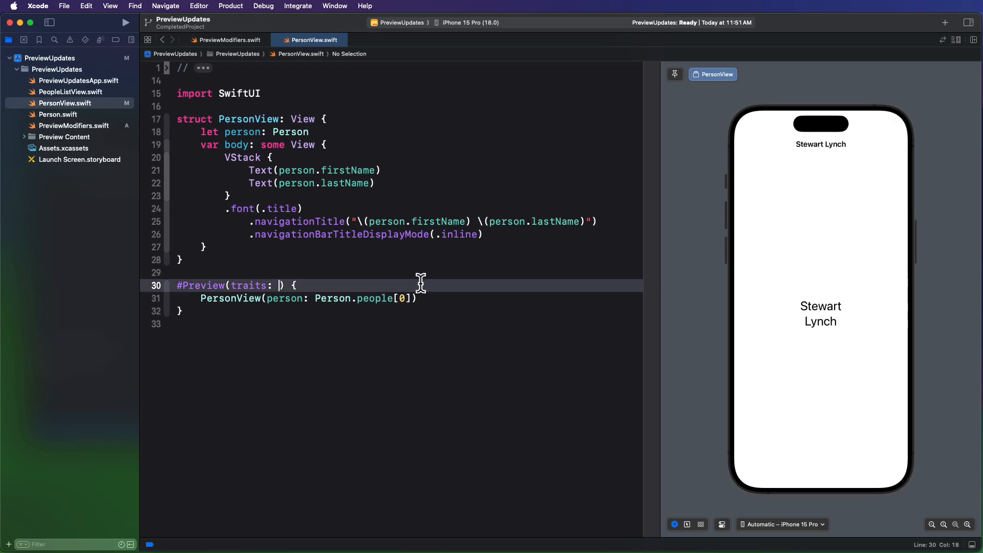
type(".navEmbedded")
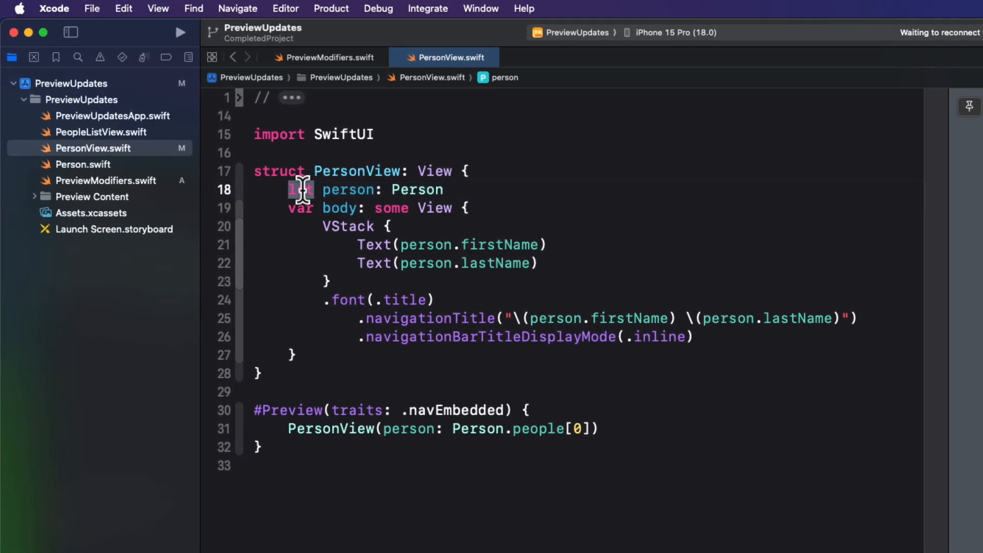
type("@Binding var")
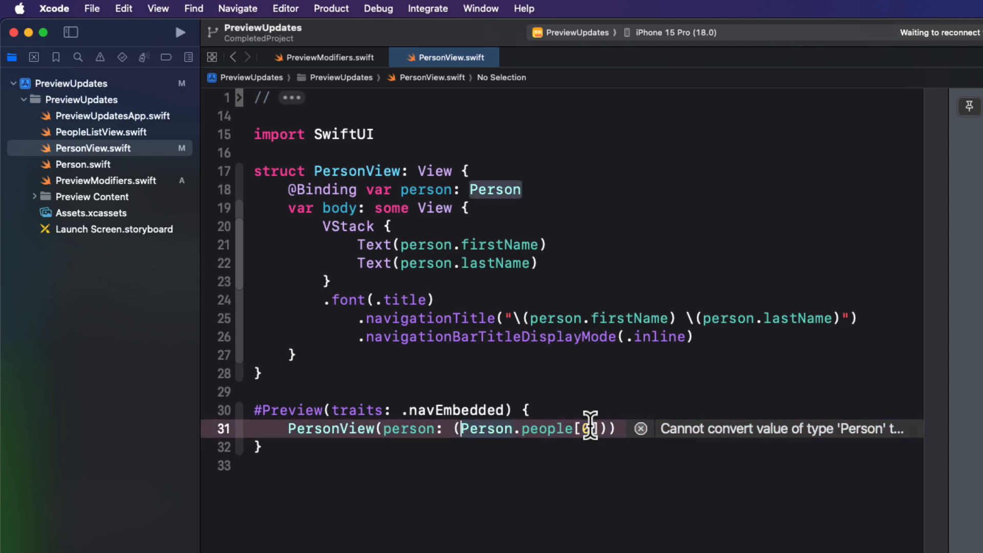
type(".const")
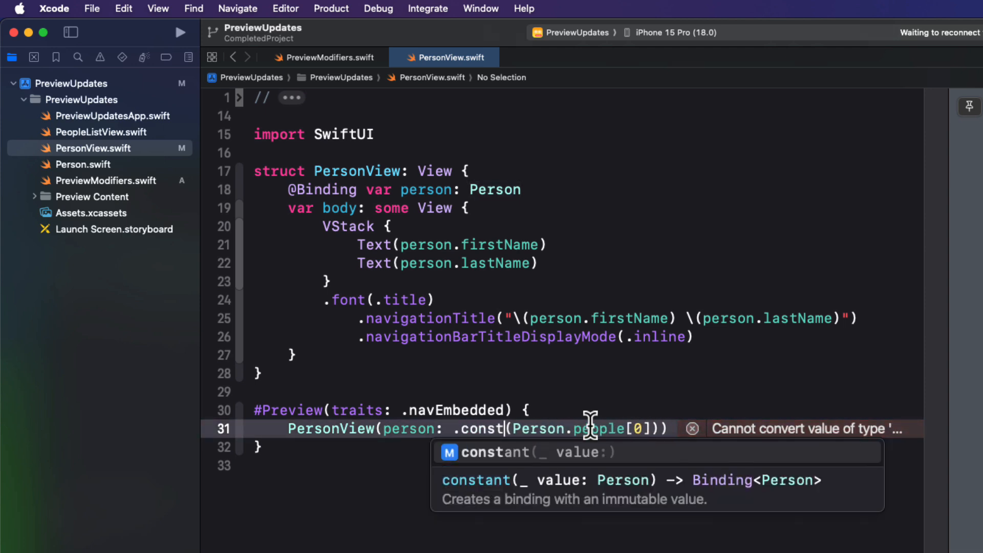
key("Tab")
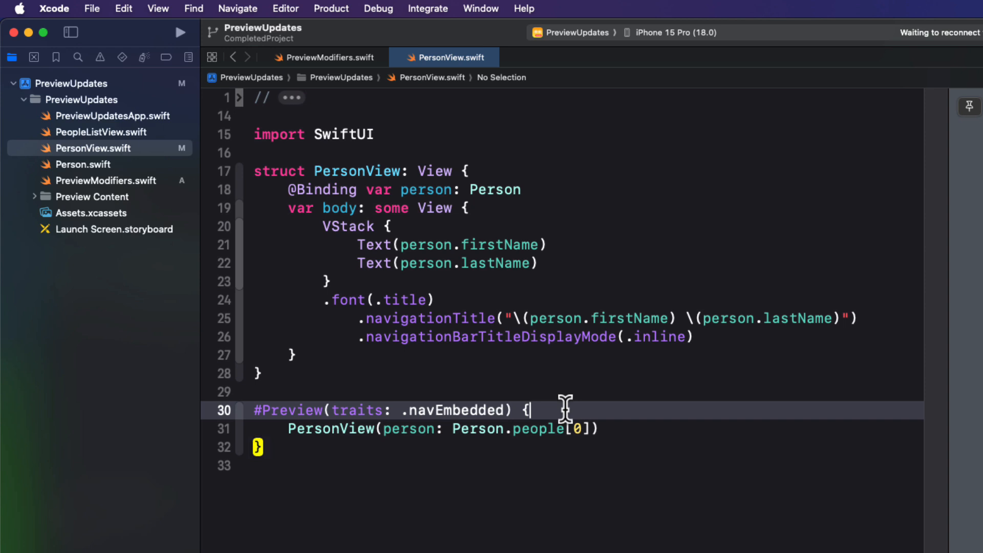
type("@")
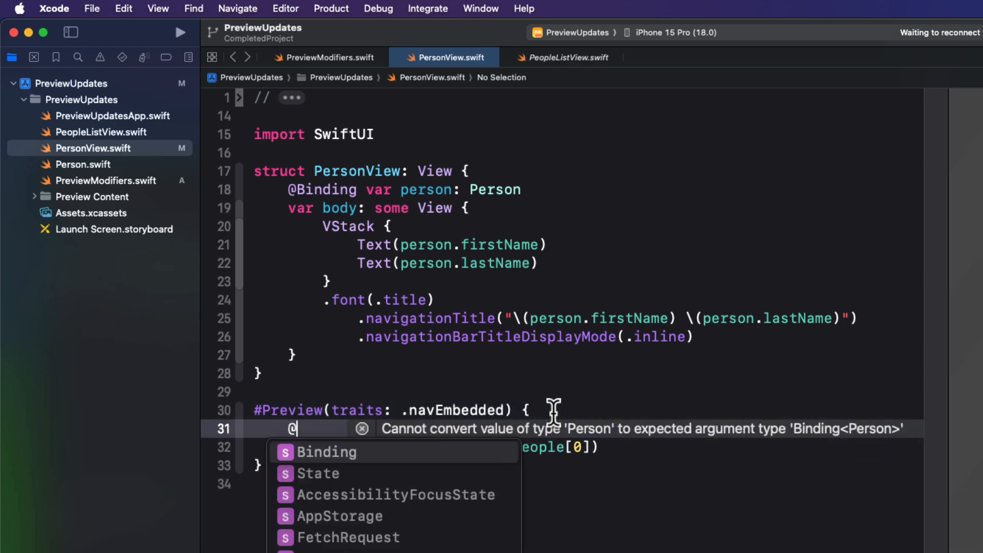
type("Previewable")
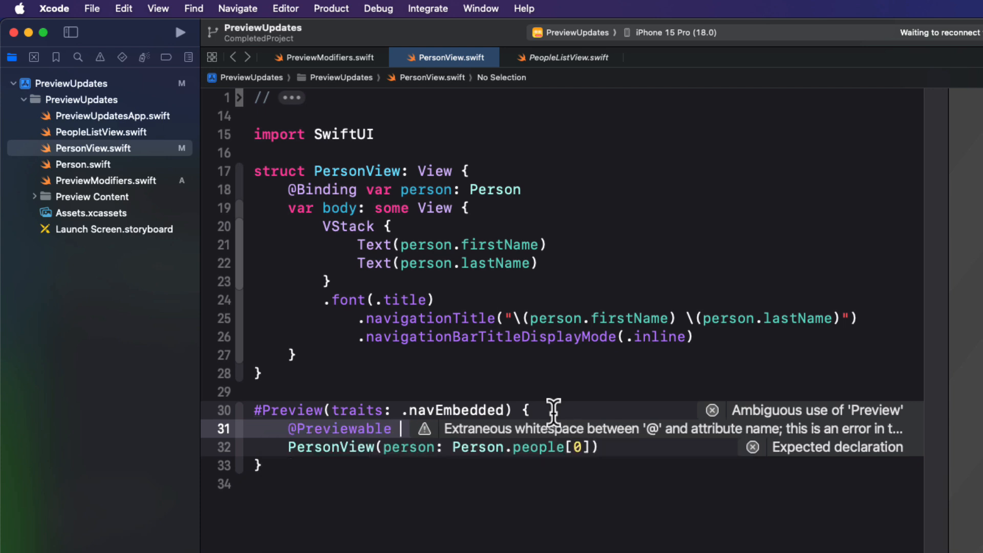
type("@State")
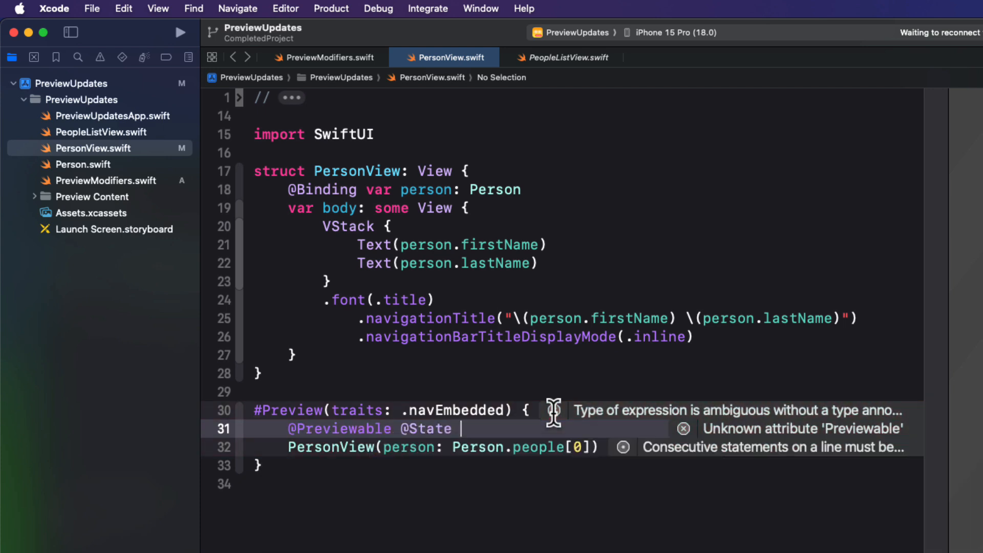
type("var person =")
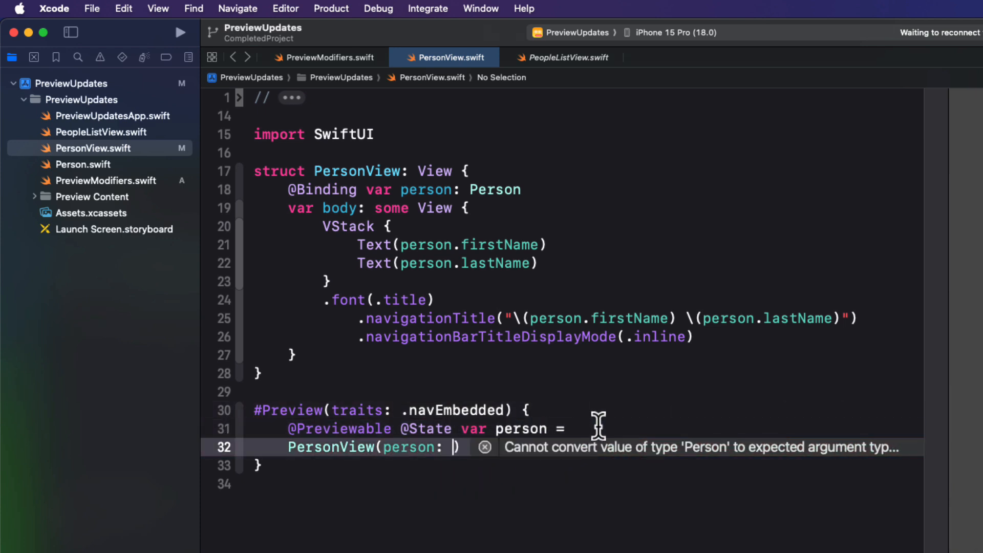
type("Person.people[0]")
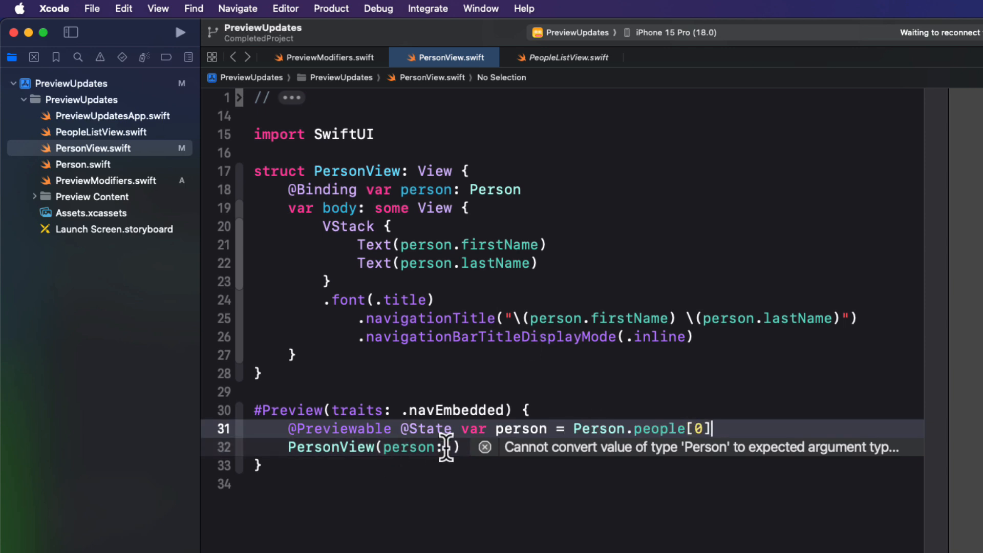
type("$person")
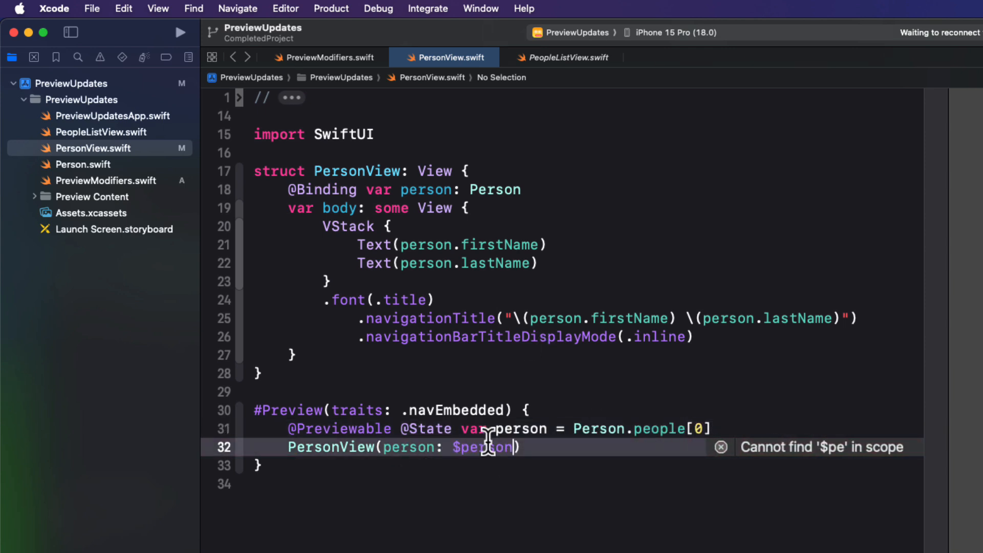
left_click(101, 131)
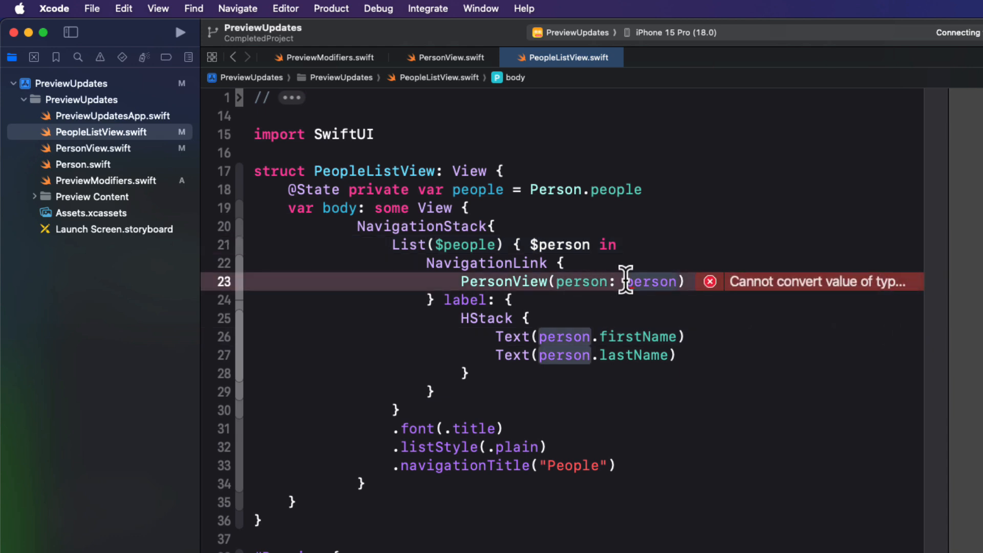
Step: In PeopleListView, pass $person to PersonView instead of person
type("$")
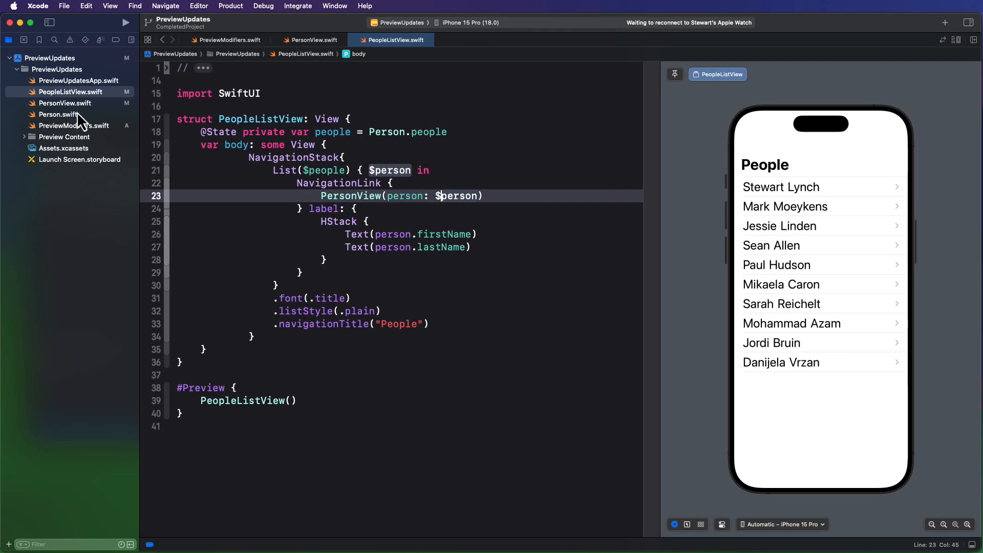
left_click(65, 103)
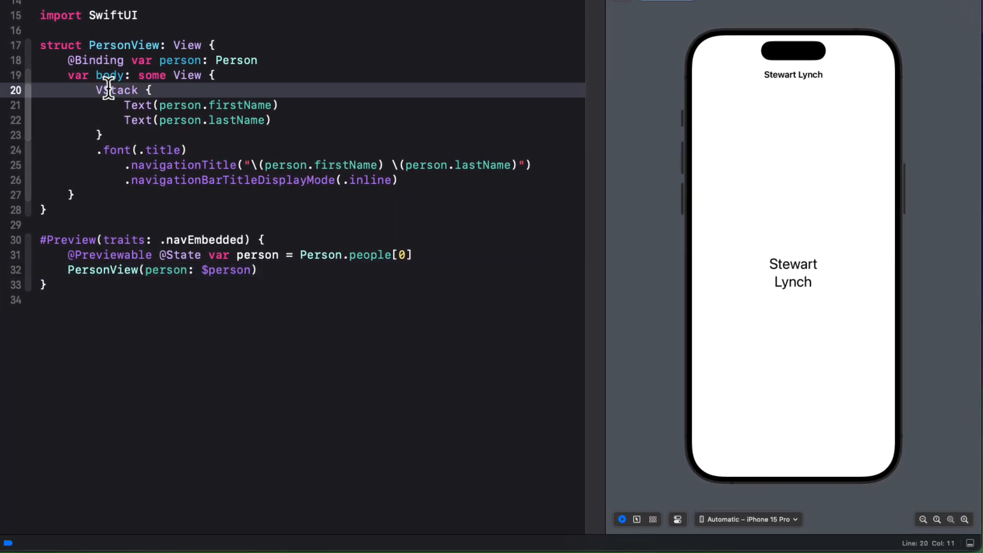
Step: Replace PersonView's VStack with a Form of 'First name' and 'Last Name' TextFields bound to $person
double_click(116, 90)
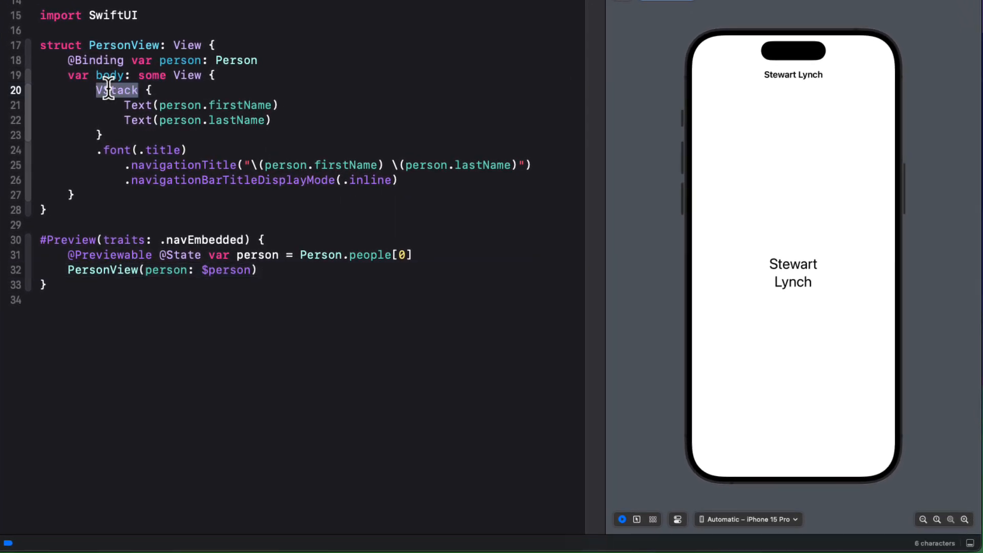
type("Form {")
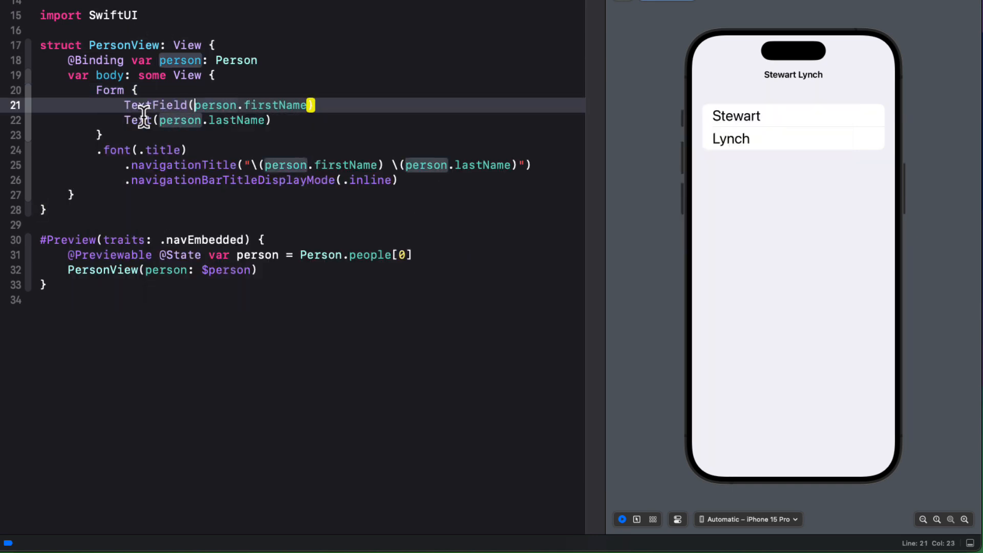
type("\"First name\"")
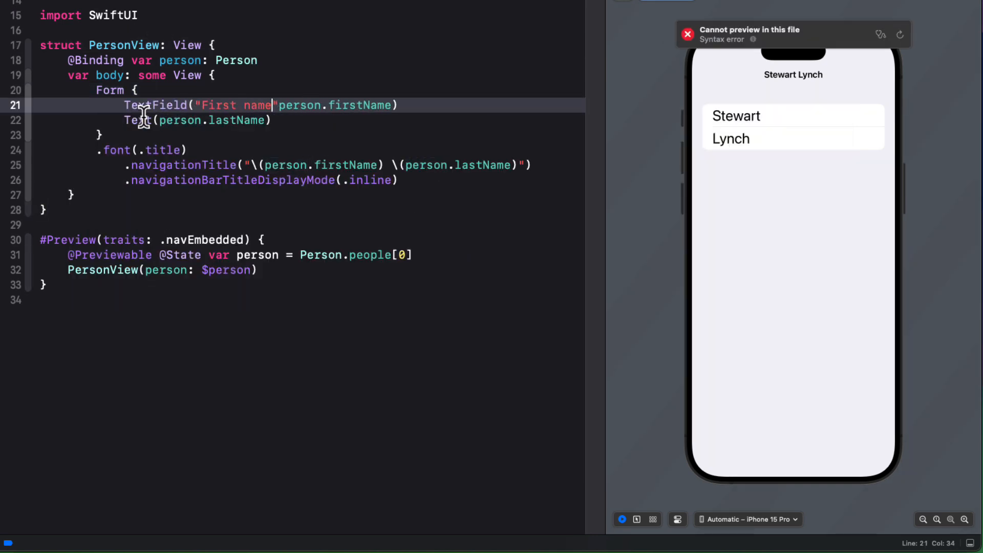
type(", text: $")
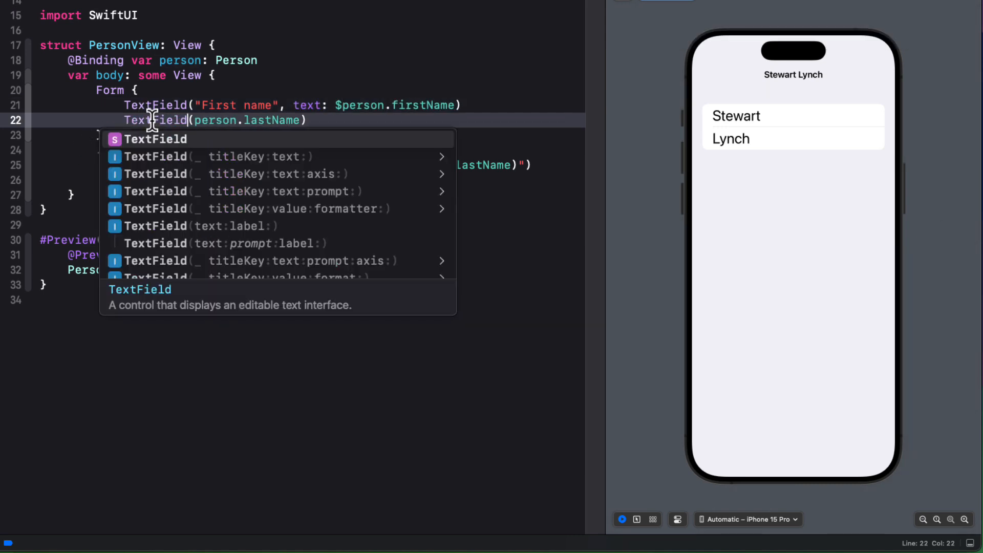
type("\"Last Name\", text:")
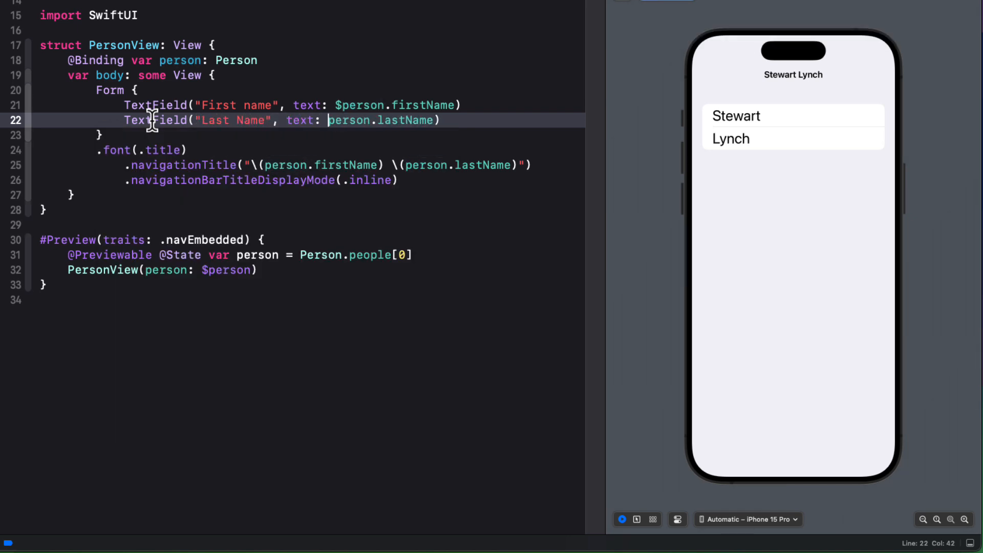
type("$")
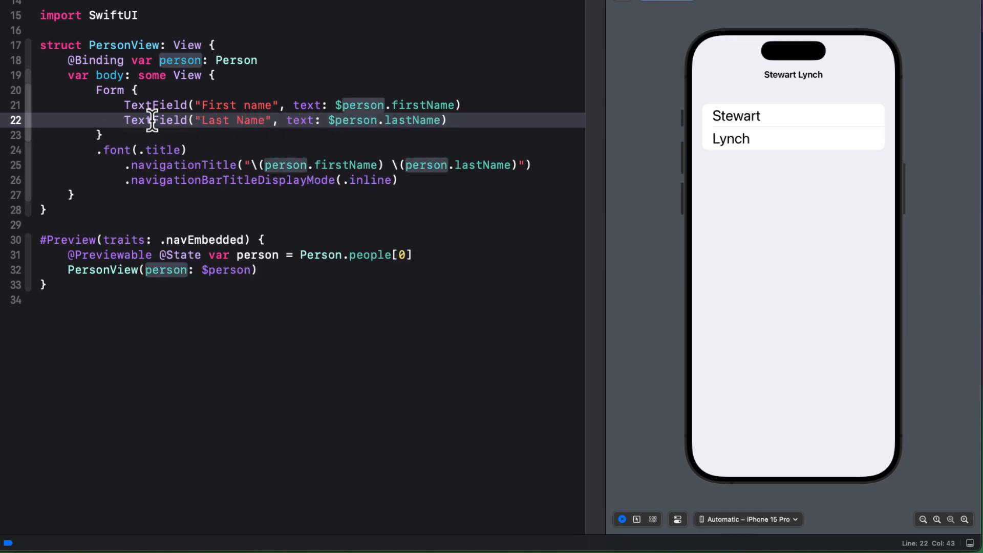
Step: Edit the first name Stewart in the live PersonView preview and watch the title update
left_click(759, 116)
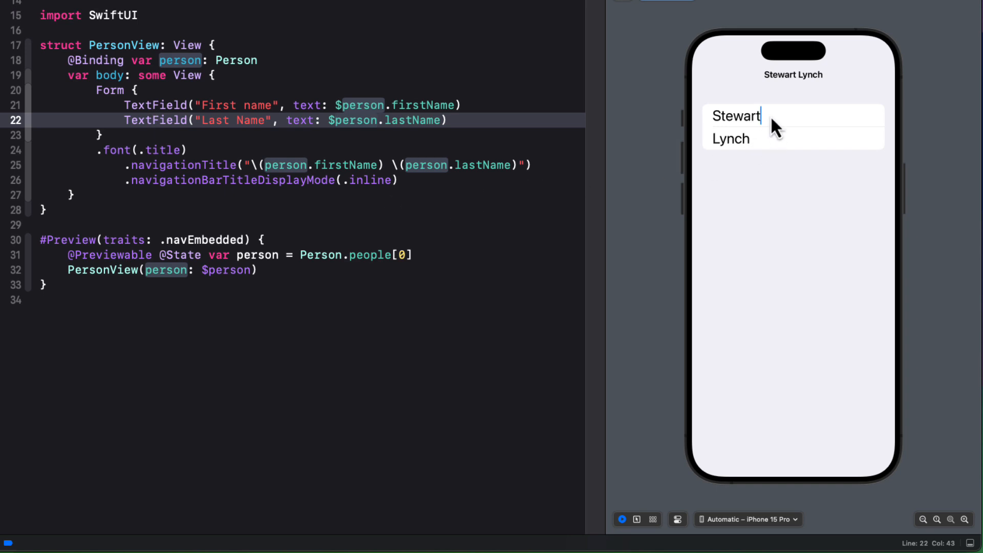
key("Backspace")
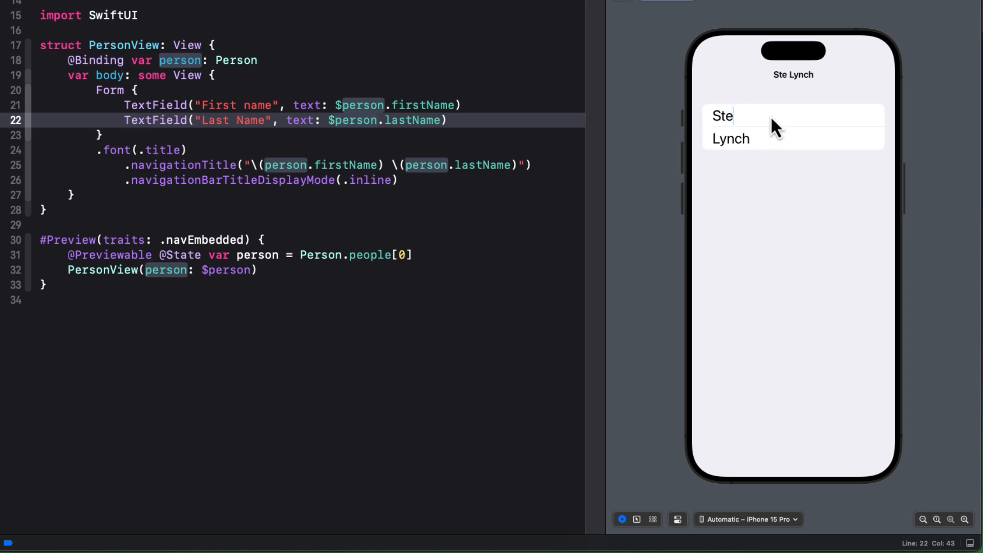
type("kjkjkjkjh")
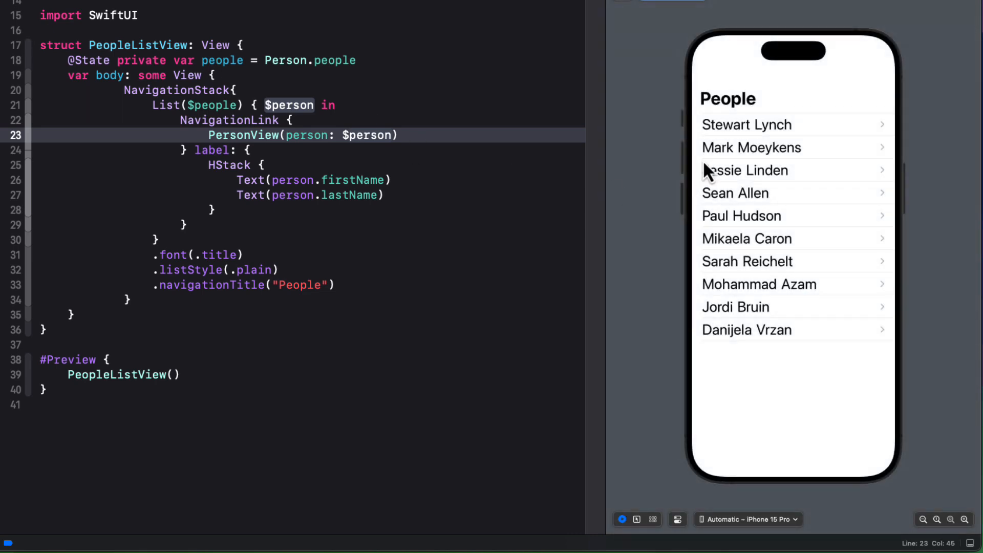
mouse_move(760, 155)
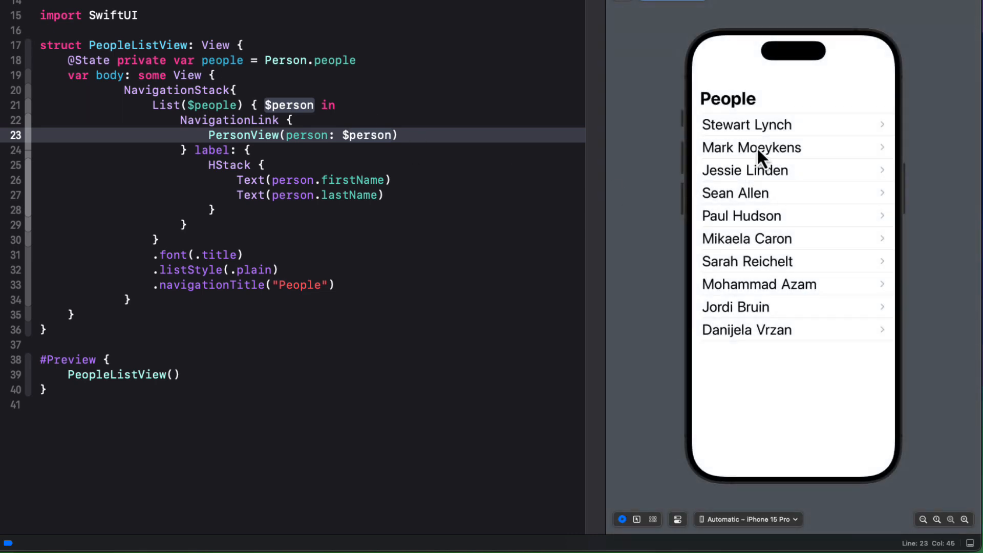
Step: Rename Mark Moeykens to Marcus in the live list preview, then open Person.swift
left_click(751, 147)
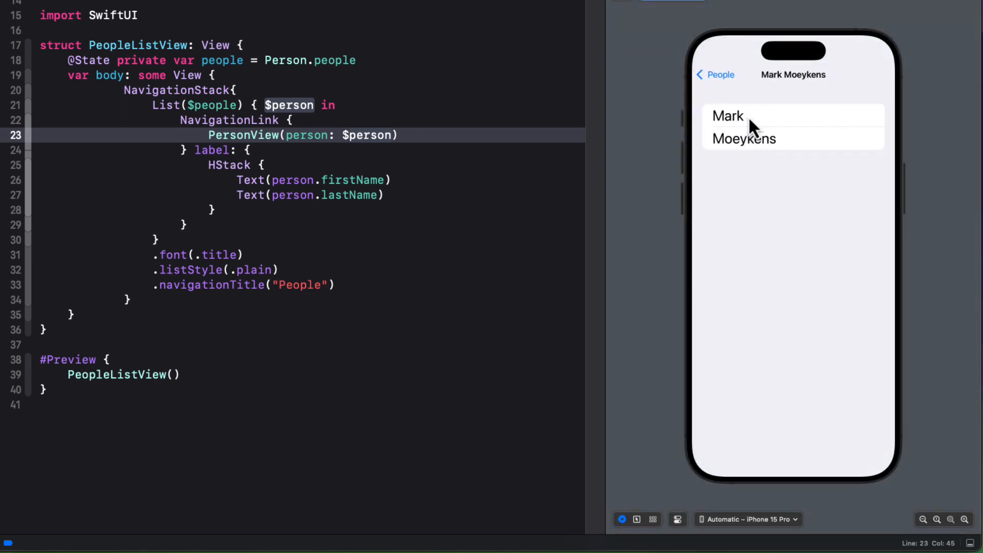
type("cu")
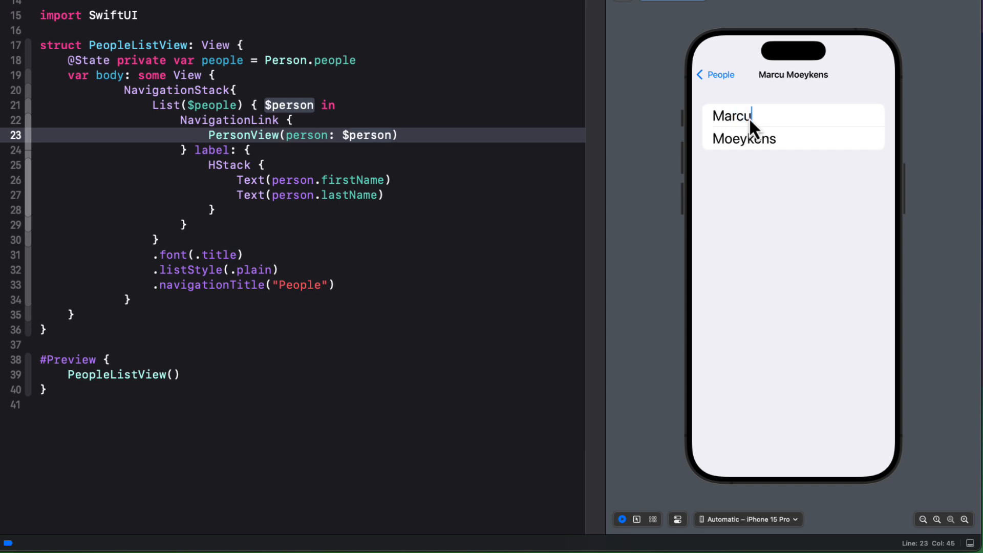
type("s")
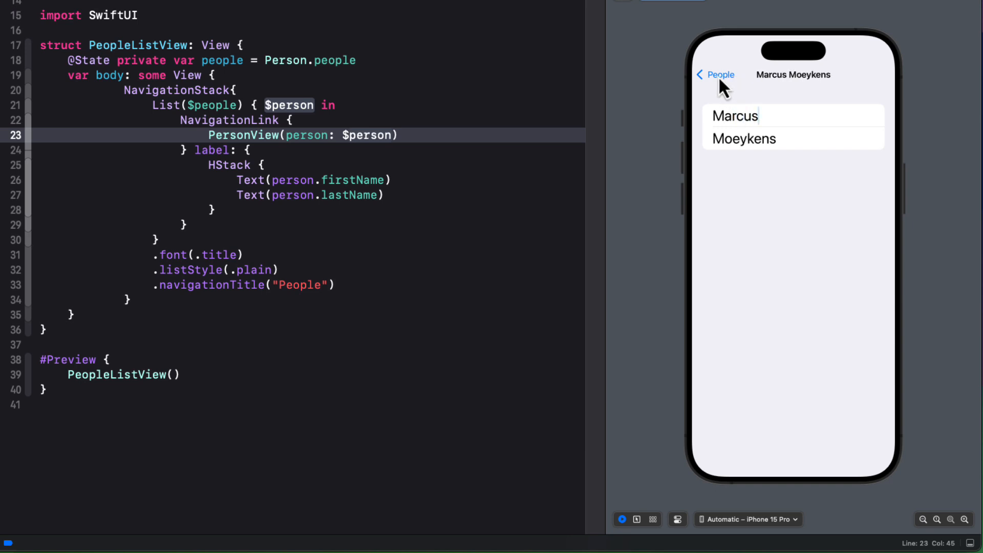
left_click(720, 74)
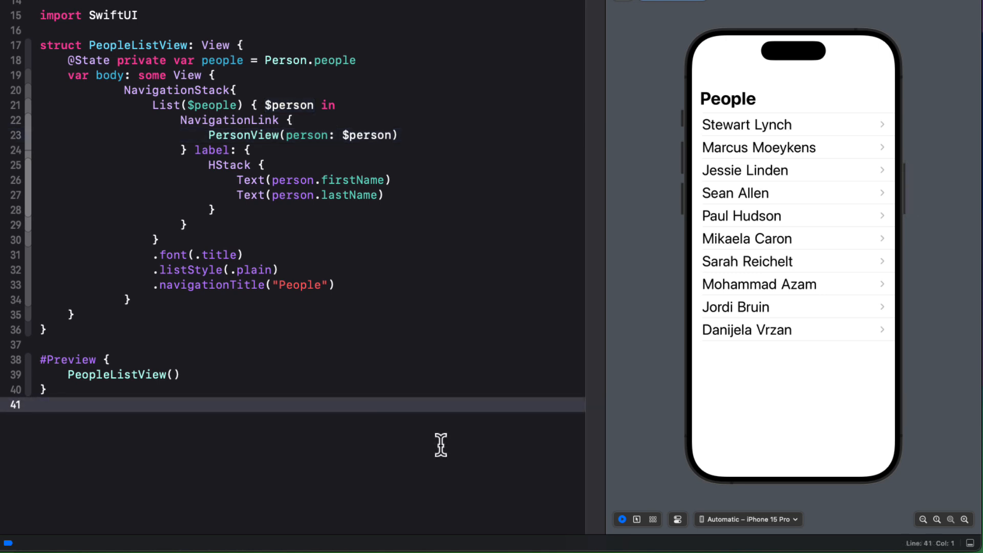
left_click(41, 405)
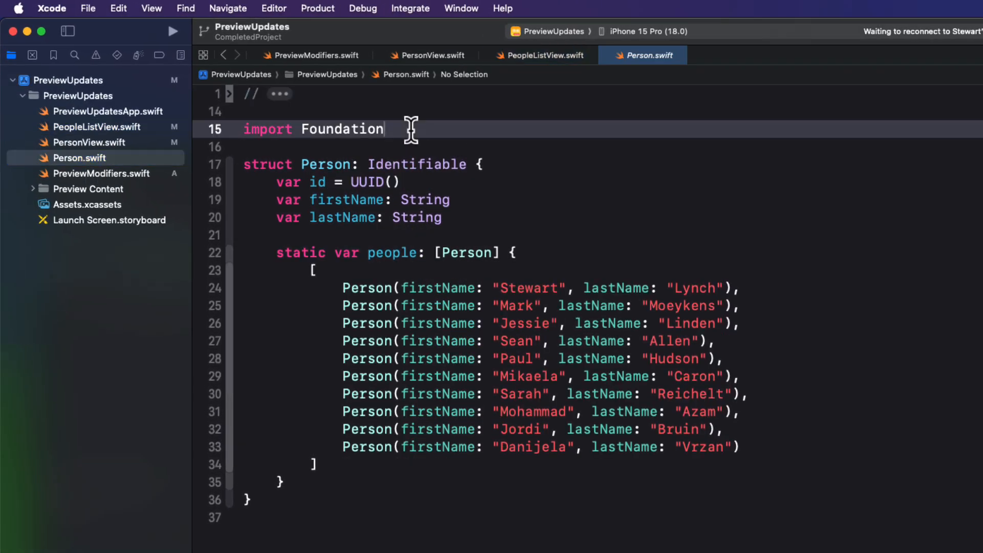
type("import SwiftData")
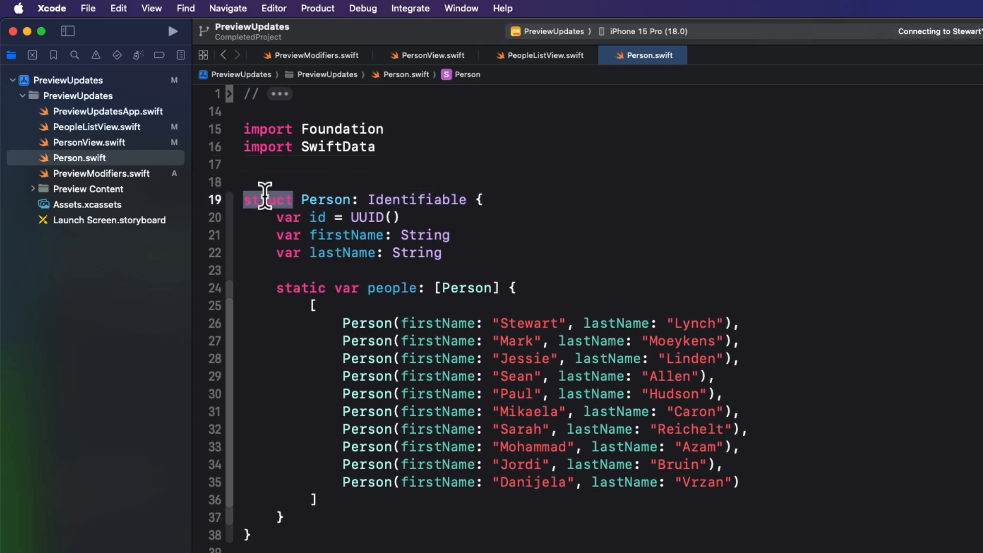
type("class")
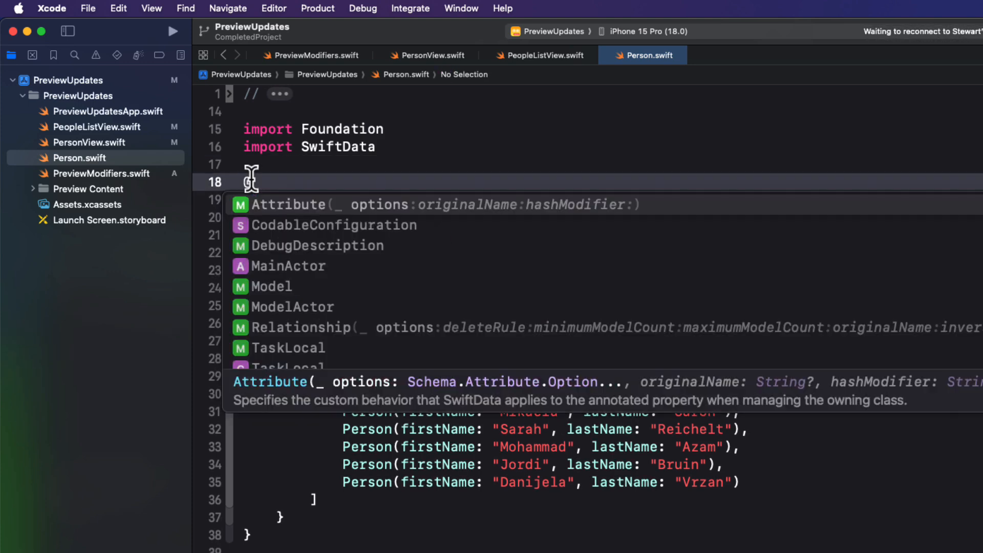
type("Model")
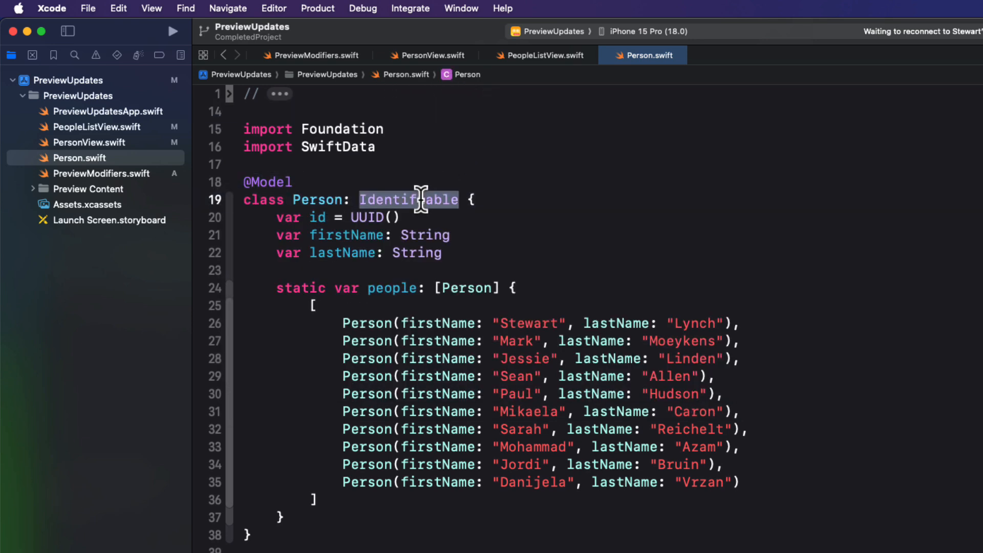
key("Delete")
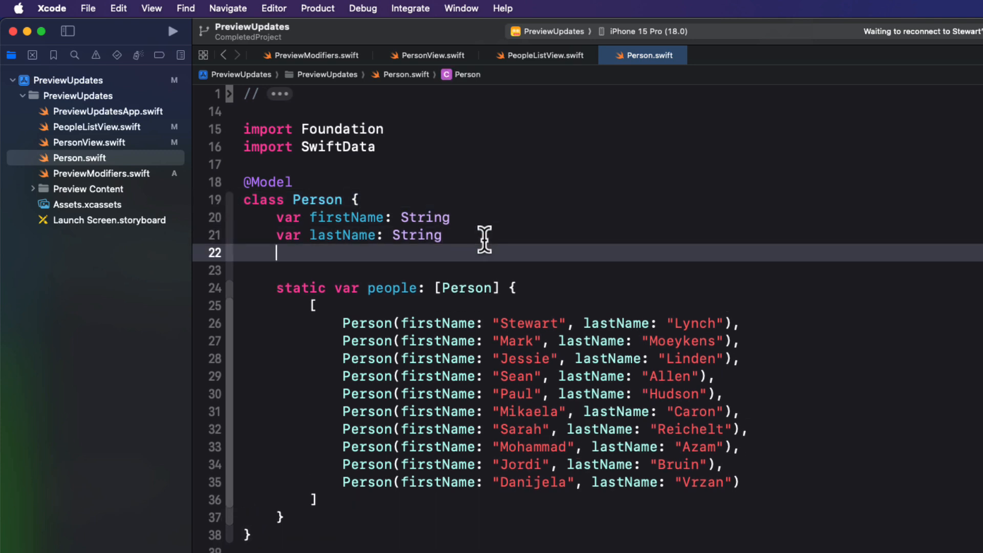
type("in")
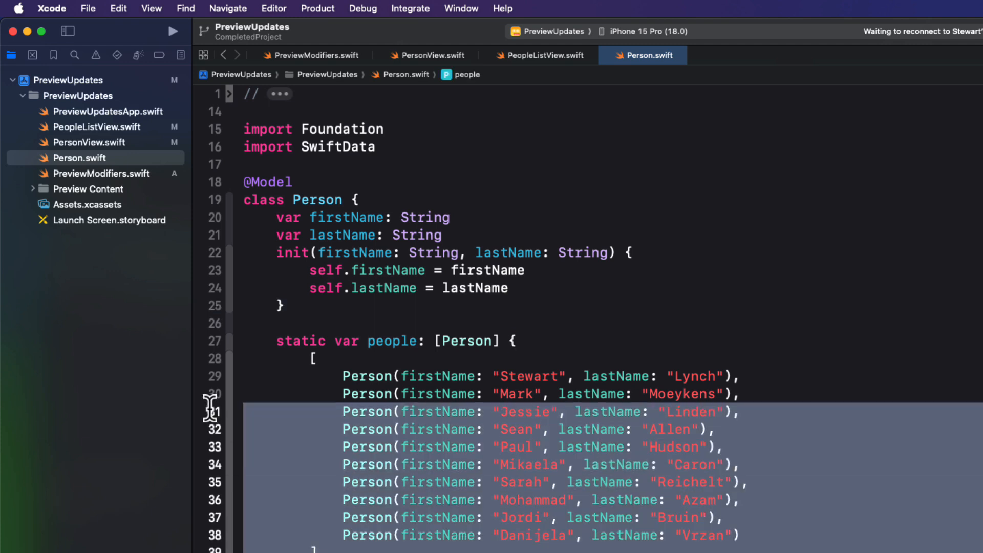
key("cmd+/")
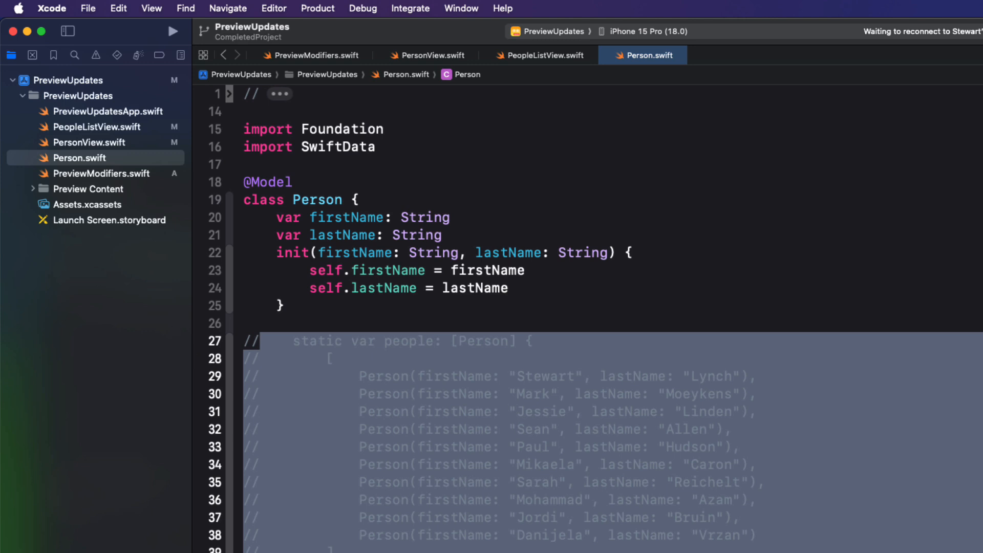
left_click(106, 111)
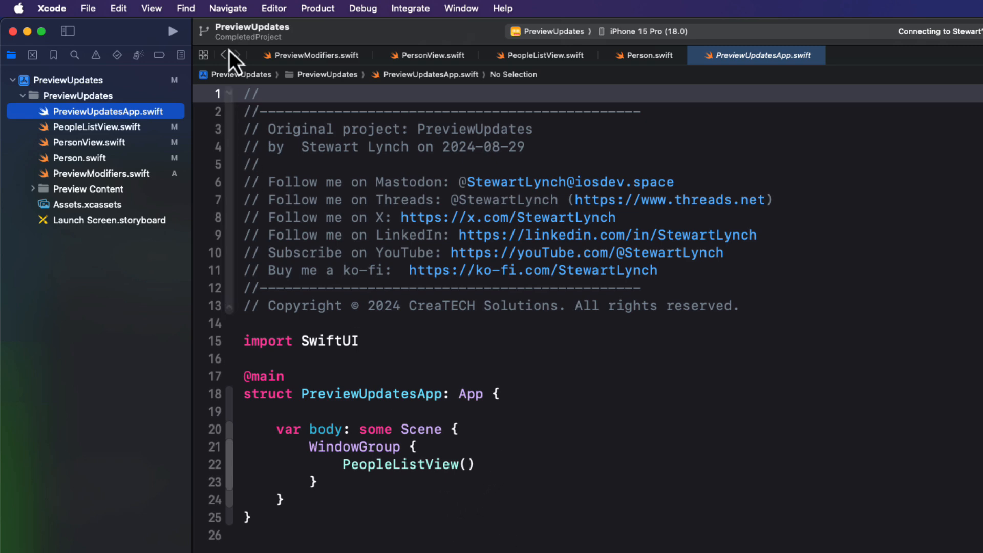
Step: Import SwiftData in PreviewUpdatesApp and attach .modelContainer(for: Person.self) to PeopleListView
left_click(470, 254)
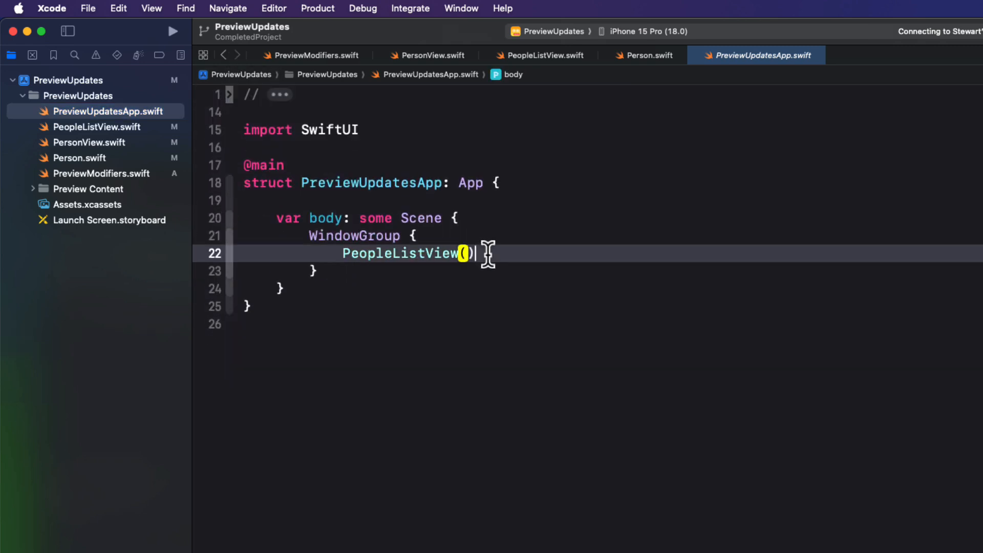
type("import SwiftData")
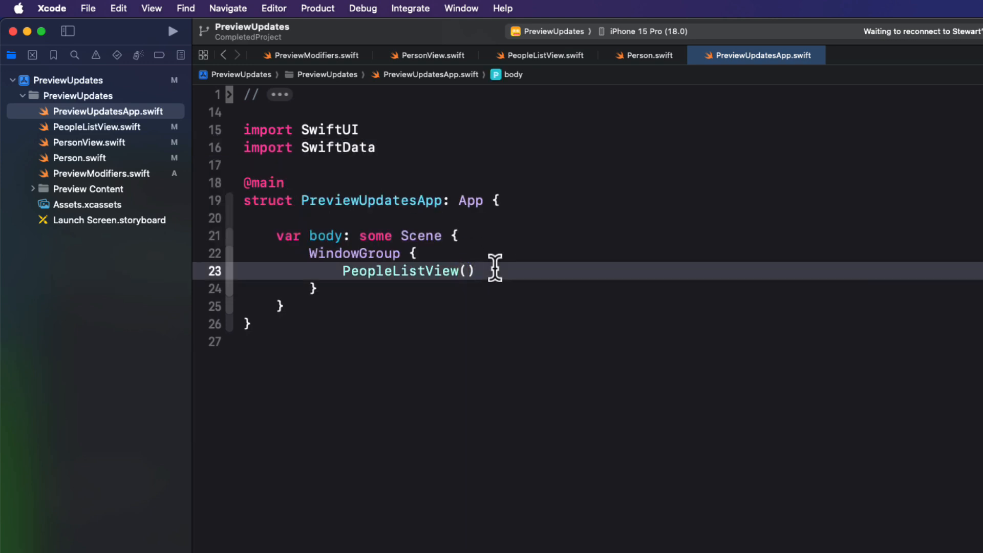
type(".model")
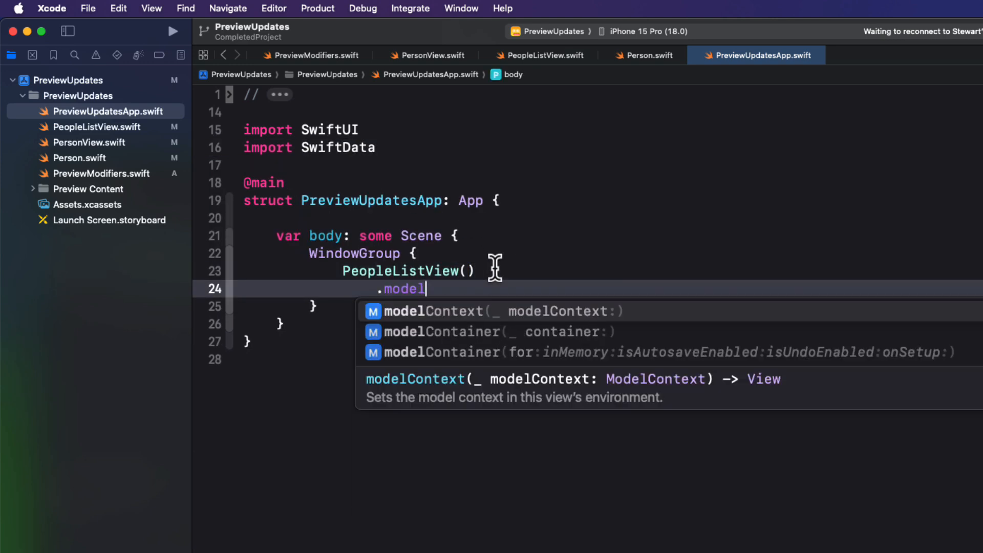
type("Con")
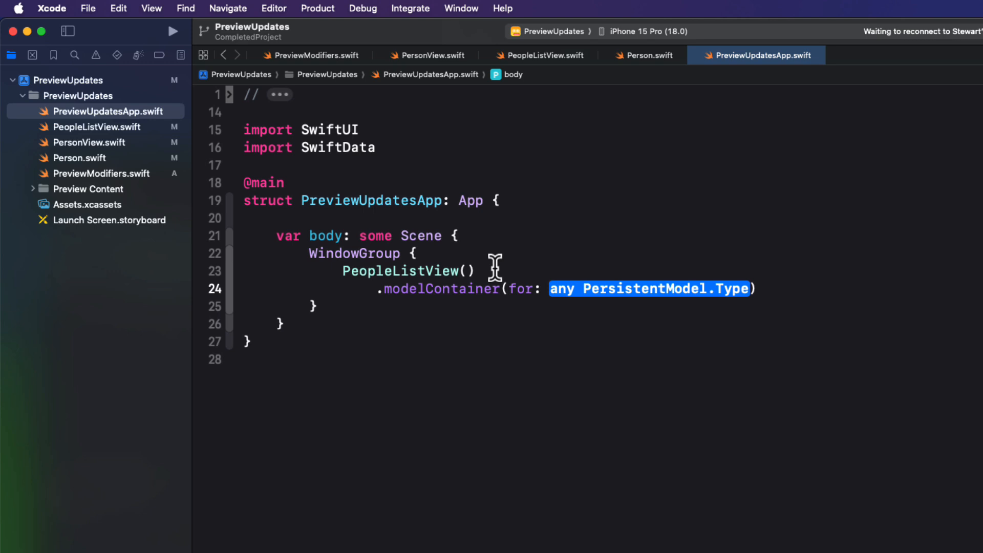
type("Person.self")
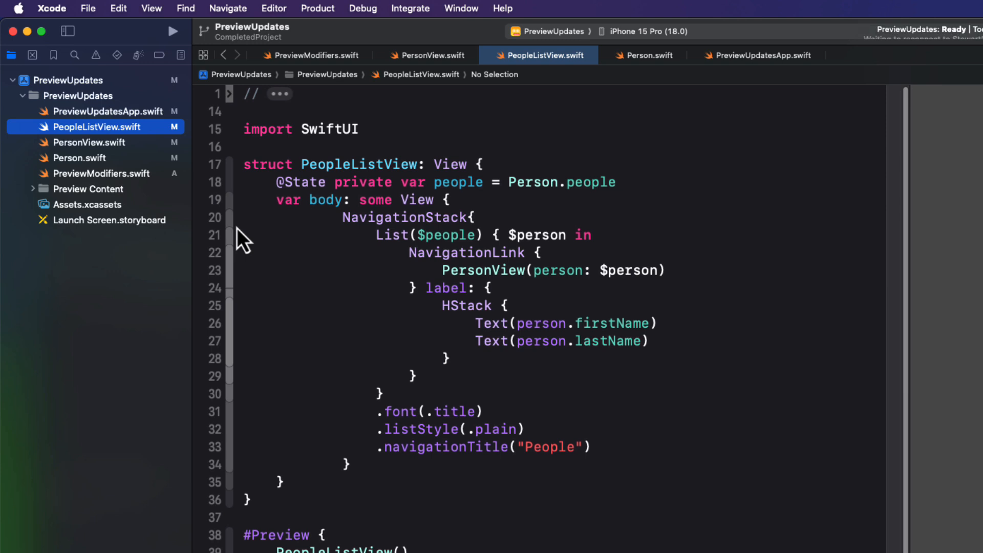
left_click(359, 129)
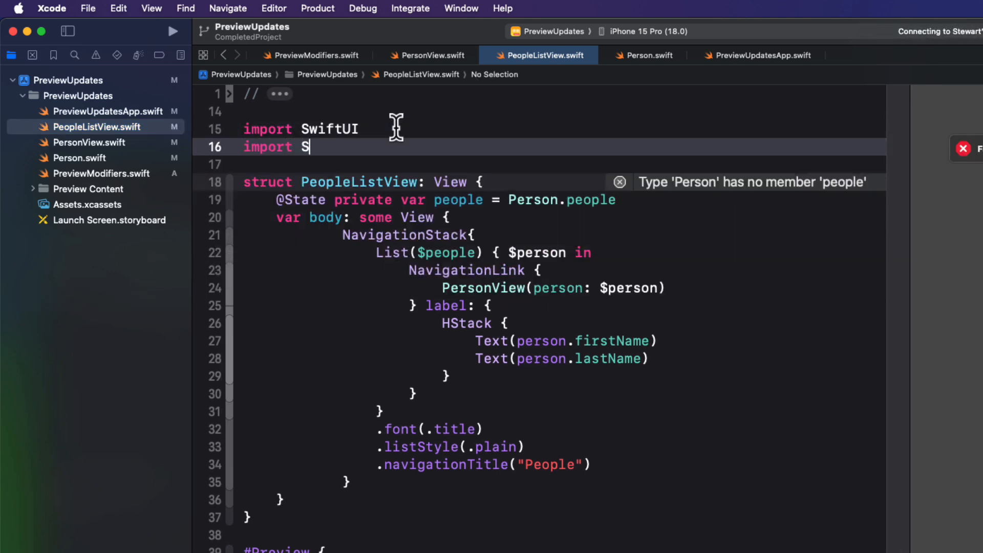
type("wiftData")
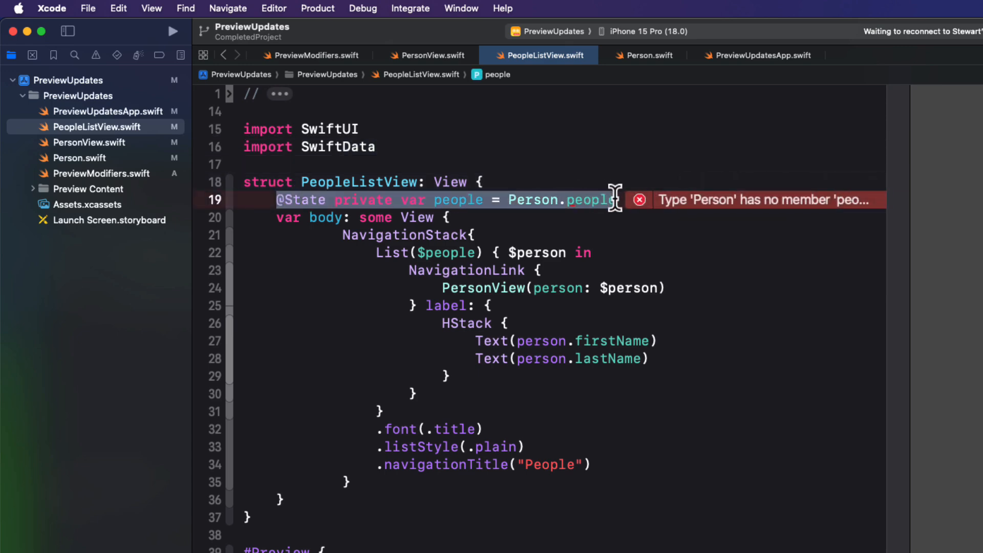
type("@Query(")
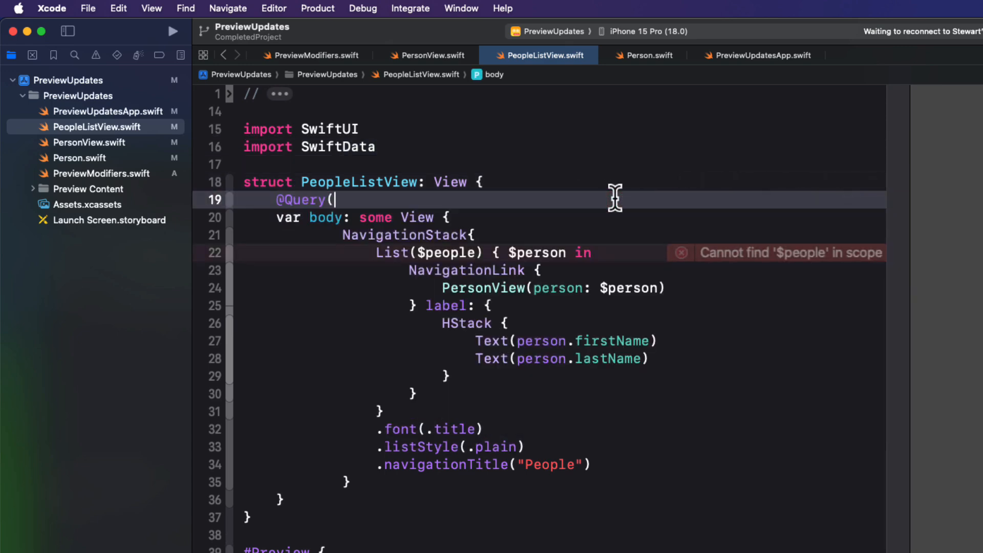
type("sort:")
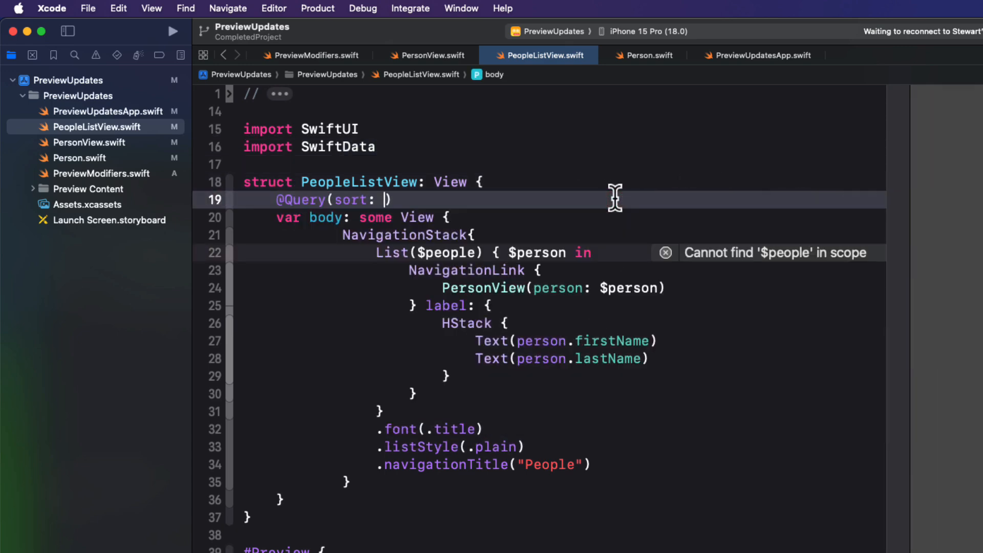
type("\\P")
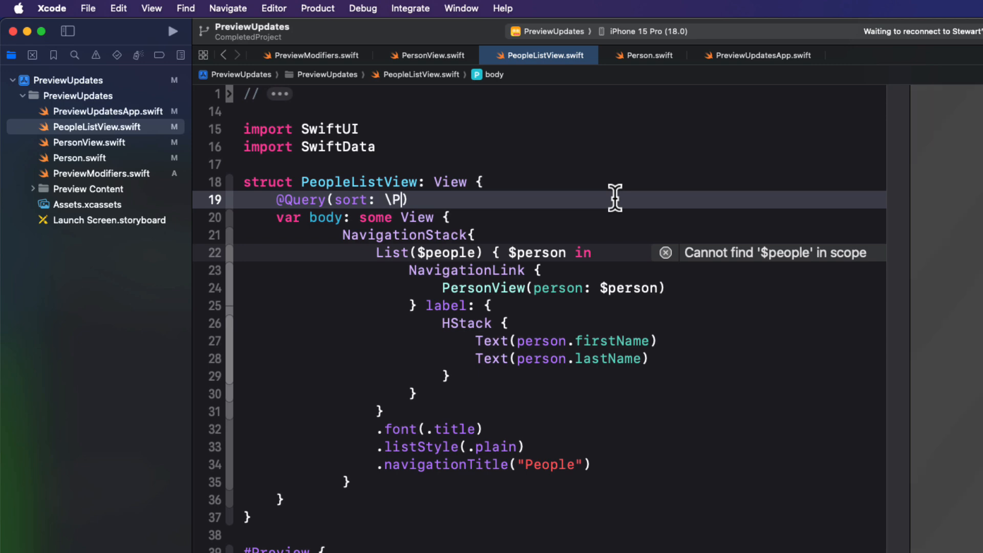
type("erson")
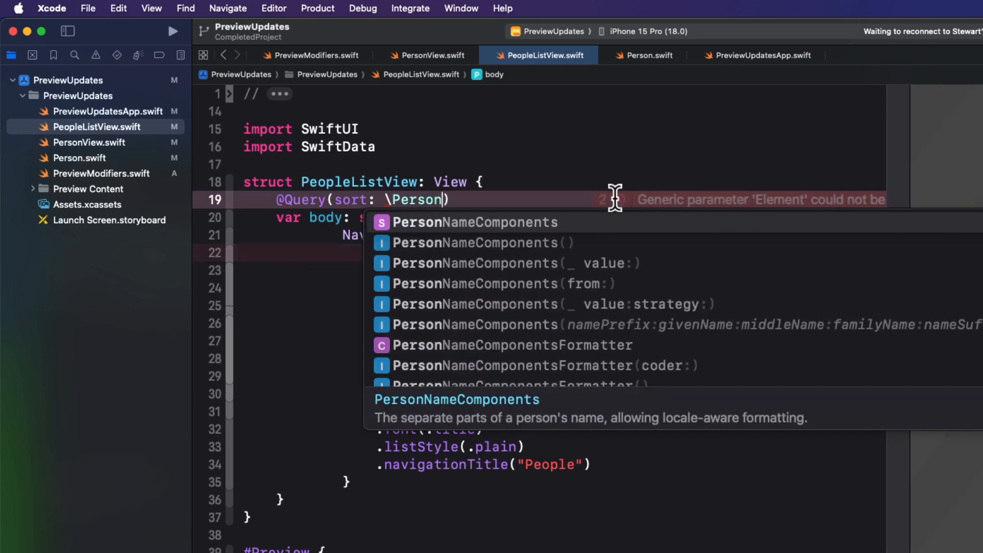
type(".lastName")
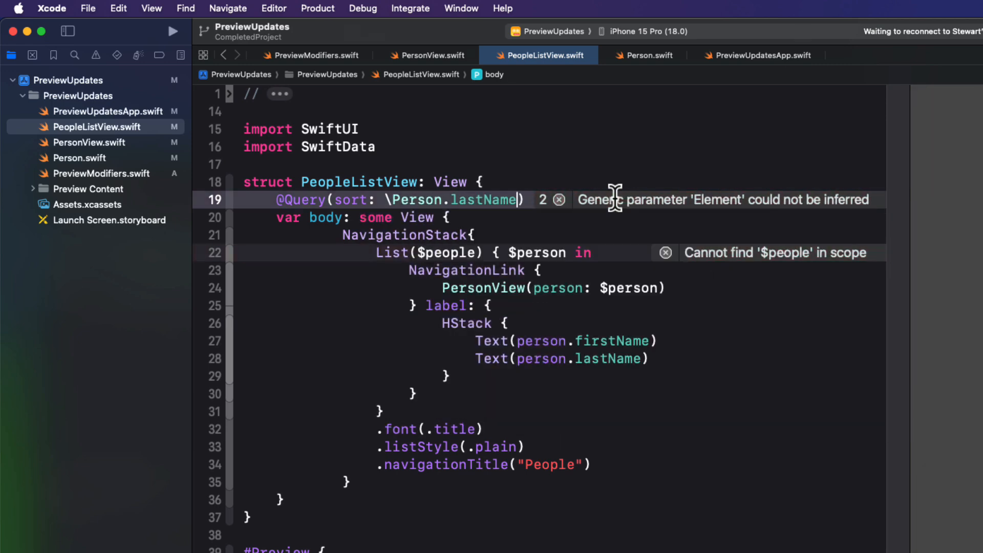
type("private var")
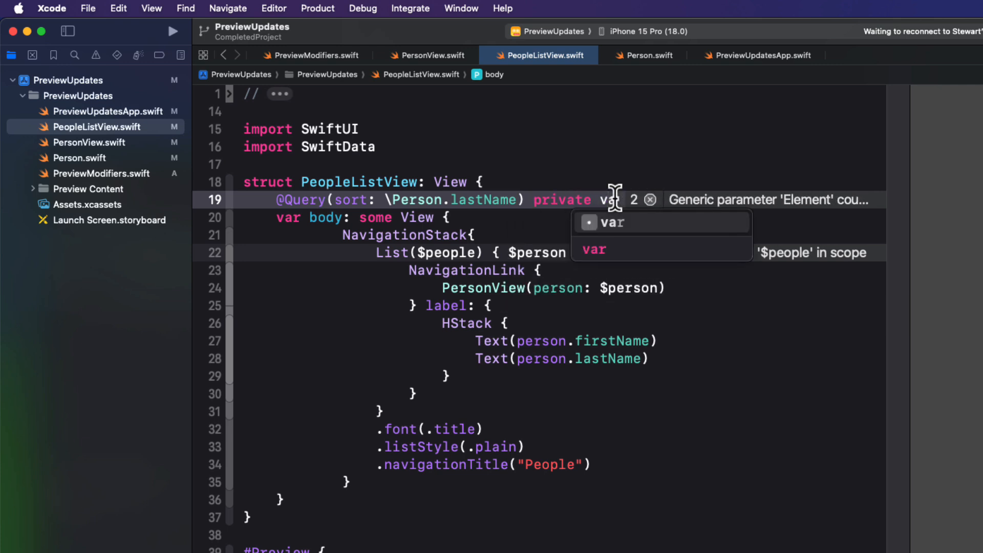
type("peopl")
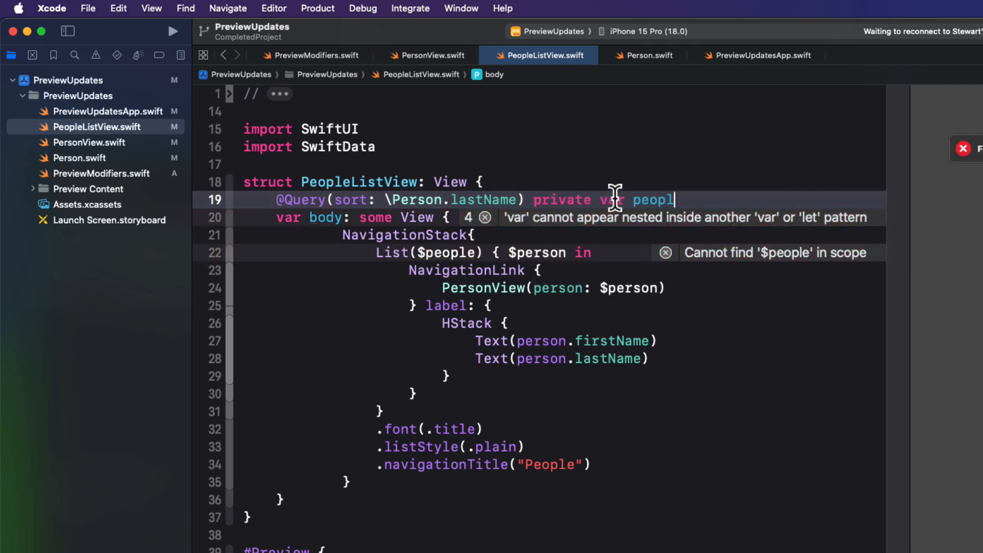
type("e: [Person")
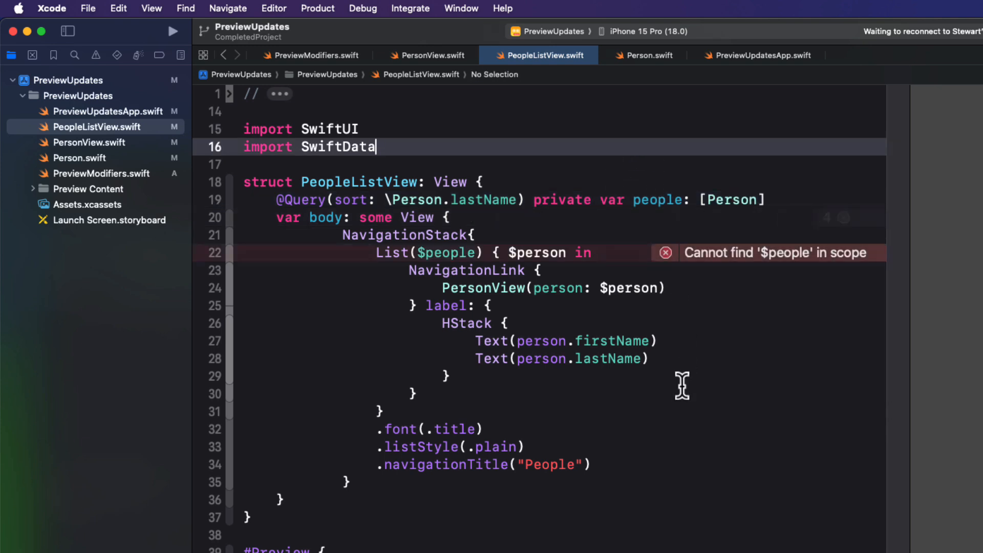
mouse_move(405, 308)
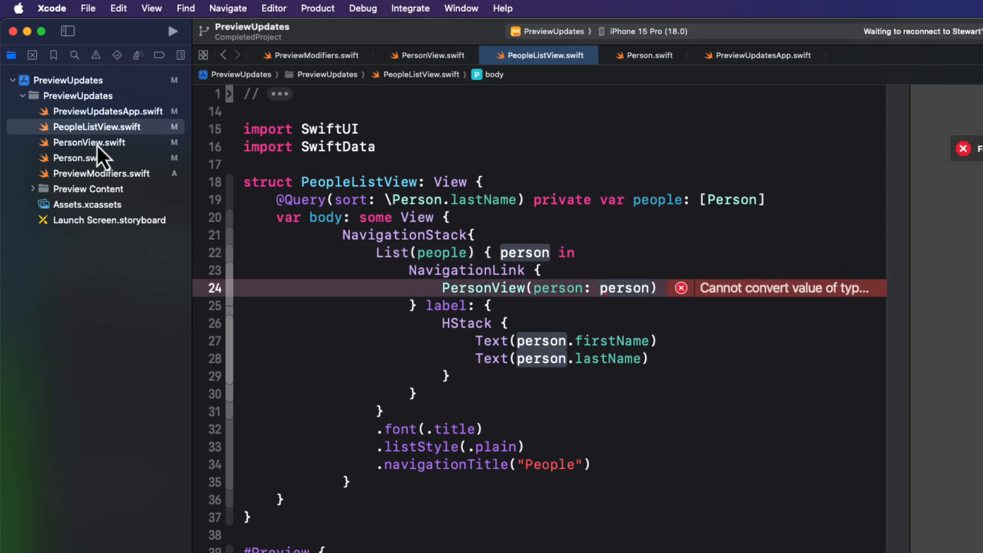
left_click(93, 143)
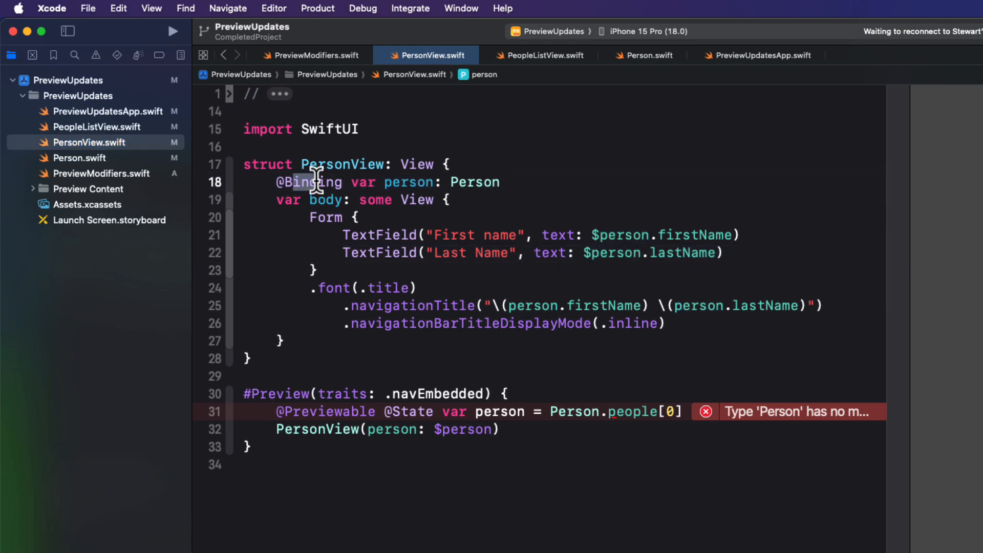
key("backspace")
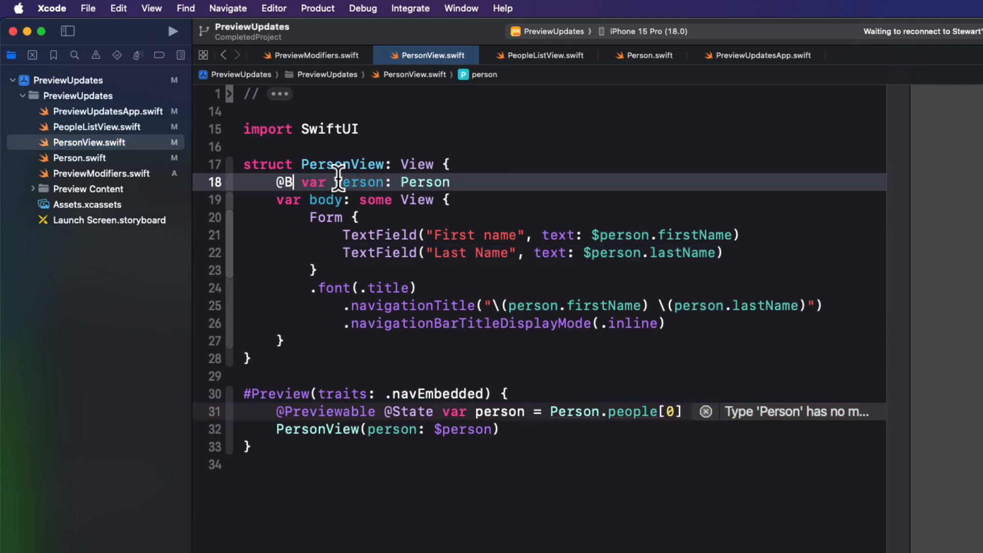
type("indable")
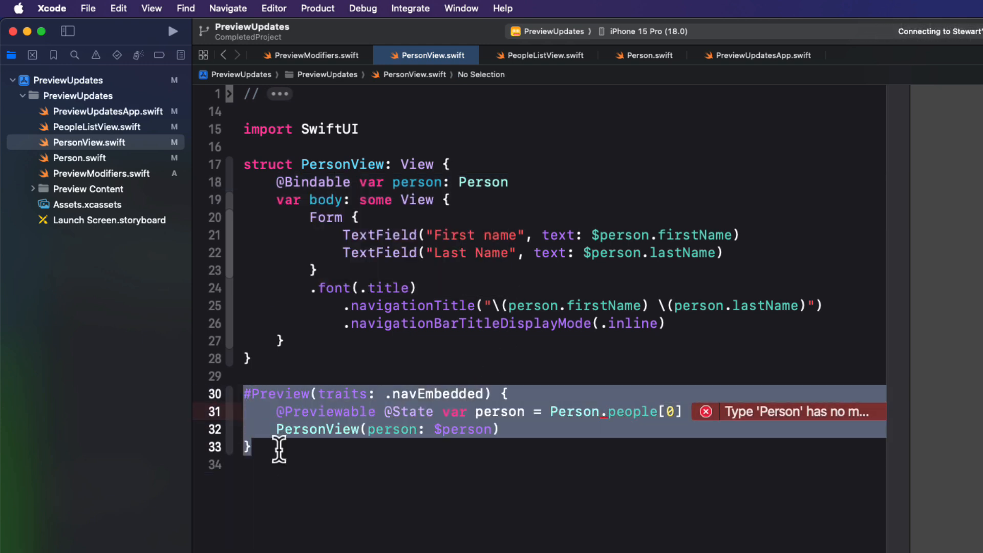
key("cmd+/")
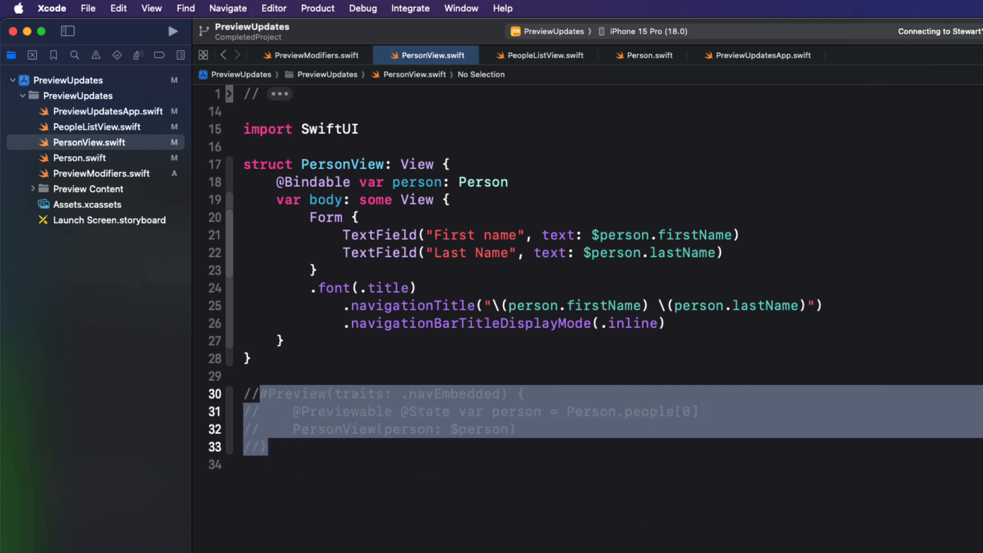
mouse_move(122, 234)
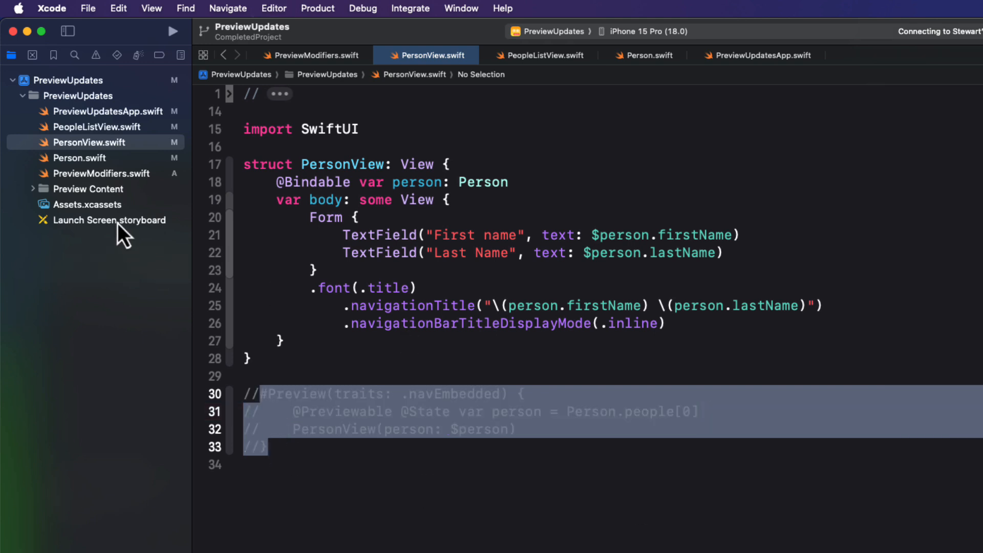
left_click(97, 126)
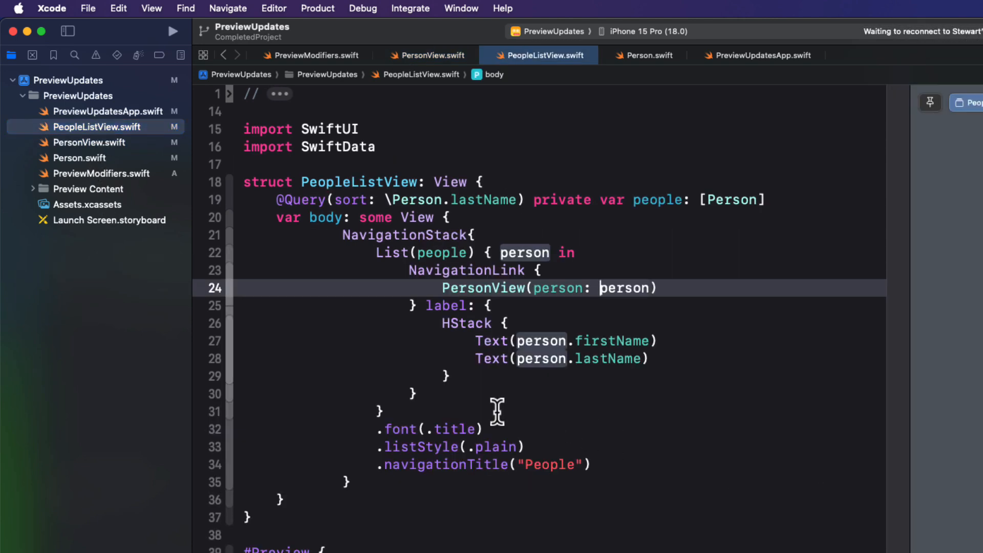
mouse_move(137, 210)
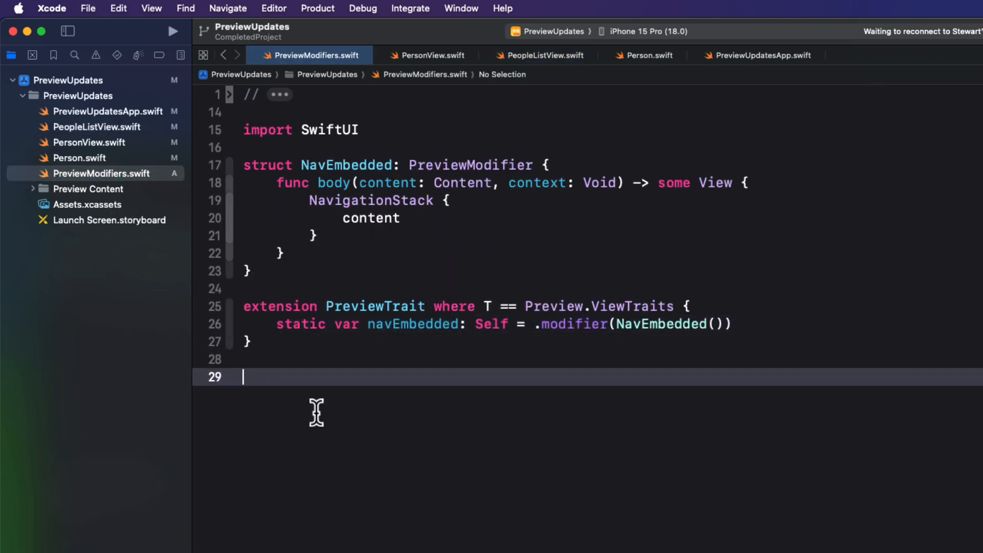
Step: Import SwiftData and add struct MockData: PreviewModifier with a body returning content, Void context
type("import SwiftData")
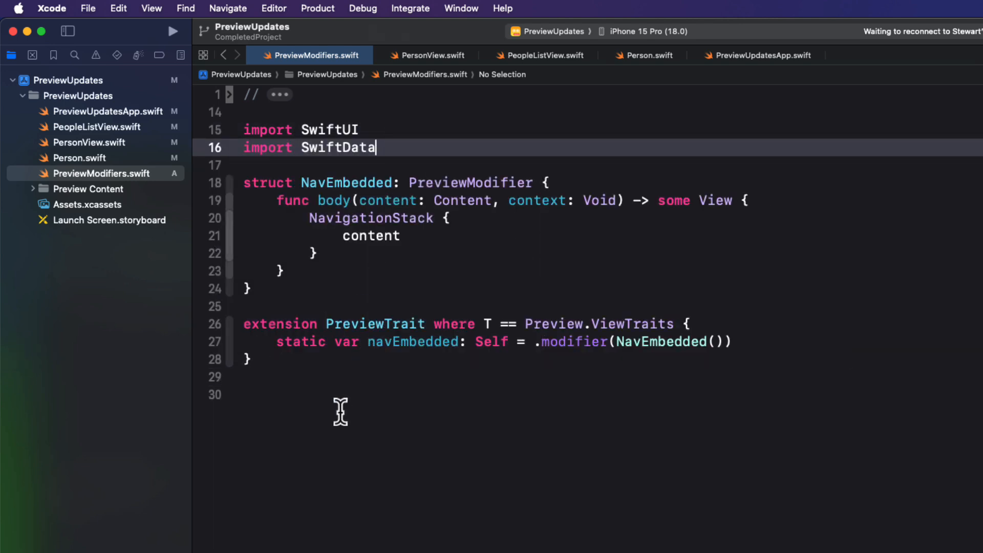
type("str")
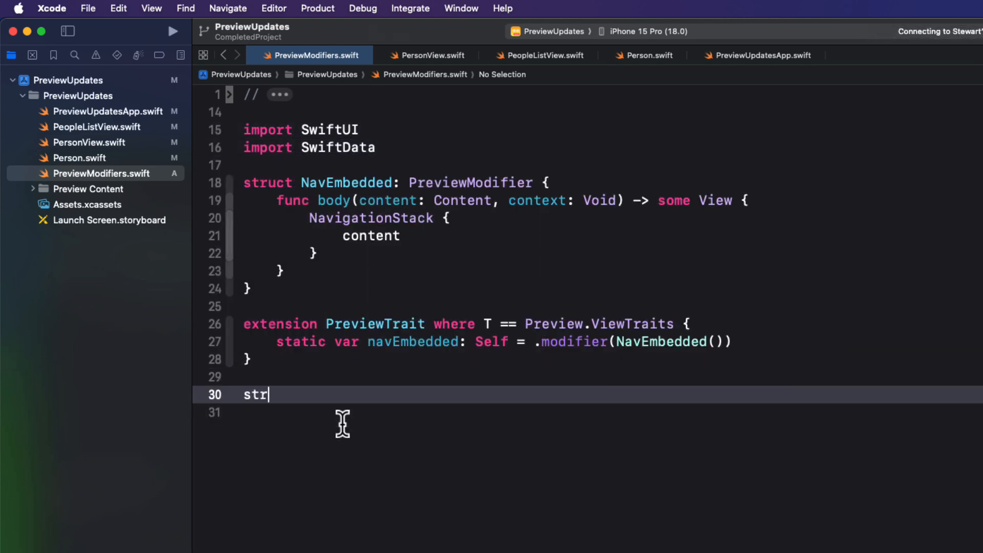
type("uct Mock")
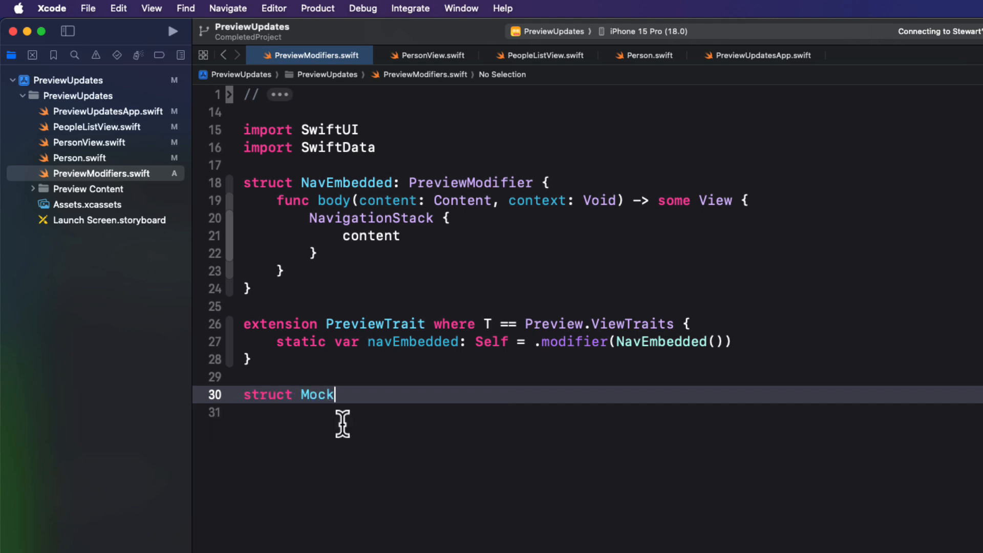
type("Data")
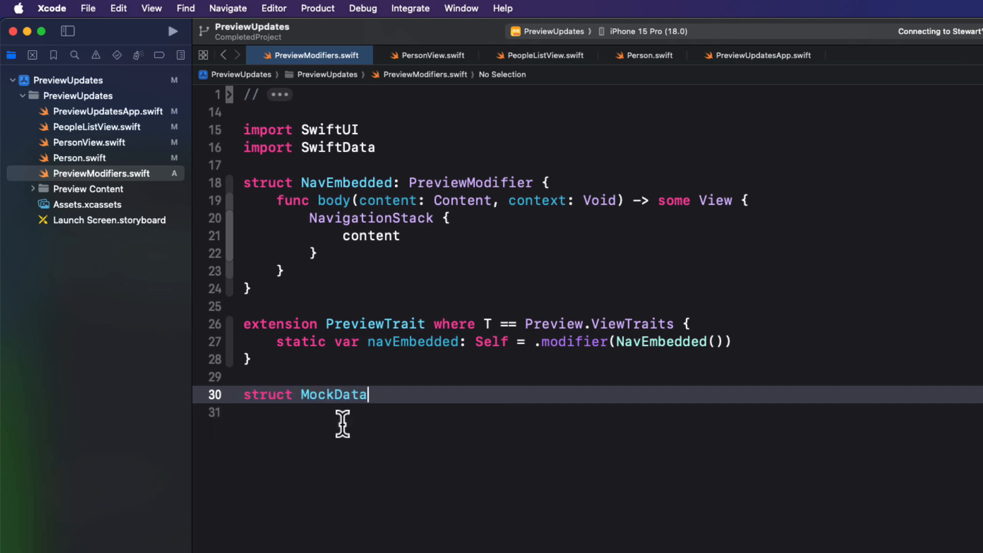
type(":")
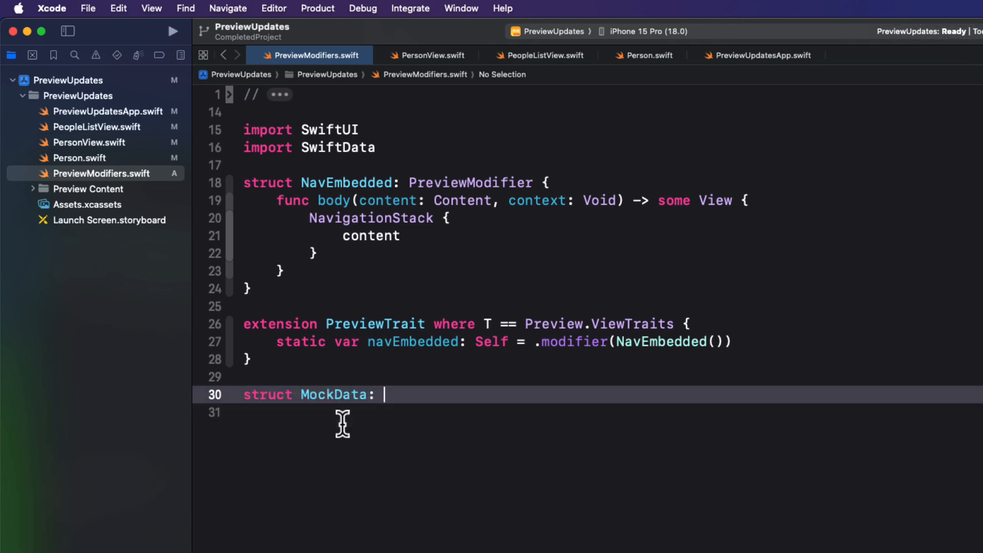
type("PreviewModifier {")
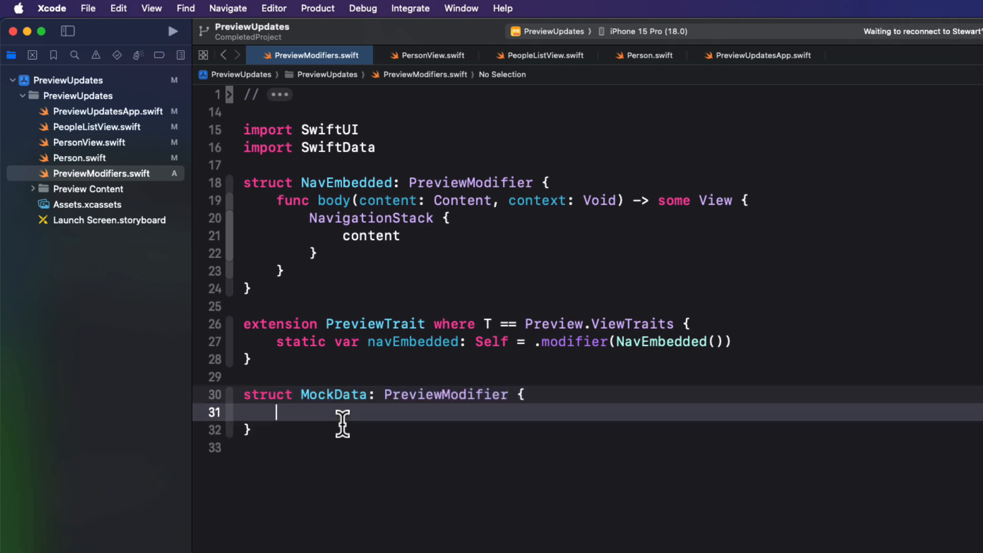
type("fun")
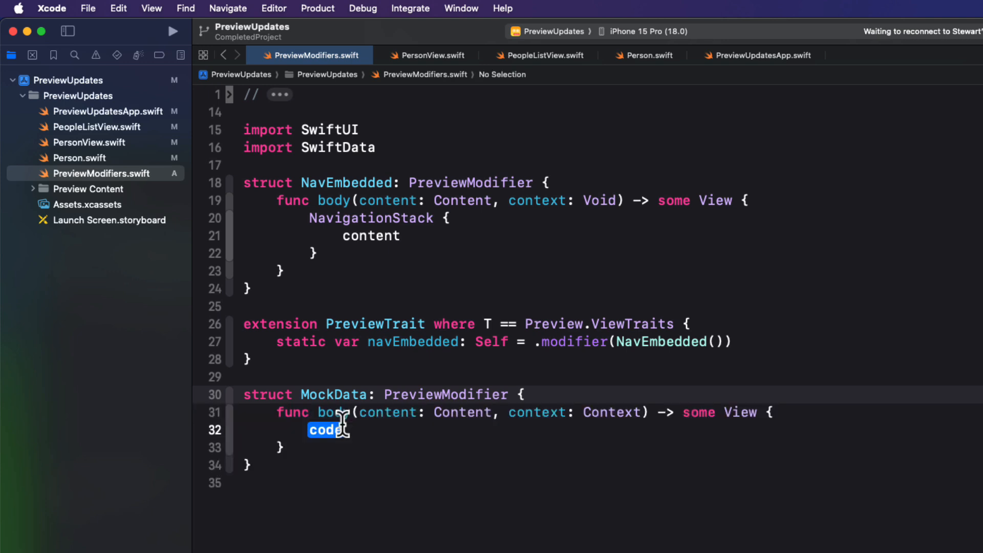
type("c")
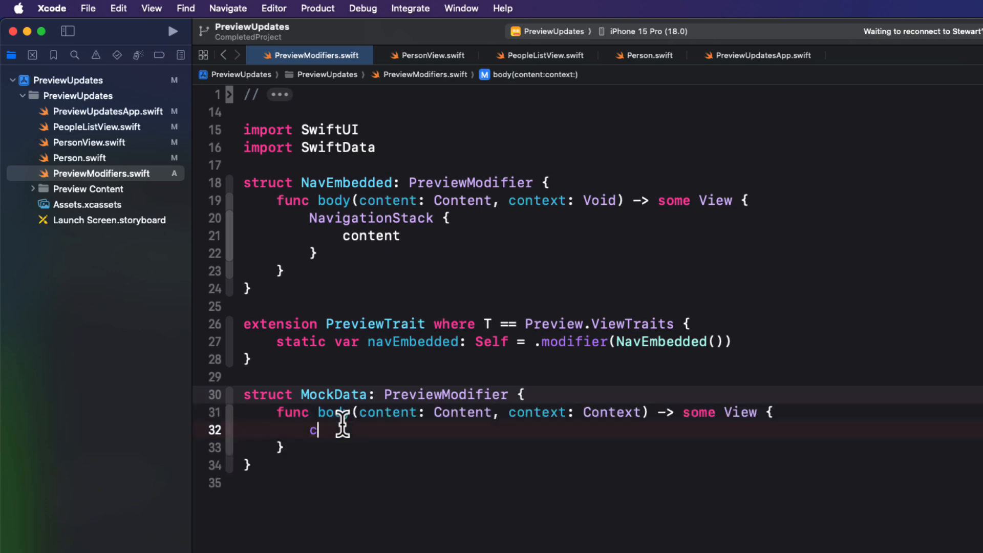
type("ontent")
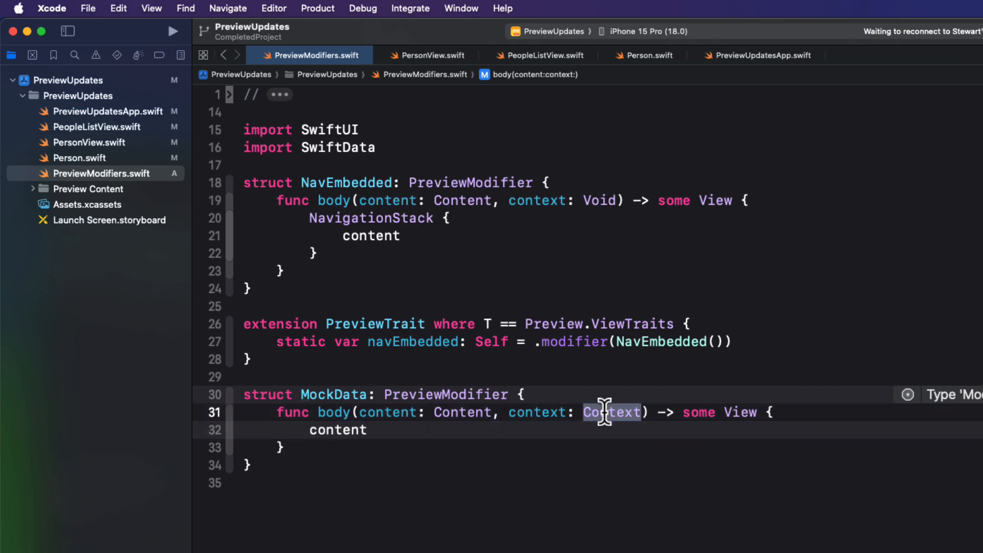
type("Void")
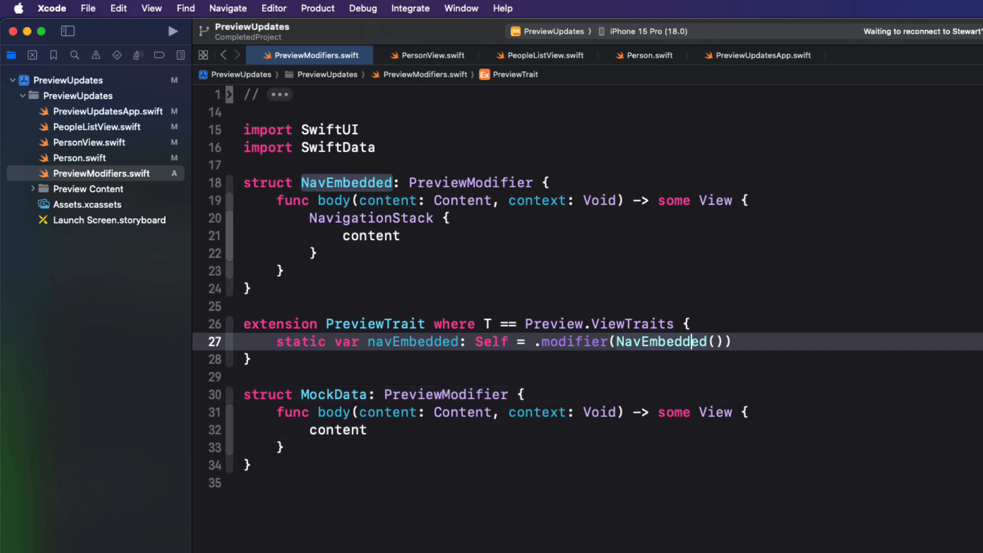
Step: Build and return an in-memory ModelContainer for Person in makeSharedContext, with a ModelContainer context
left_click(283, 448)
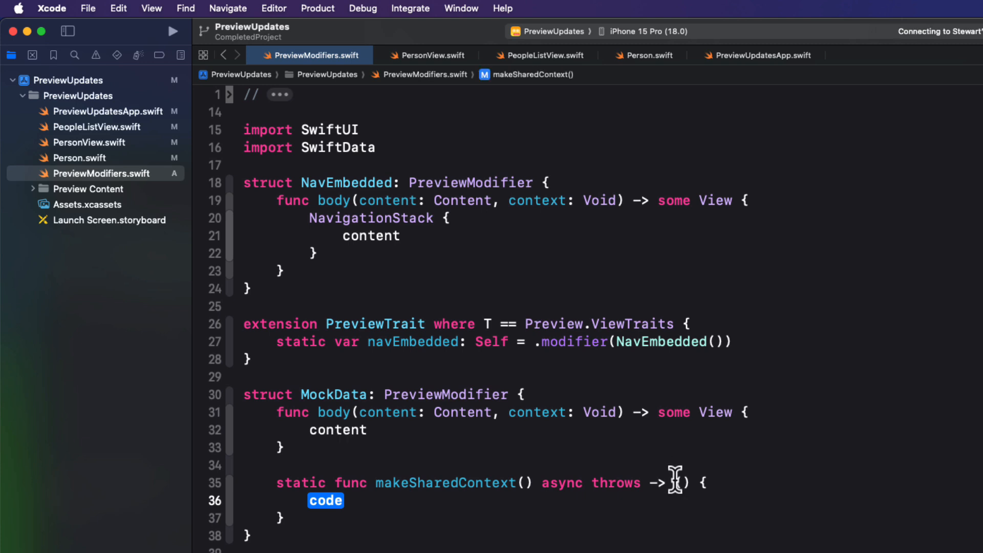
type("Md")
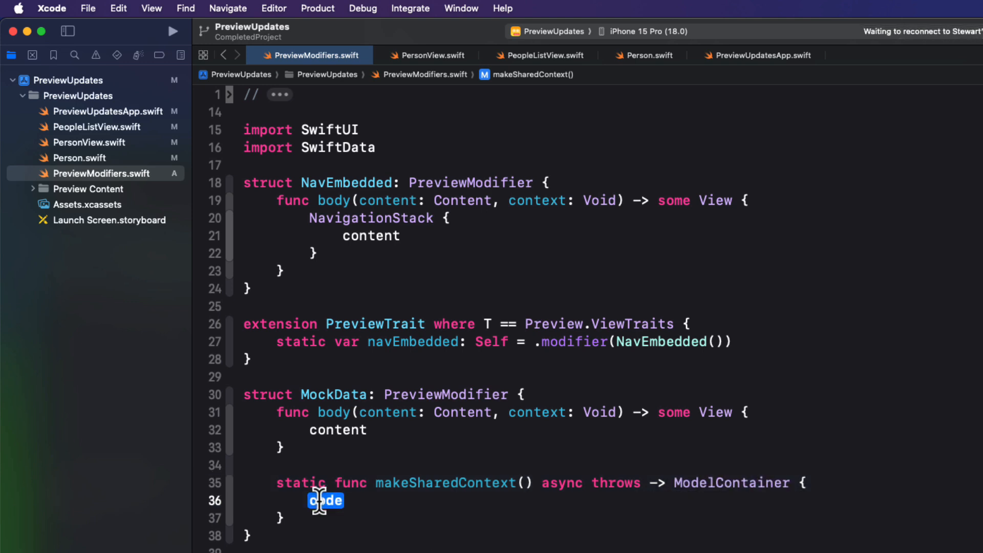
type("let container")
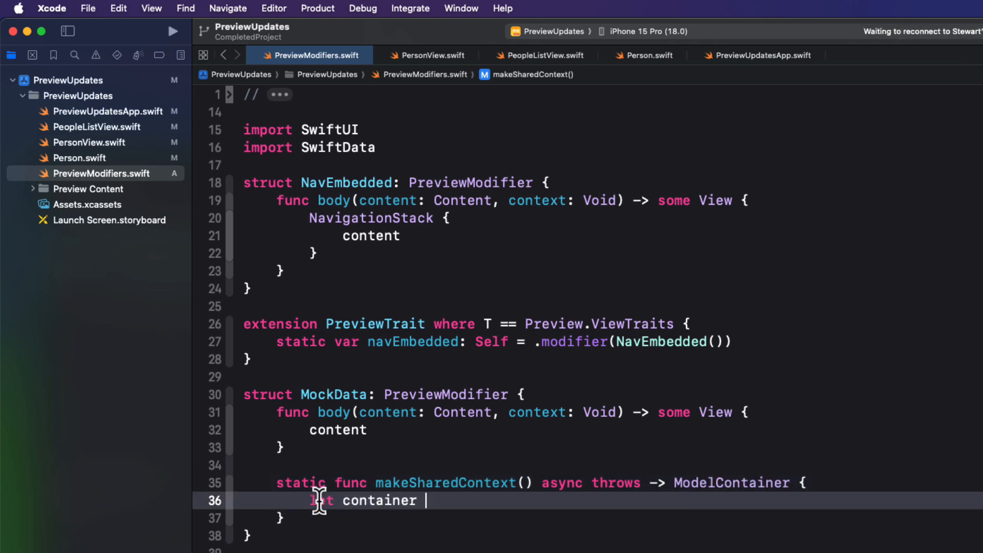
type("= try!")
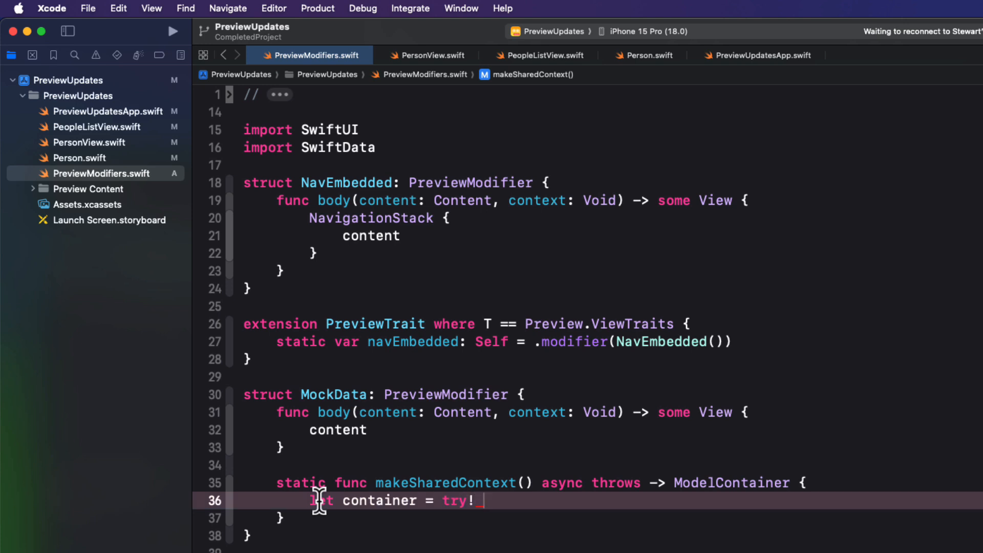
type("MOdelContainer(")
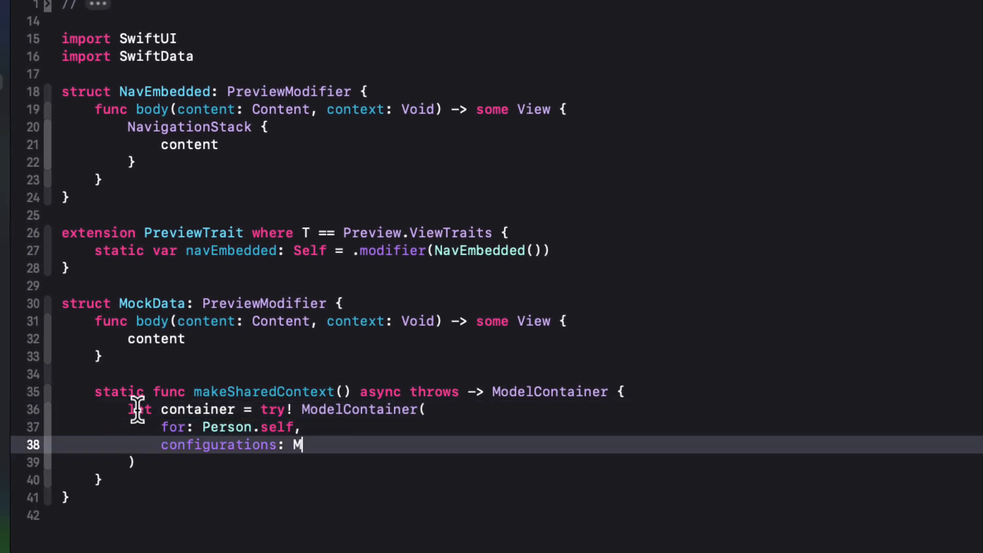
type("odelConfiguration(isStoredInMemoryOnly: Bool")
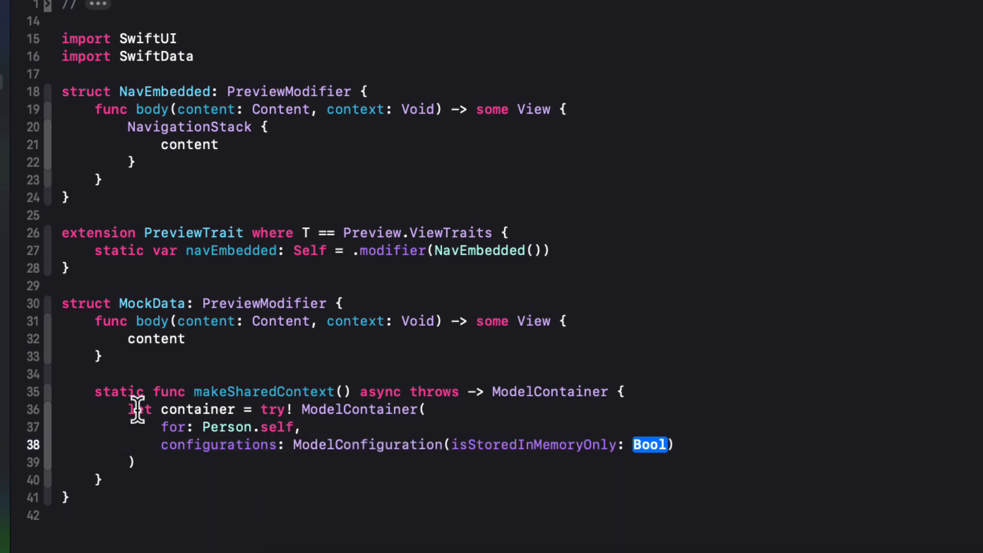
type("t")
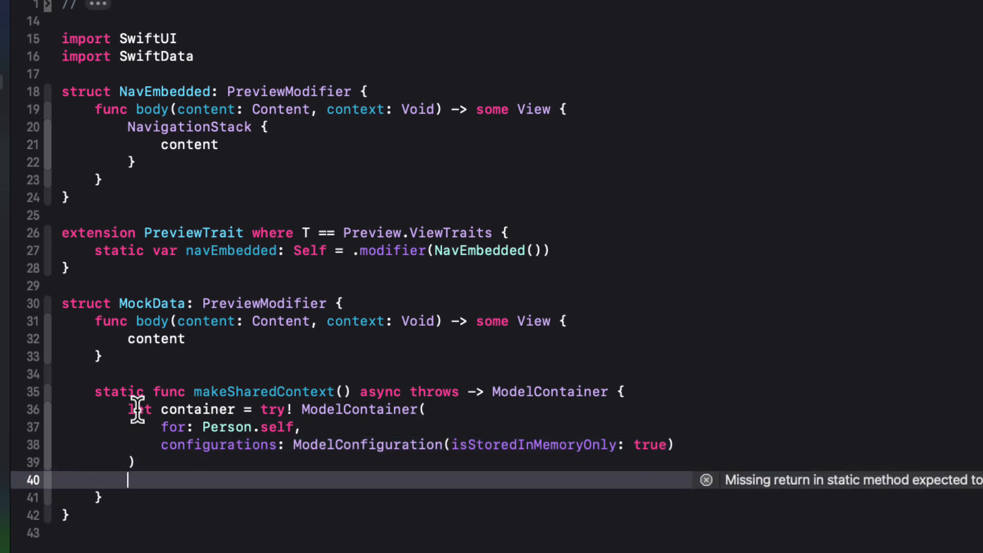
type("return container")
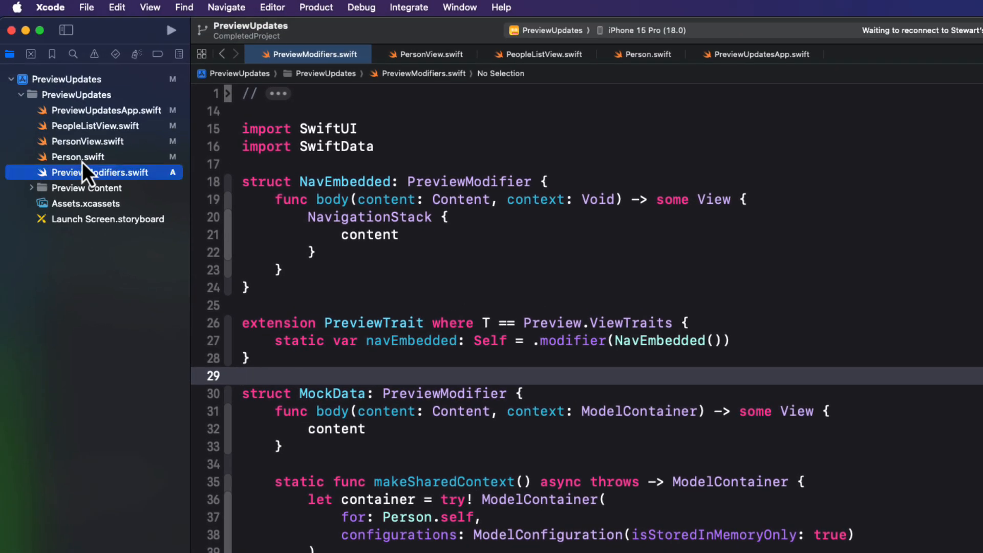
Step: Paste the ten commented sample Person lines from Person.swift above return container
left_click(640, 54)
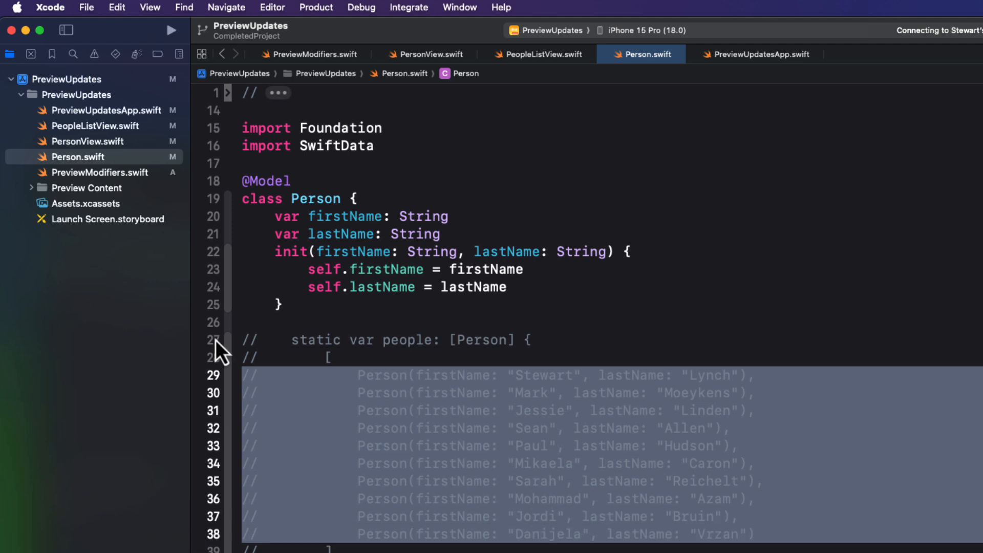
mouse_move(226, 69)
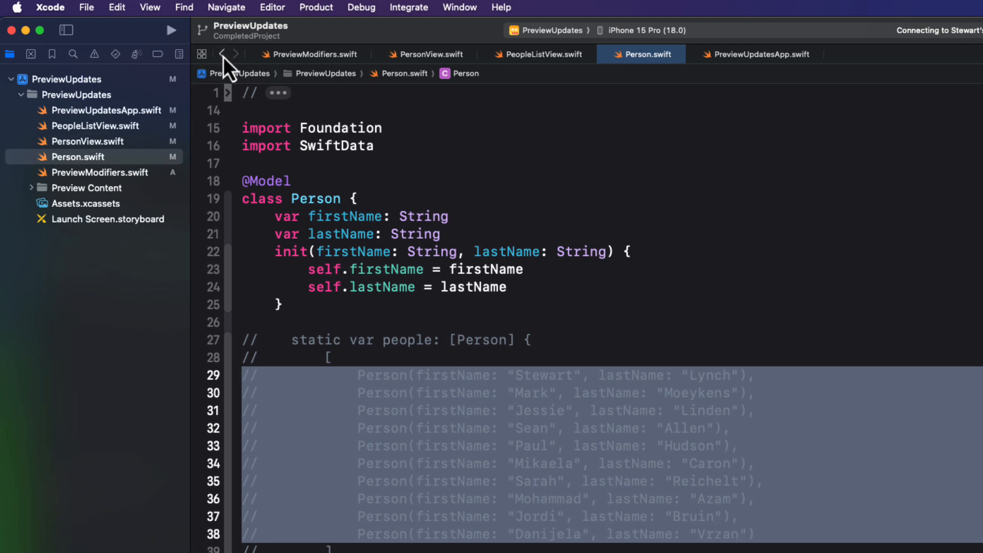
left_click(313, 54)
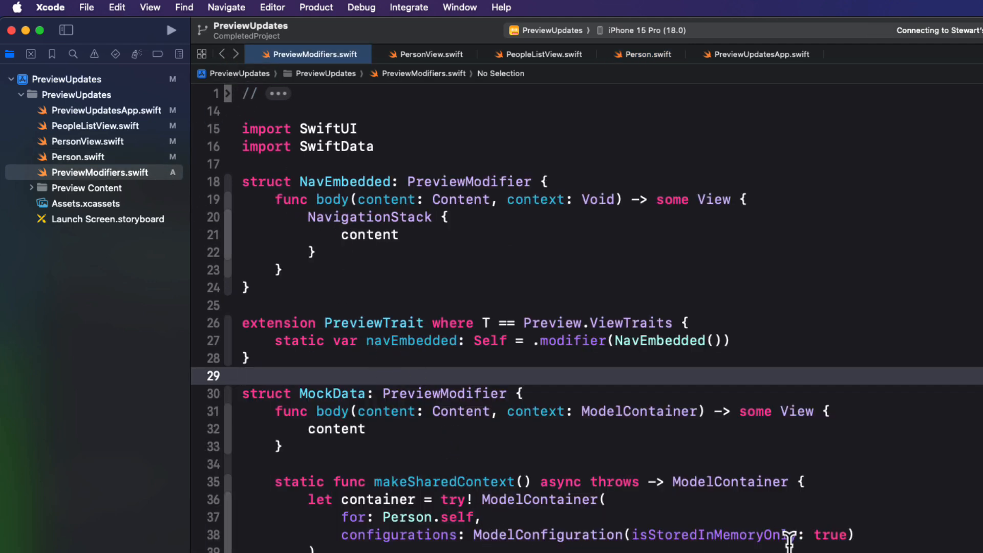
double_click(377, 499)
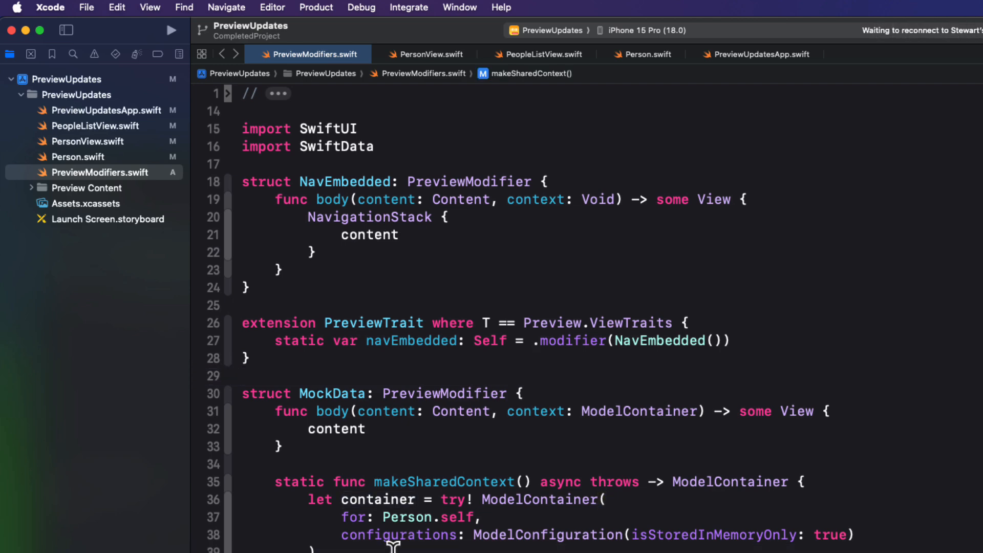
scroll("down", 3)
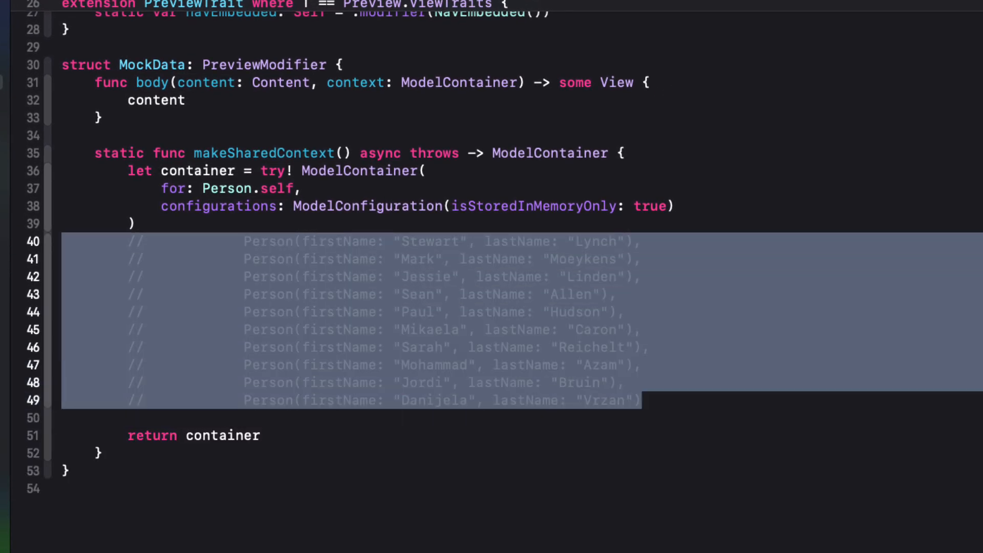
Step: Uncomment the ten sample people and wrap each in container.mainContext.insert(...)
key("cmd+/")
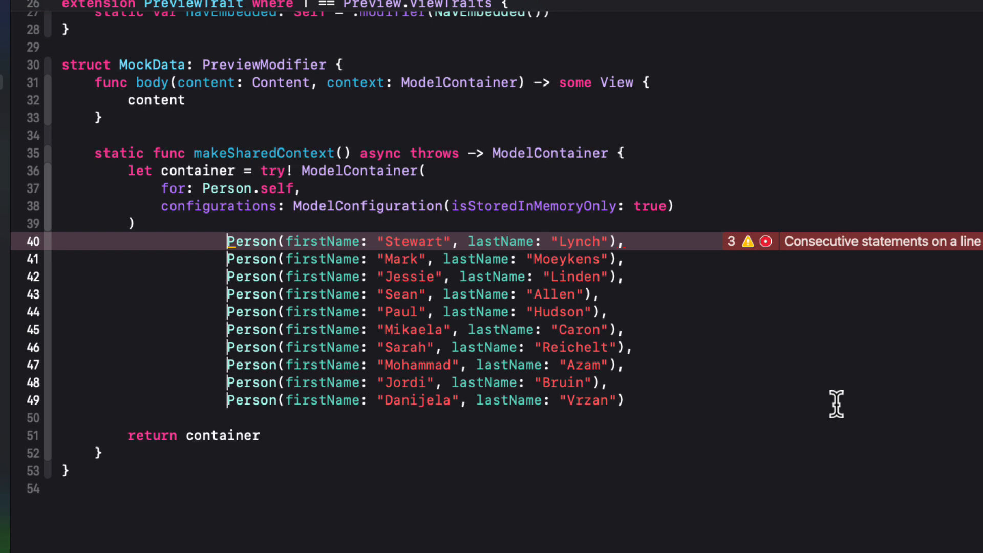
type("container.mainContext.insert(")
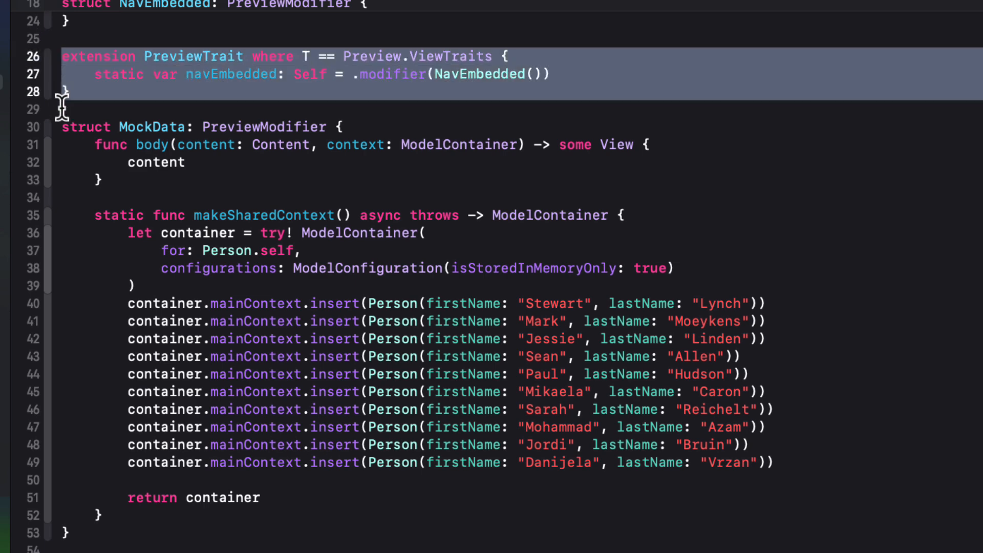
Step: Paste the copied PreviewTrait extension below MockData and rename its static var to mockData
scroll("down", 3)
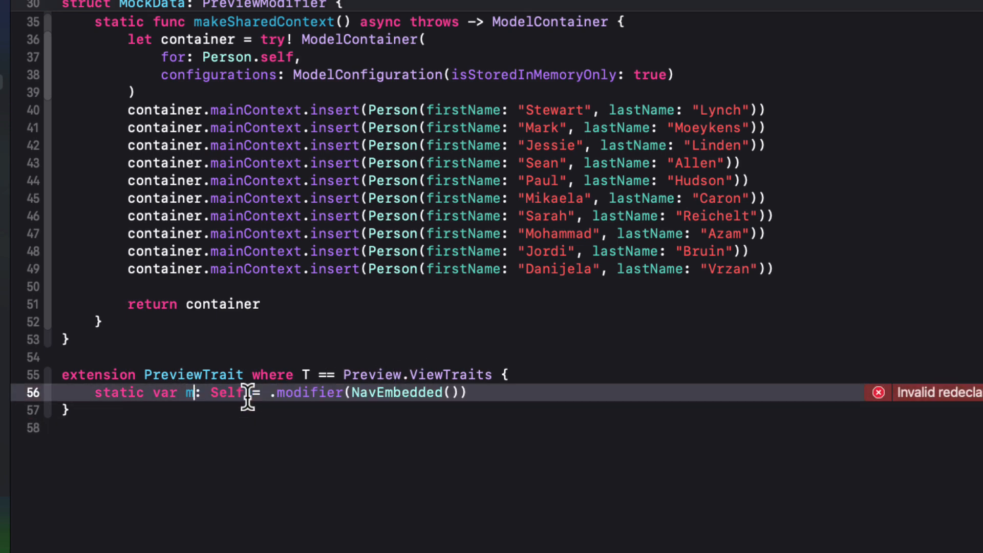
type("ockData")
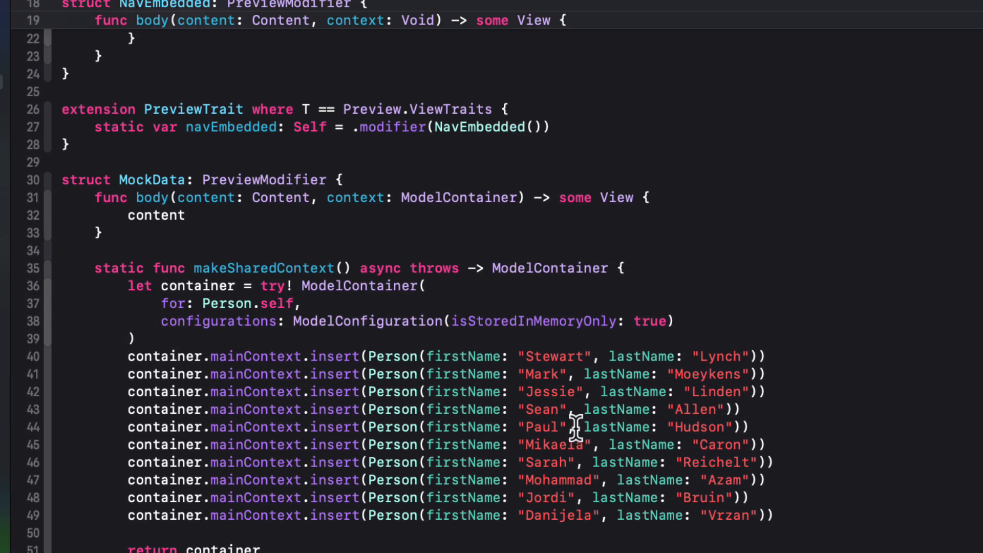
mouse_move(9, 120)
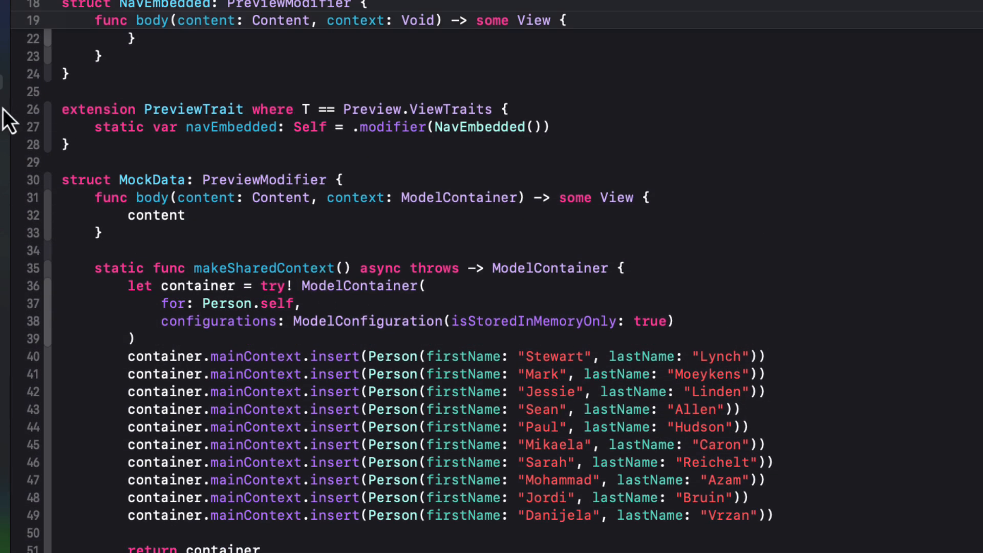
Step: Apply .modelContainer(context) to content in MockData's body, then switch to PeopleListView.swift
left_click(201, 215)
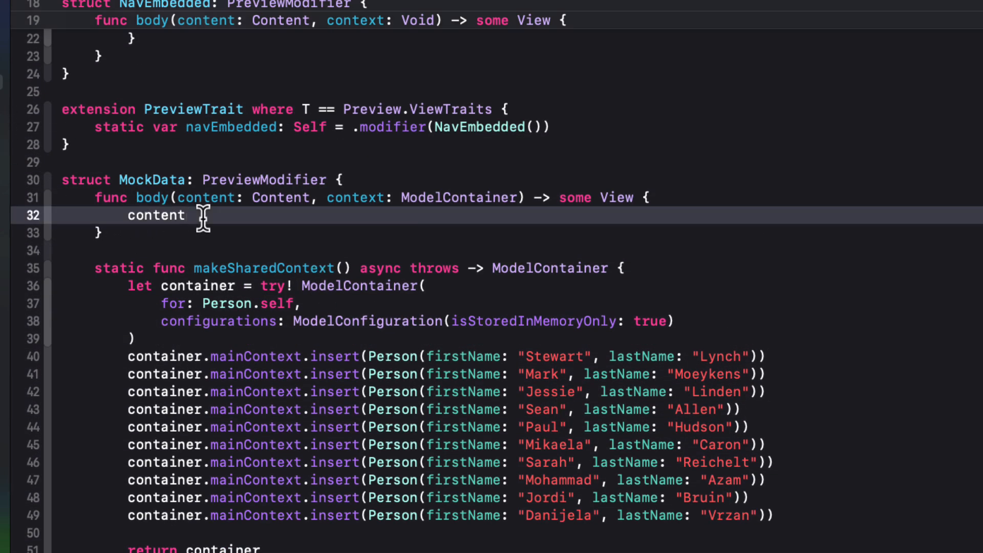
type(".m")
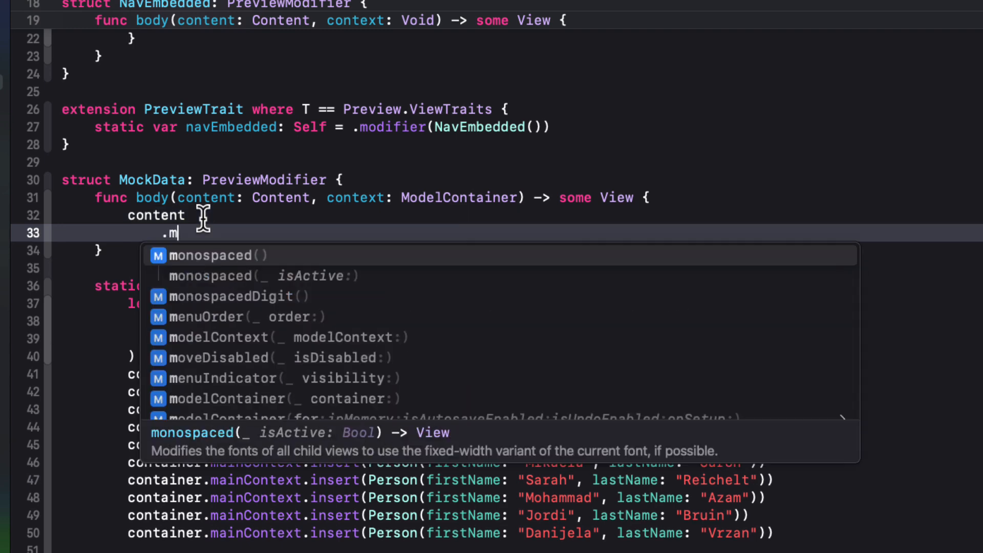
type("odelContainer(")
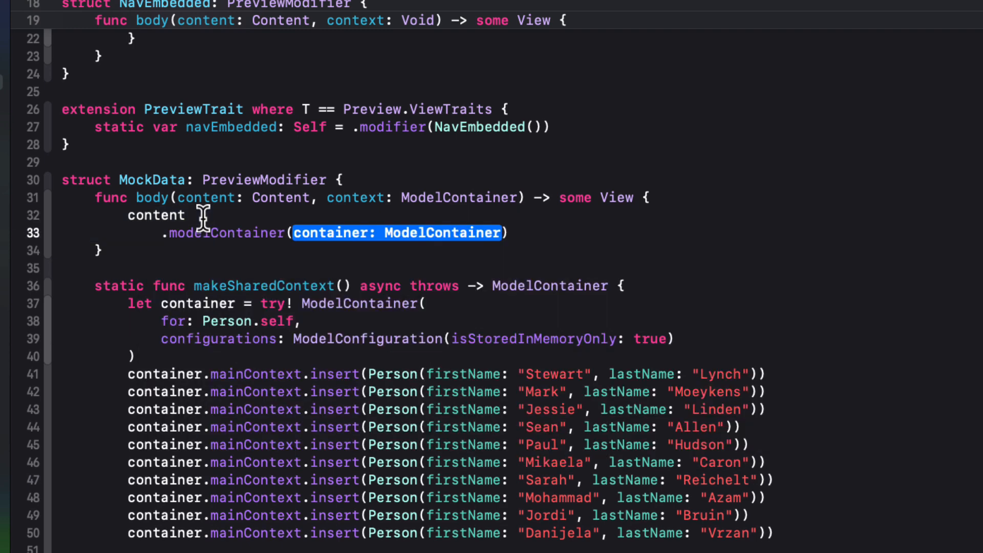
type("context")
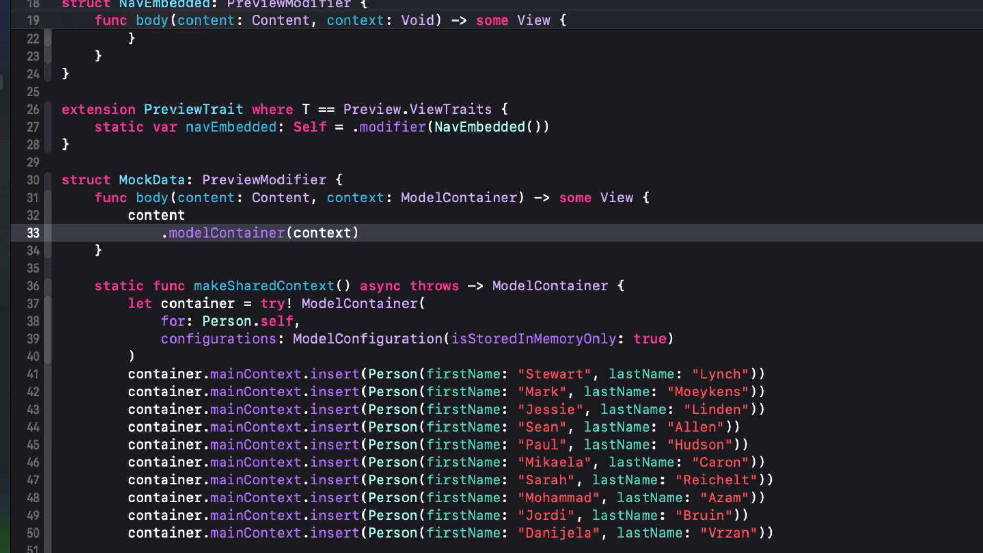
left_click(67, 92)
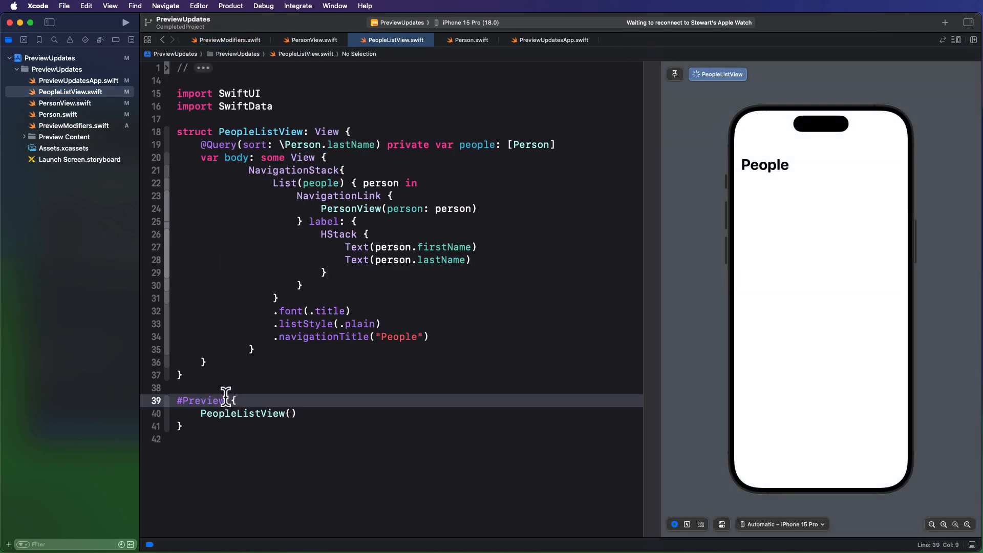
Step: Change the PeopleListView preview to #Preview(traits: .mockData)
type("(tr")
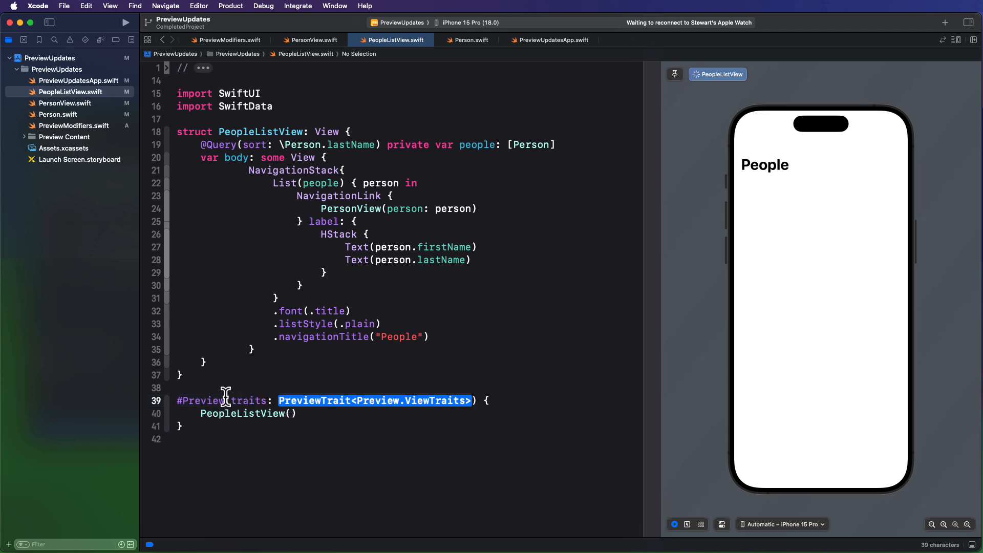
type(".mockData")
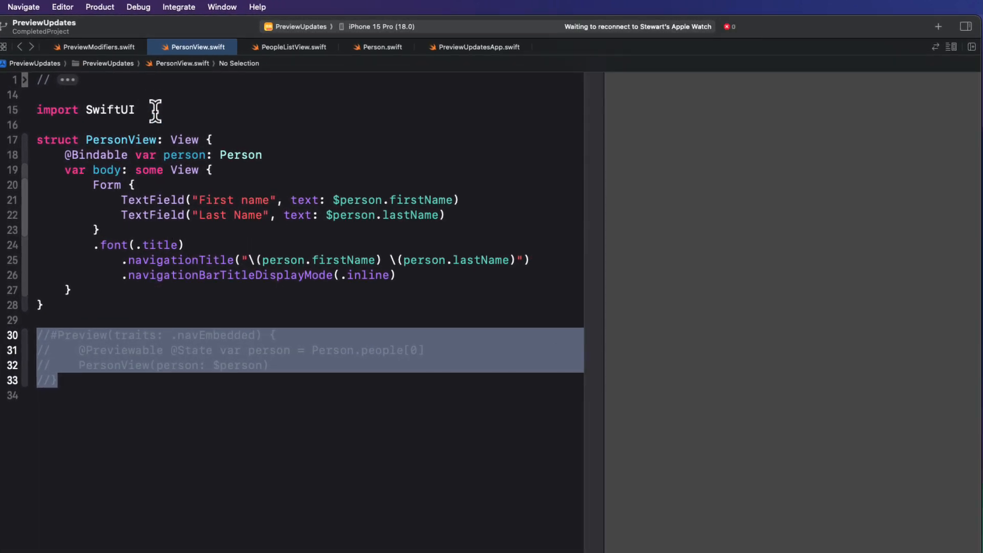
type("import SwiftData")
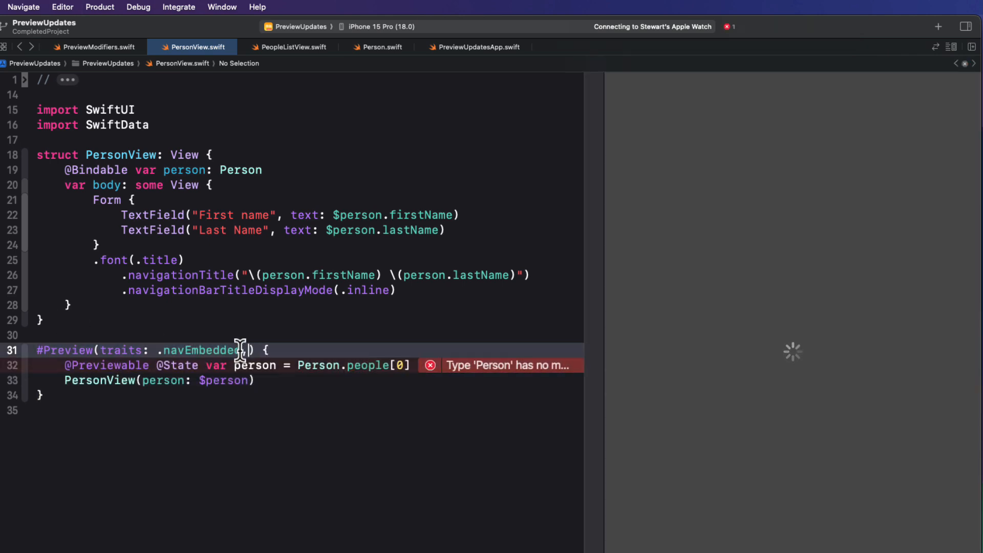
type(".mockData")
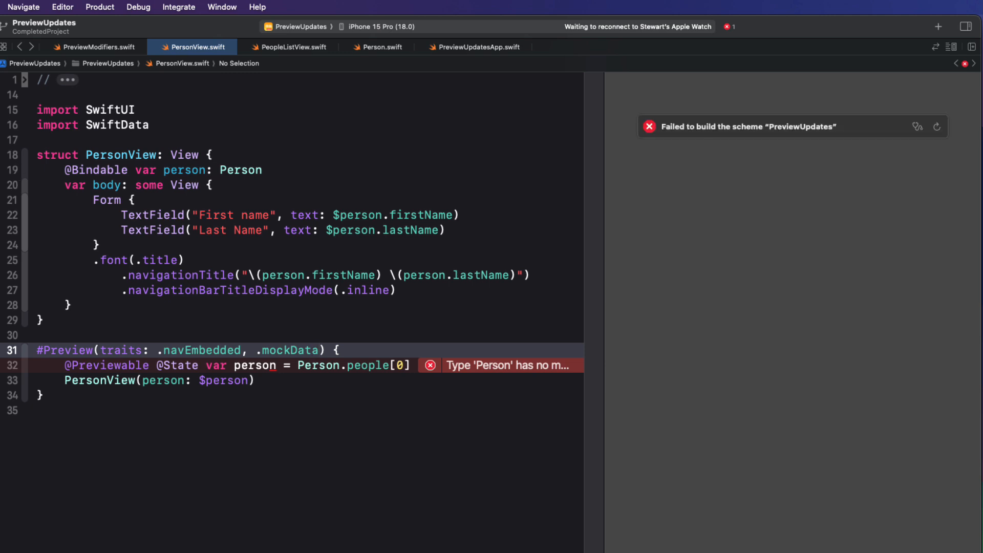
left_click(294, 47)
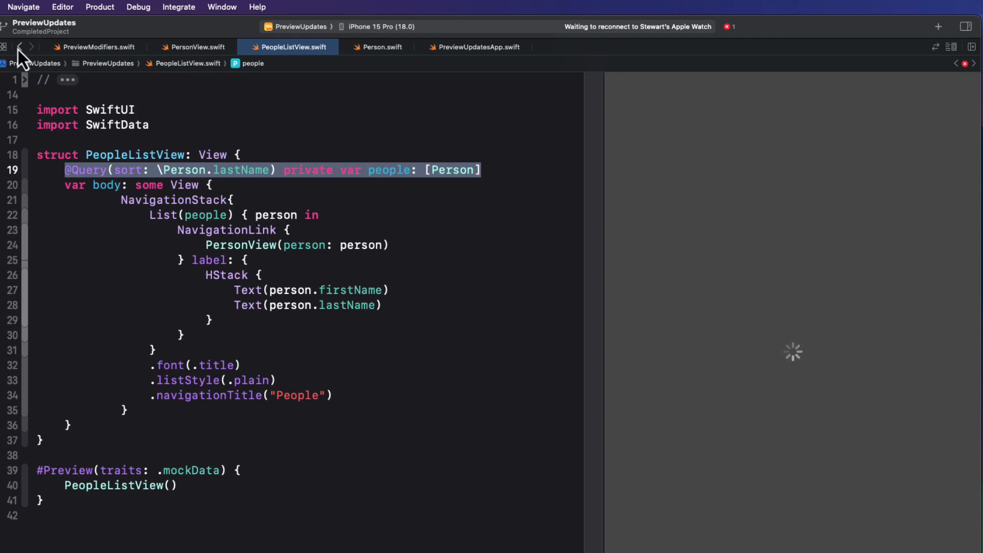
left_click(192, 47)
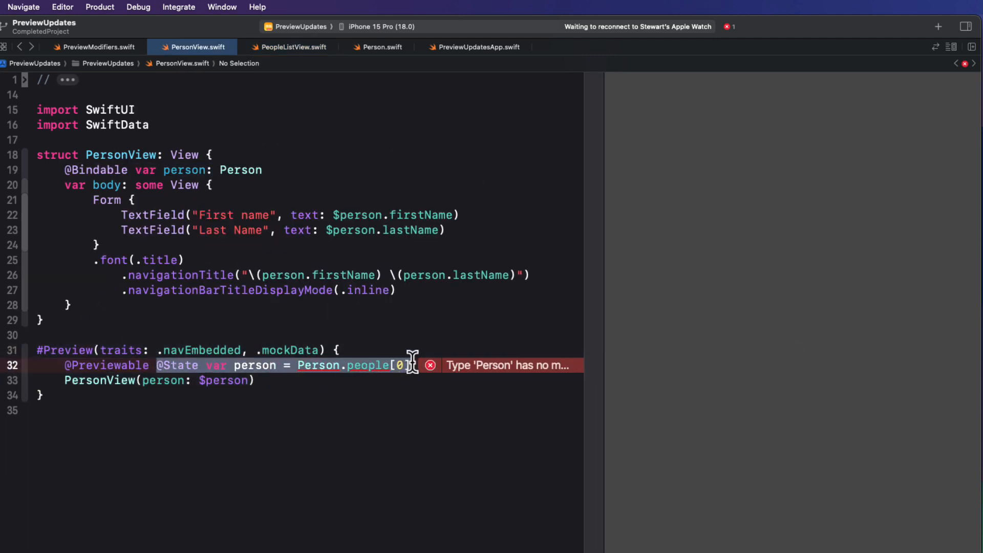
type("@Query(sort: \\Person.lastName) private var people: [Person]")
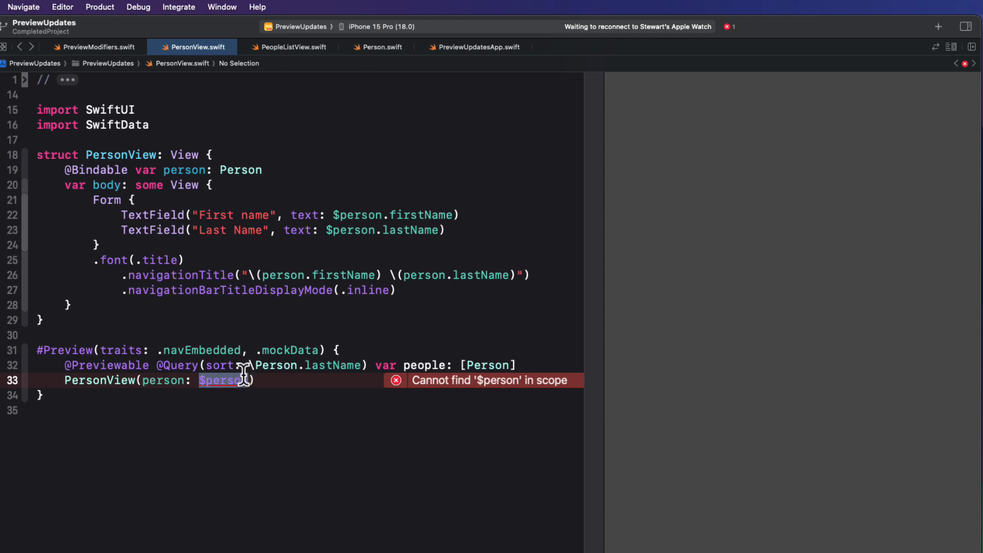
type("people")
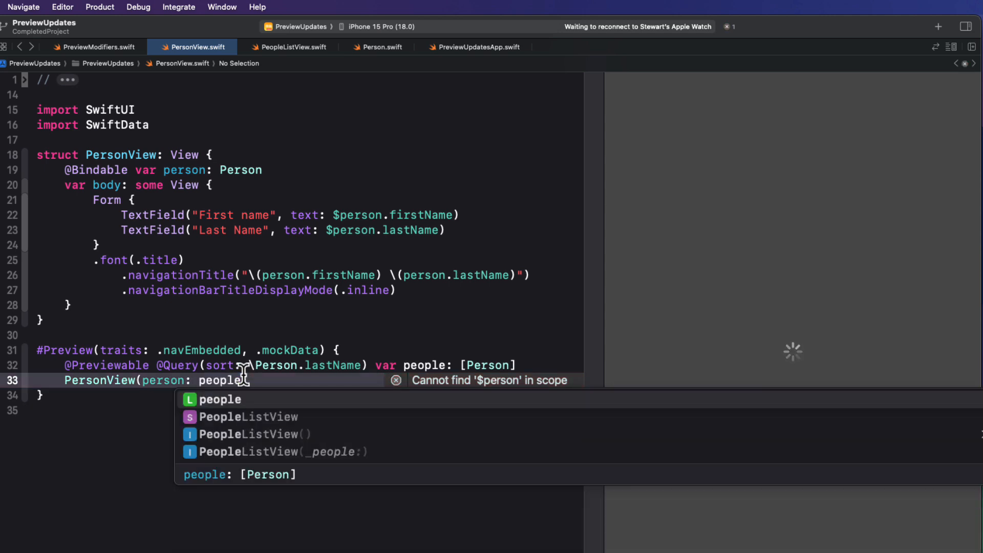
type("[0]")
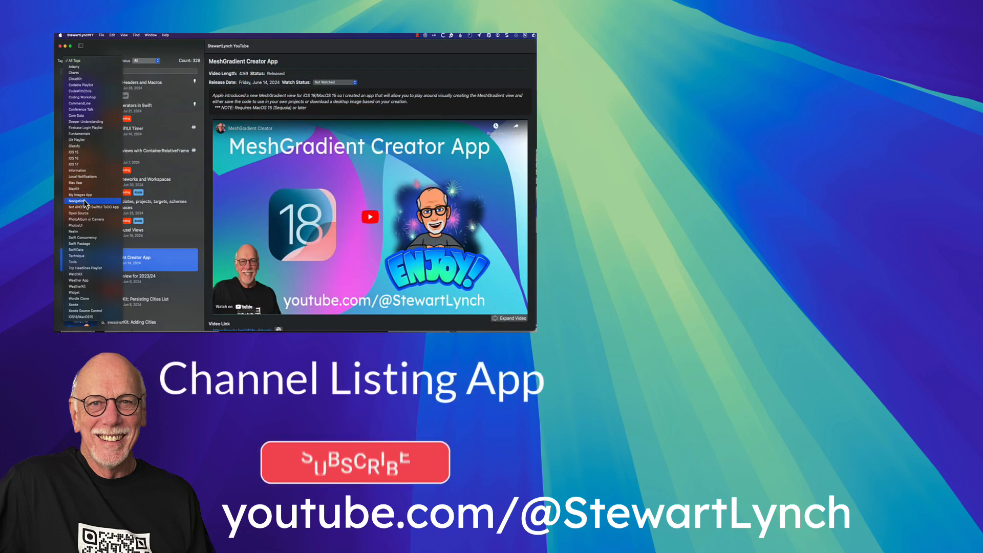
left_click(76, 201)
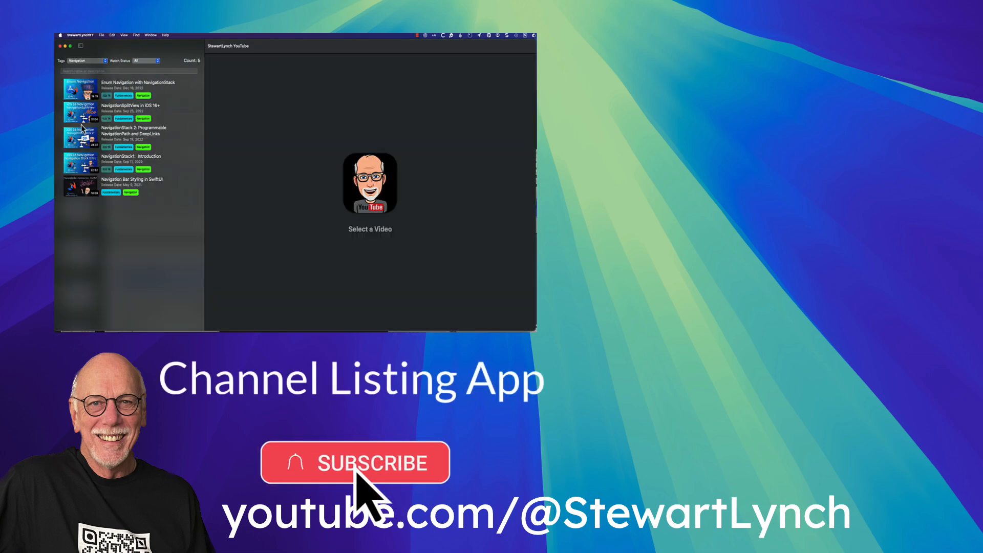